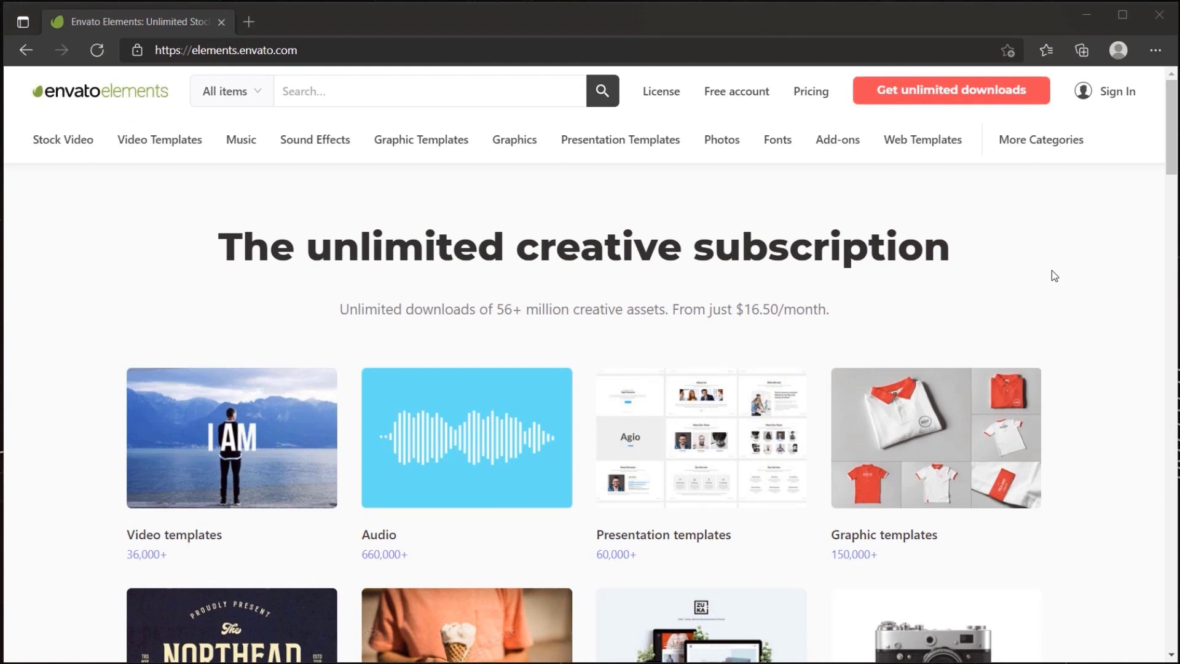
Step: Browse from the Envato Elements home page through All Items into the Graphic Templates collection
{"action": "scroll", "scroll_direction": "down", "scroll_amount": 3}
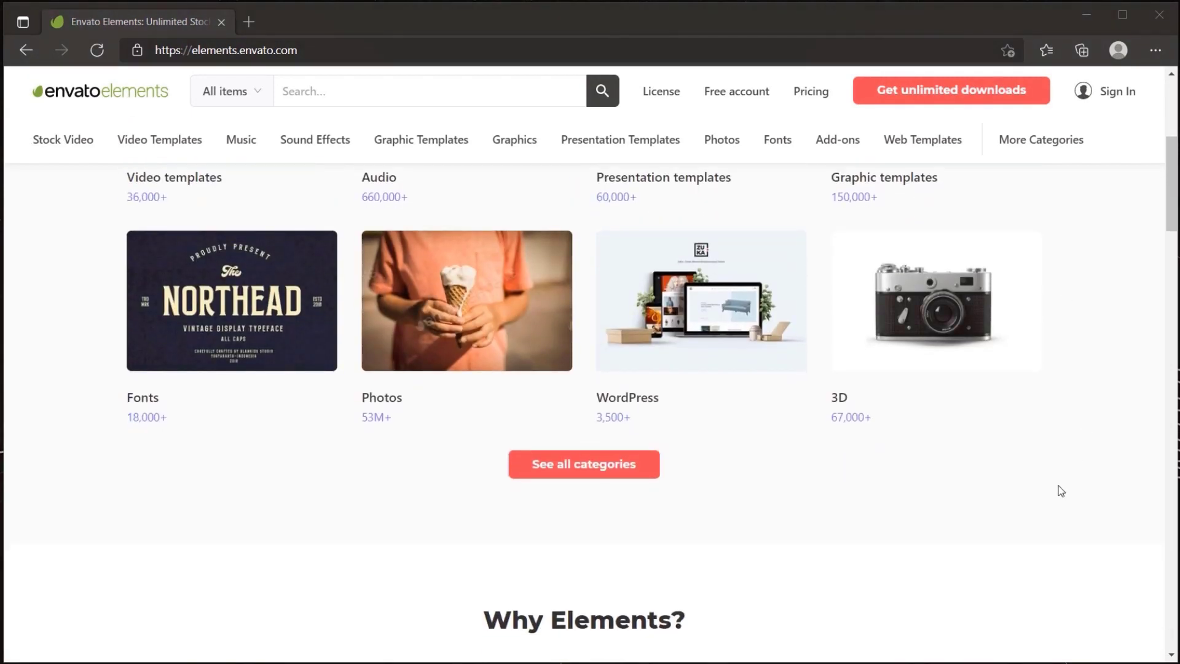
{"action": "left_click", "coordinate": [583, 464]}
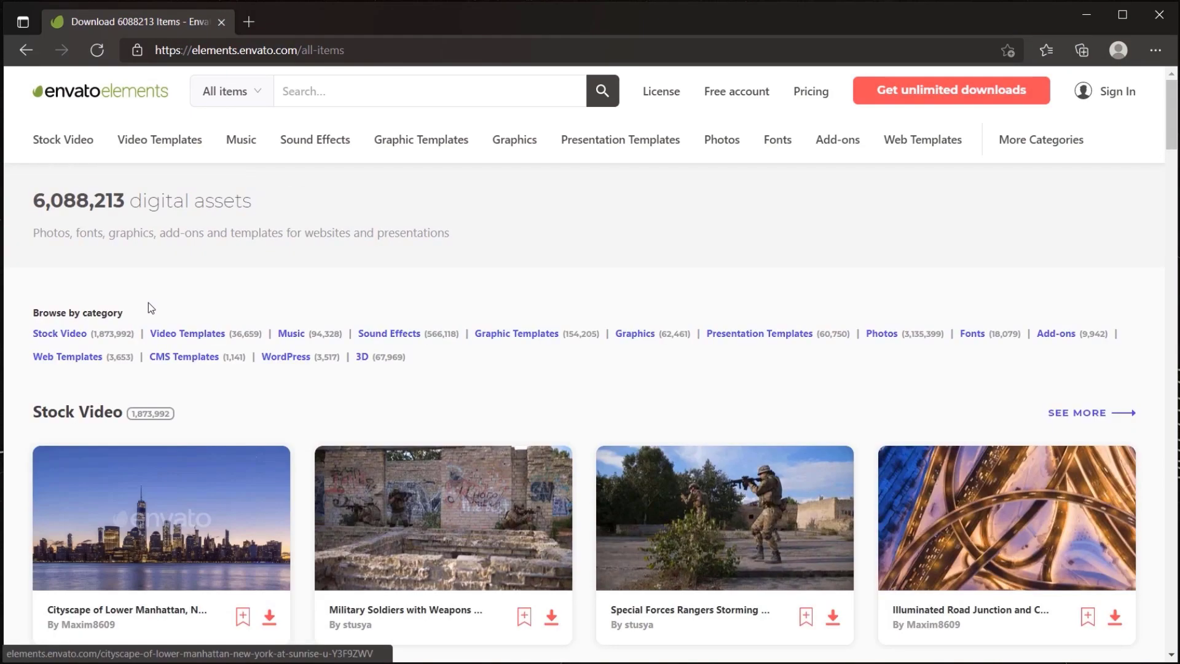
{"action": "mouse_move", "coordinate": [63, 139]}
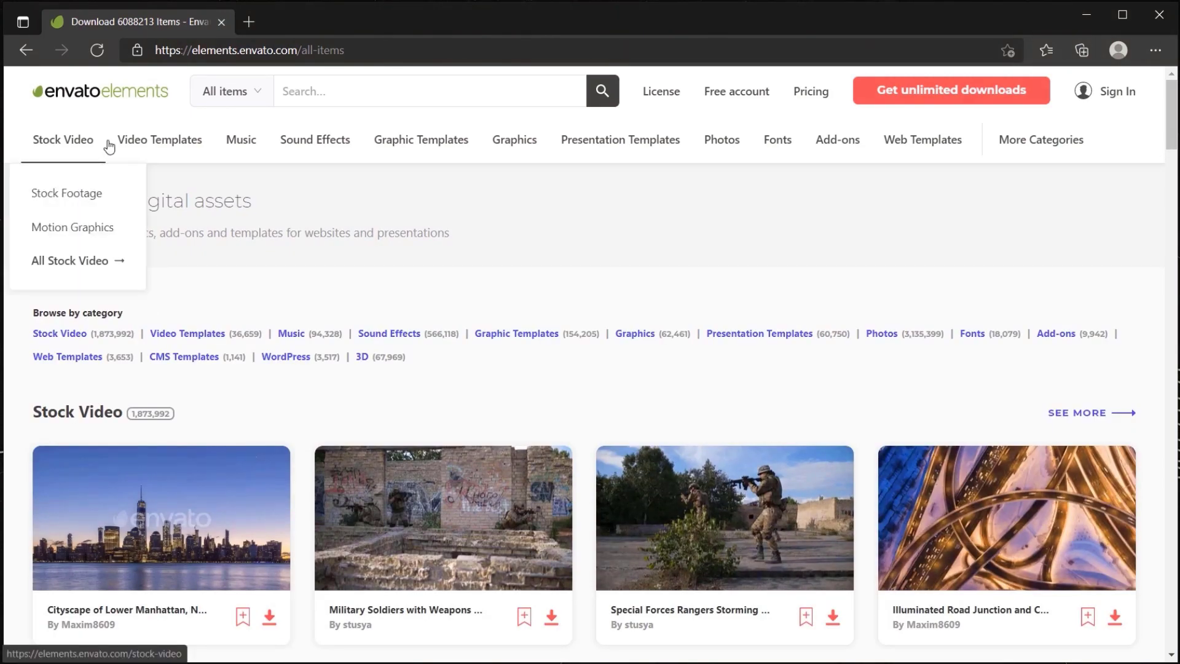
{"action": "mouse_move", "coordinate": [421, 138]}
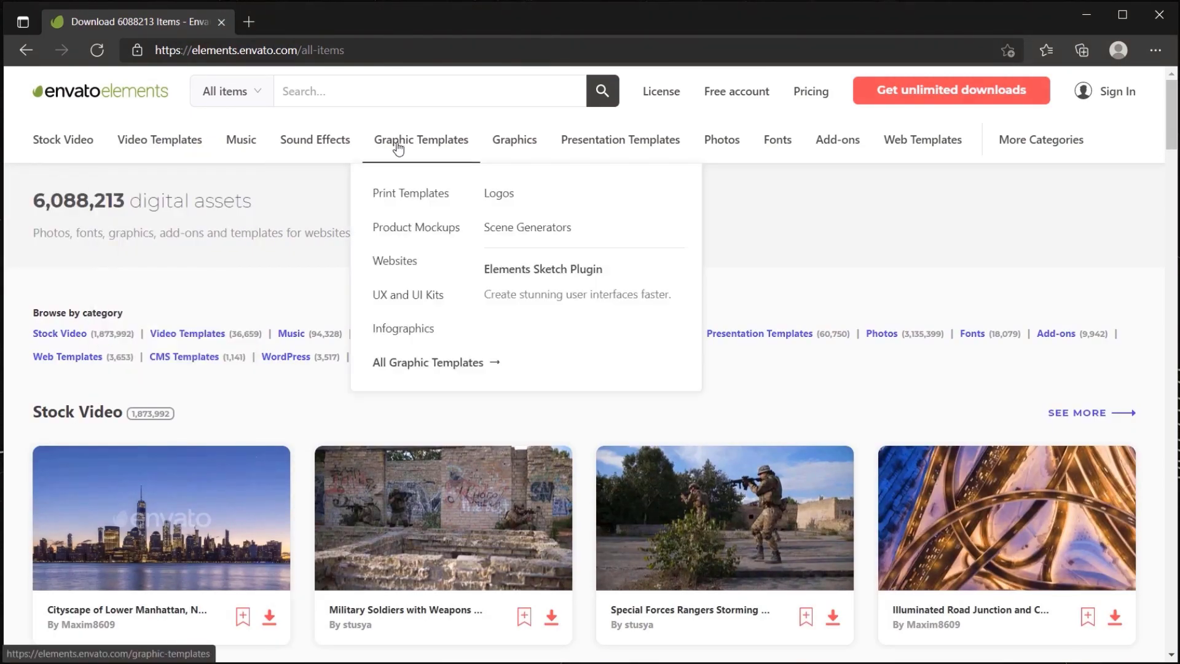
{"action": "left_click", "coordinate": [427, 361]}
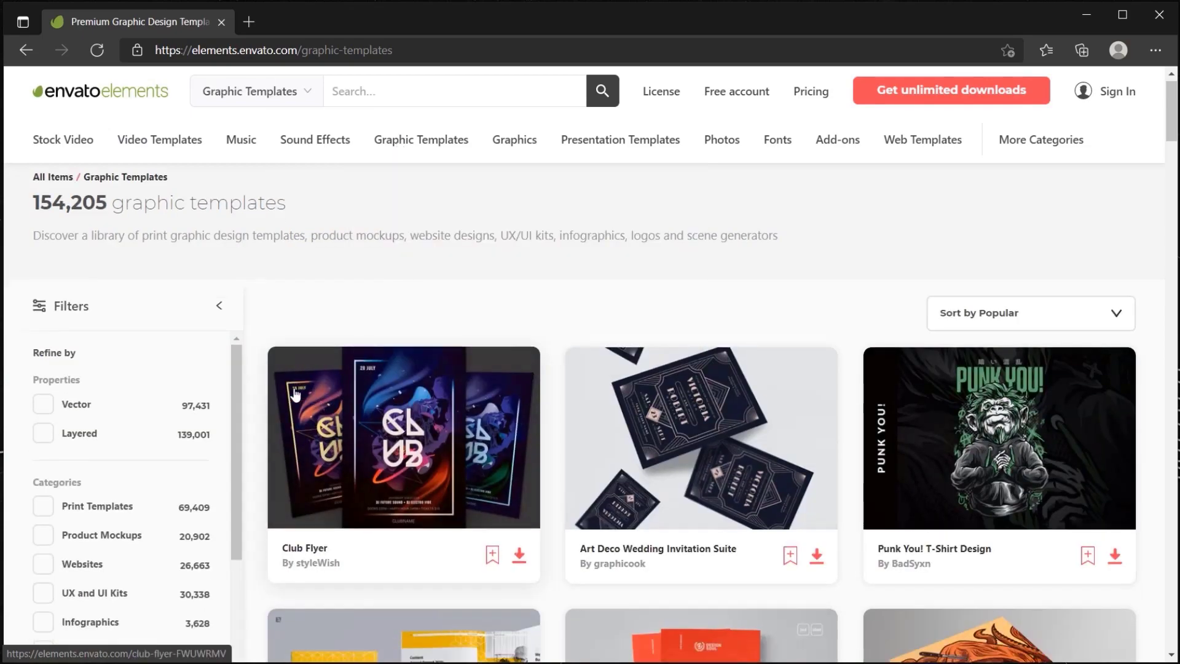
{"action": "scroll", "scroll_direction": "down", "scroll_amount": 3}
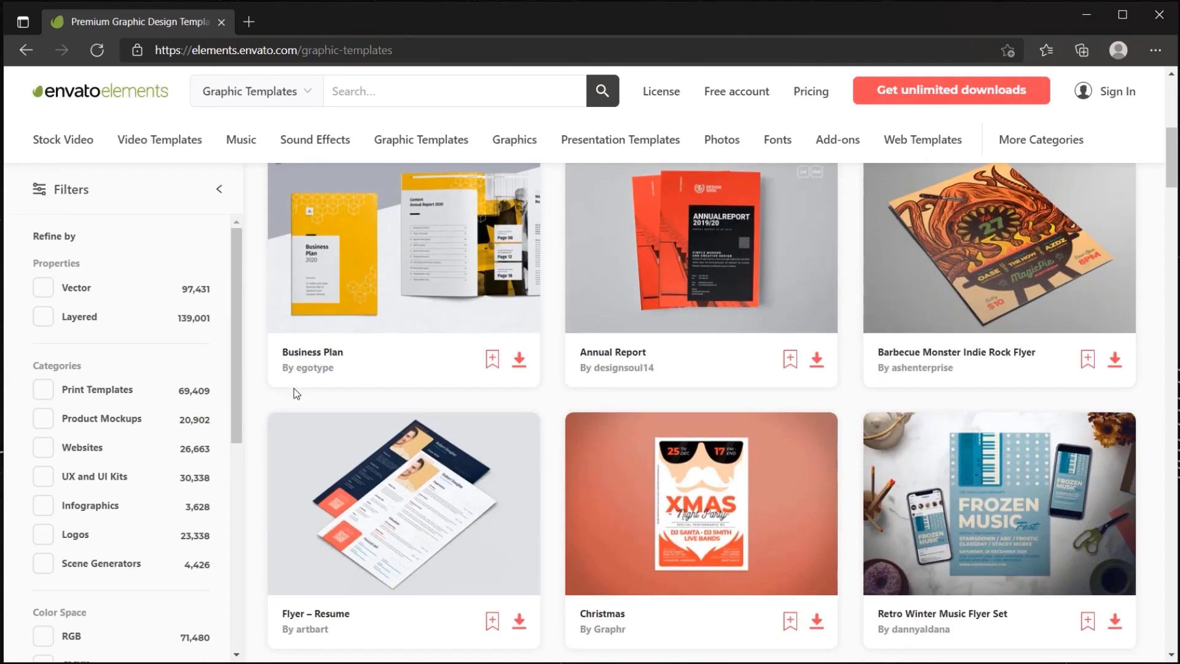
Step: View a Christmas flyer item, browse YouTube video templates, then land on the royalty-free music listings
{"action": "left_click", "coordinate": [700, 503]}
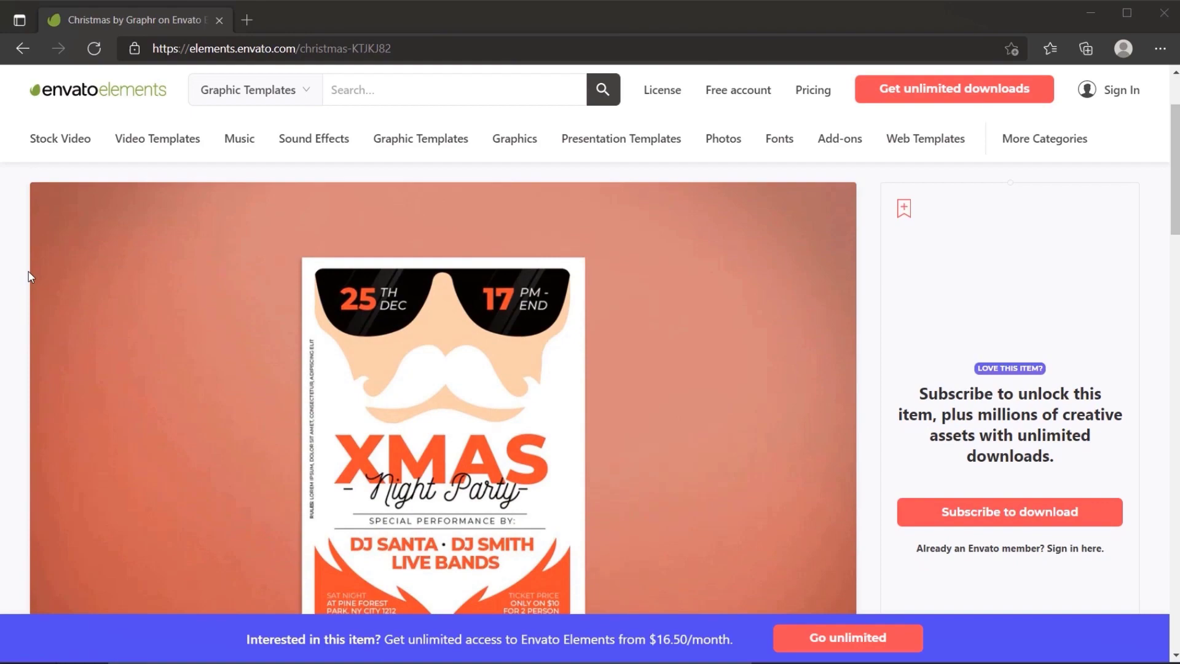
{"action": "left_click", "coordinate": [723, 139]}
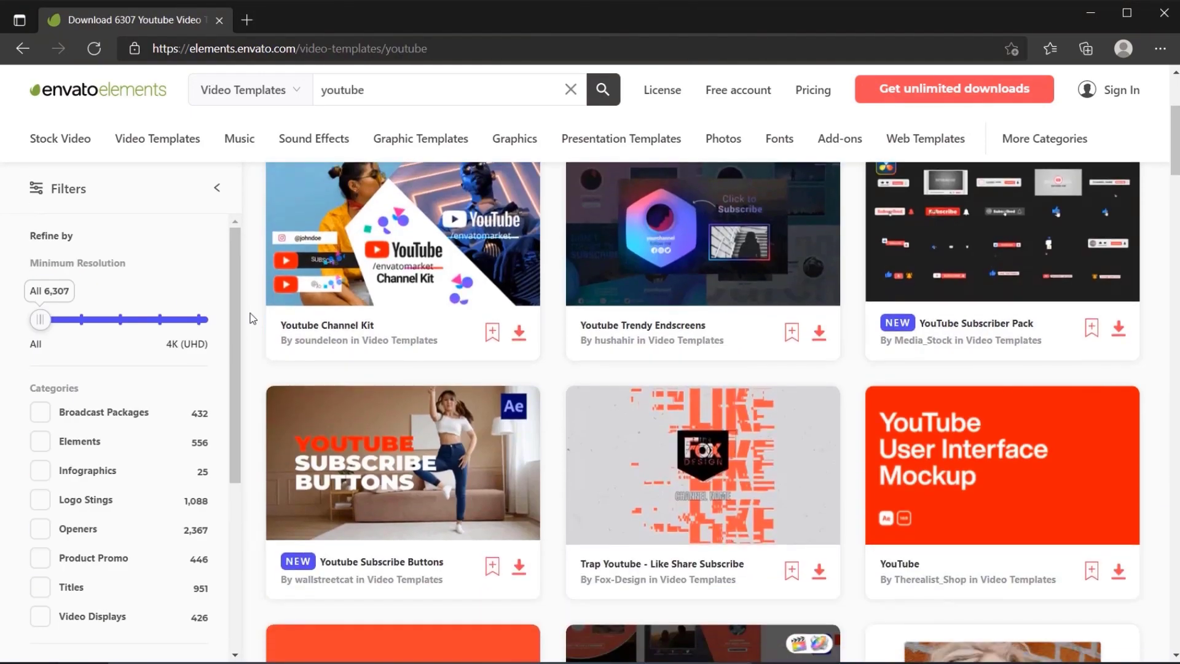
{"action": "left_click", "coordinate": [239, 139]}
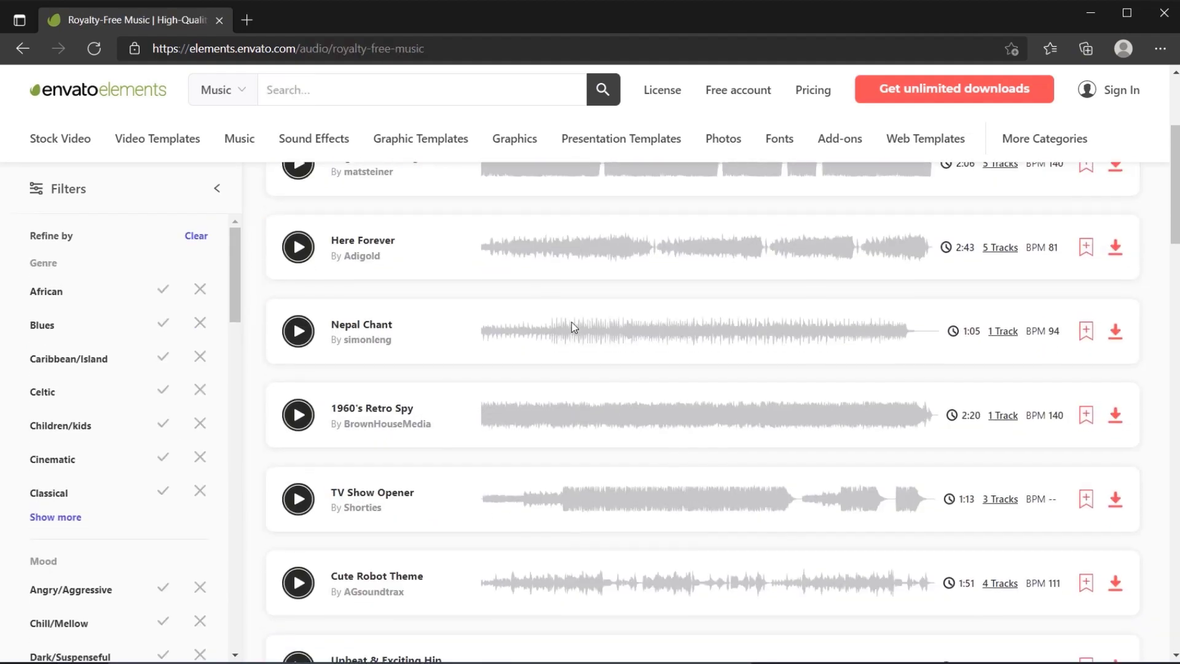
{"action": "left_click", "coordinate": [812, 89]}
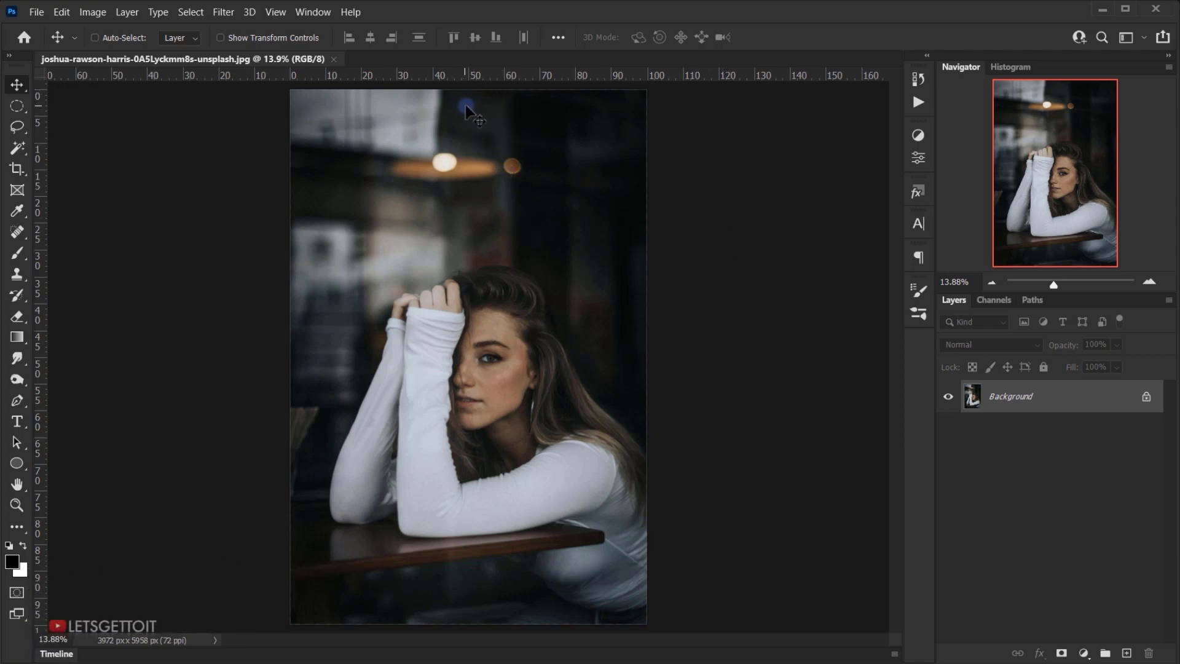
Step: Crop the portrait shorter by pulling its top edge downward with the Crop tool
{"action": "left_click", "coordinate": [16, 169]}
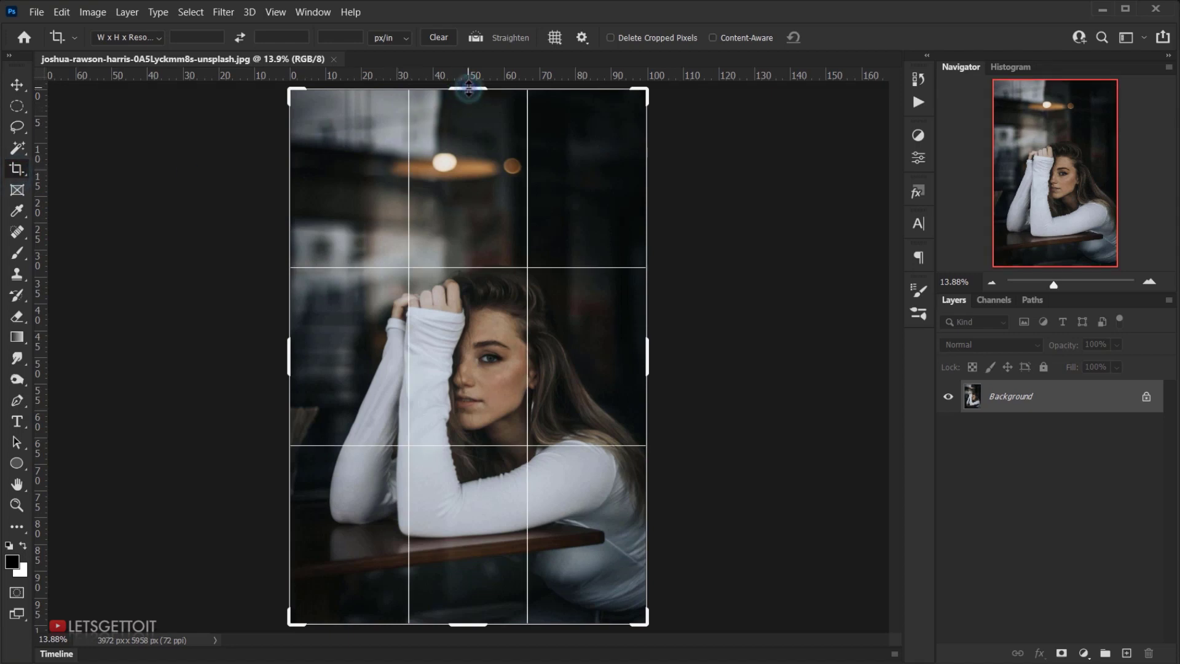
{"action": "left_click_drag", "start_coordinate": [468, 90], "coordinate": [451, 146]}
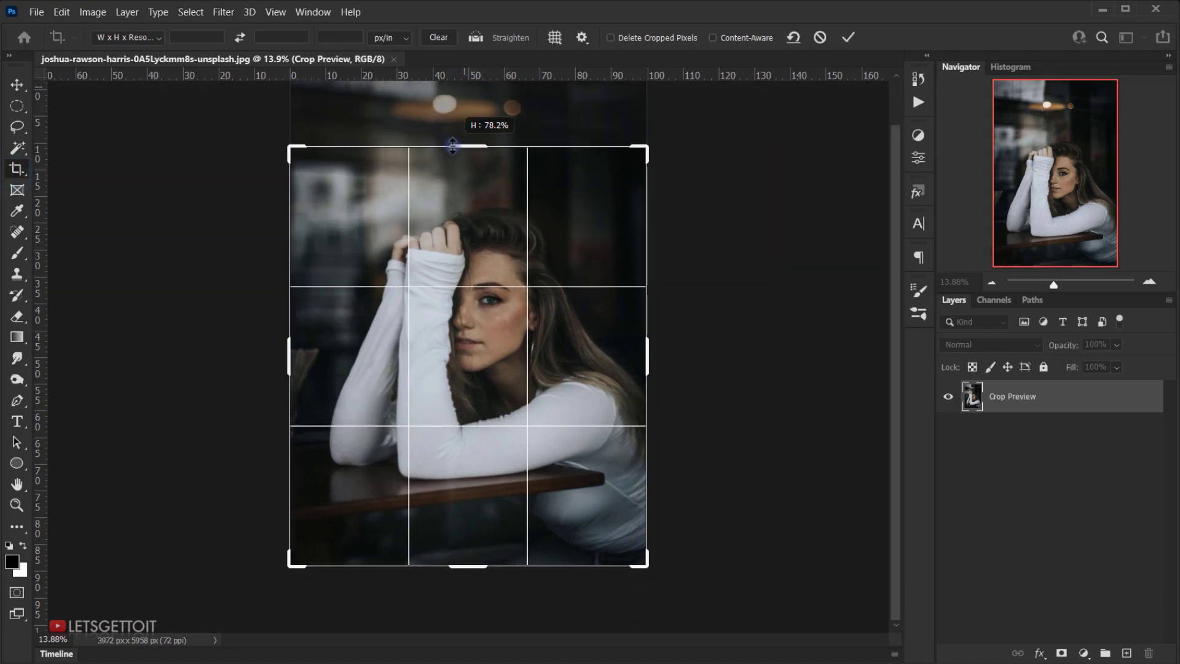
{"action": "left_click_drag", "start_coordinate": [453, 146], "coordinate": [440, 152]}
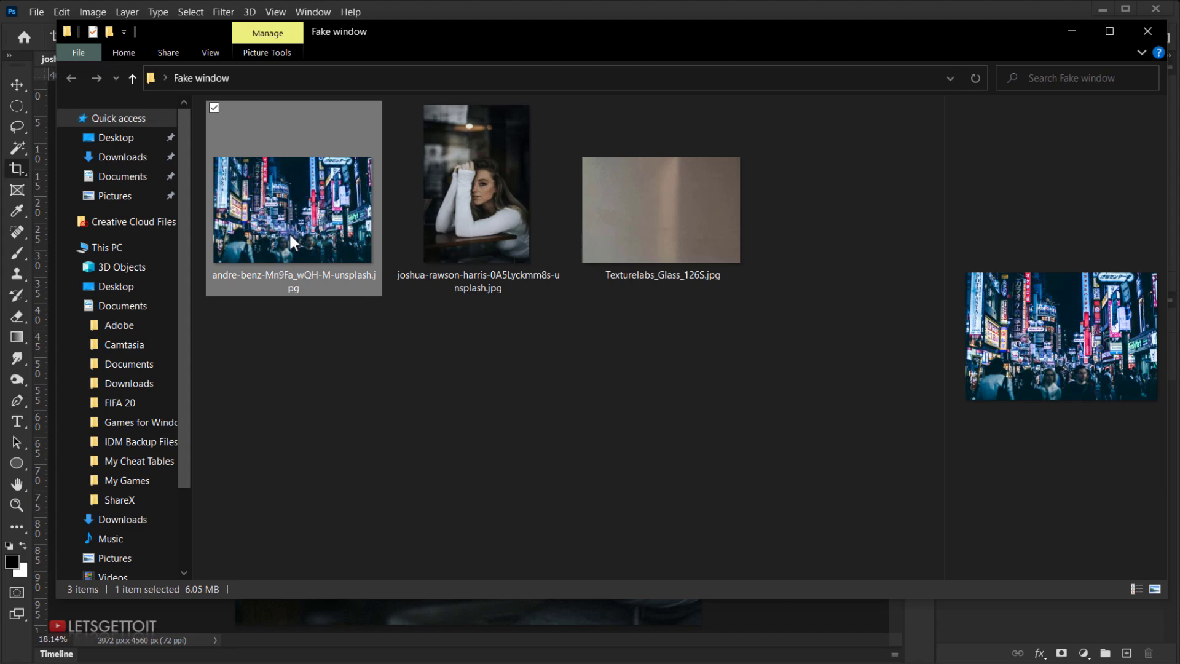
{"action": "double_click", "coordinate": [294, 210]}
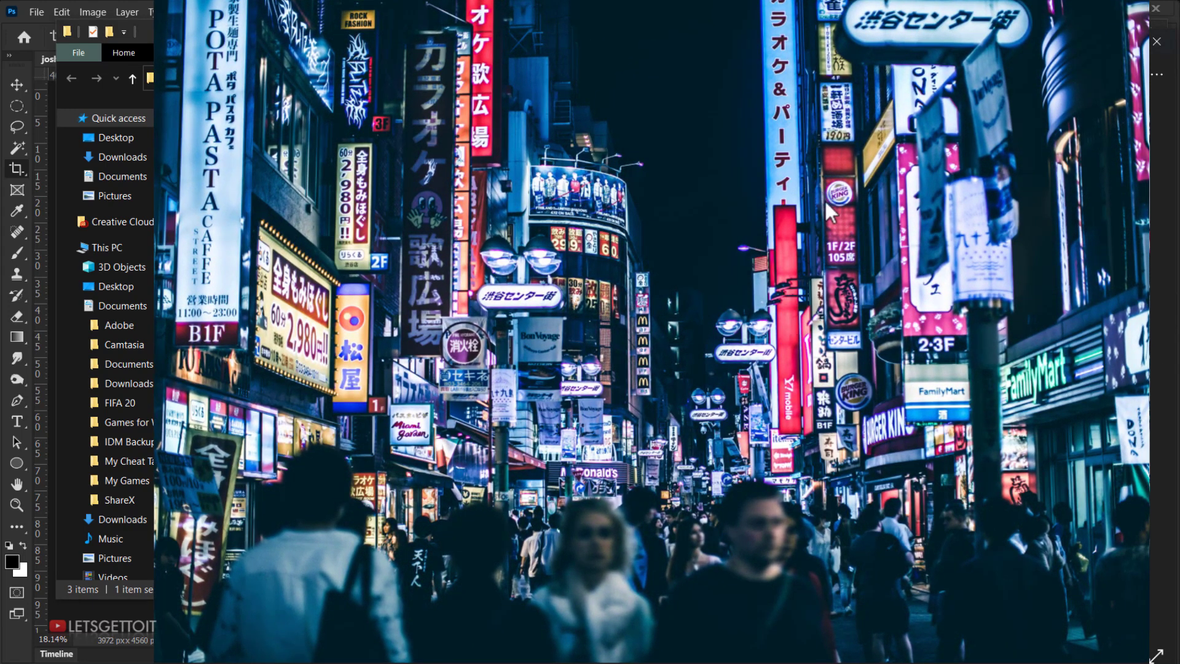
{"action": "mouse_move", "coordinate": [510, 284]}
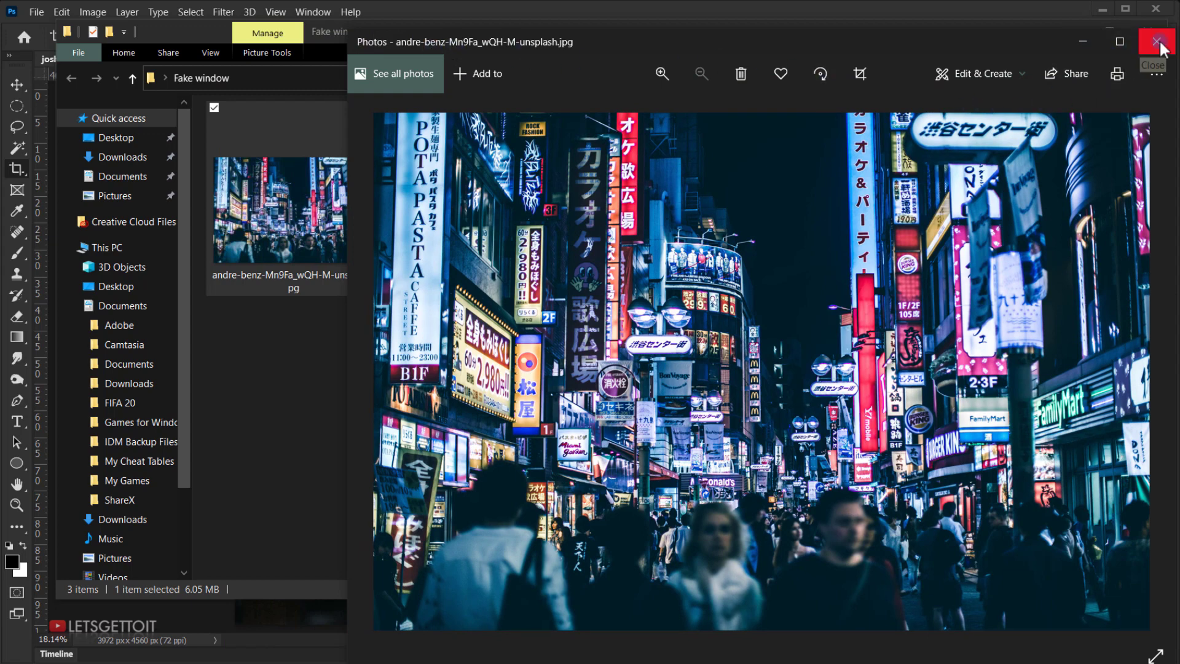
{"action": "left_click", "coordinate": [1158, 43]}
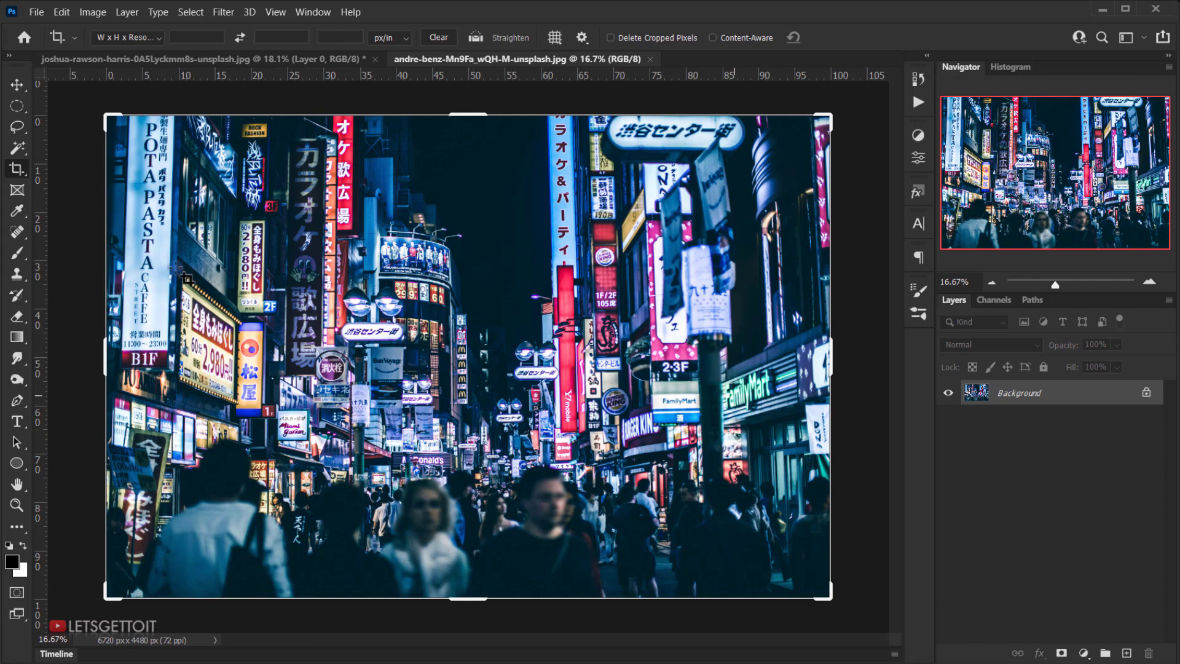
Step: Move the neon street photo into the portrait document and scale it up to fill the canvas
{"action": "left_click", "coordinate": [16, 85]}
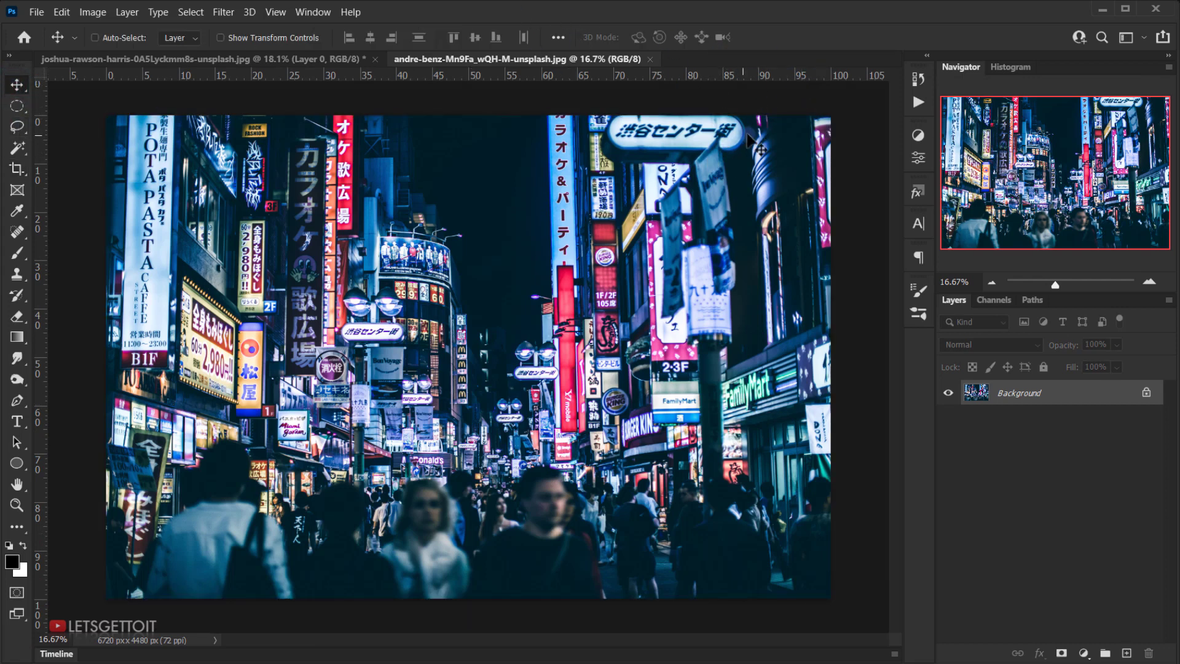
{"action": "mouse_move", "coordinate": [470, 166]}
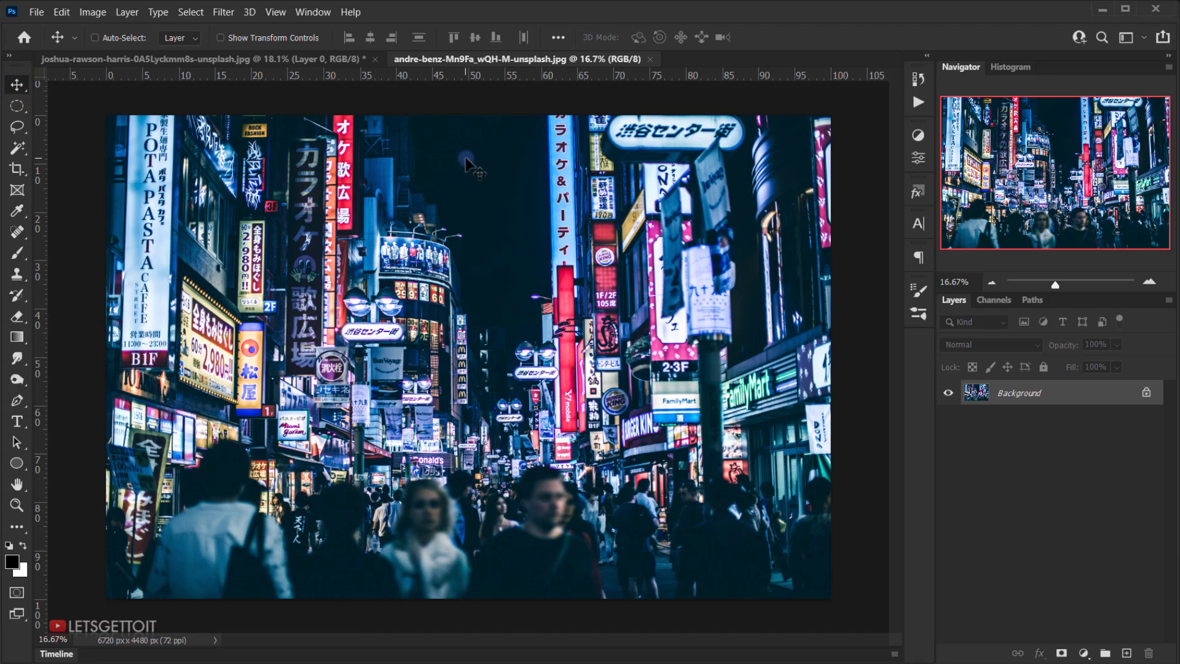
{"action": "left_click", "coordinate": [150, 59]}
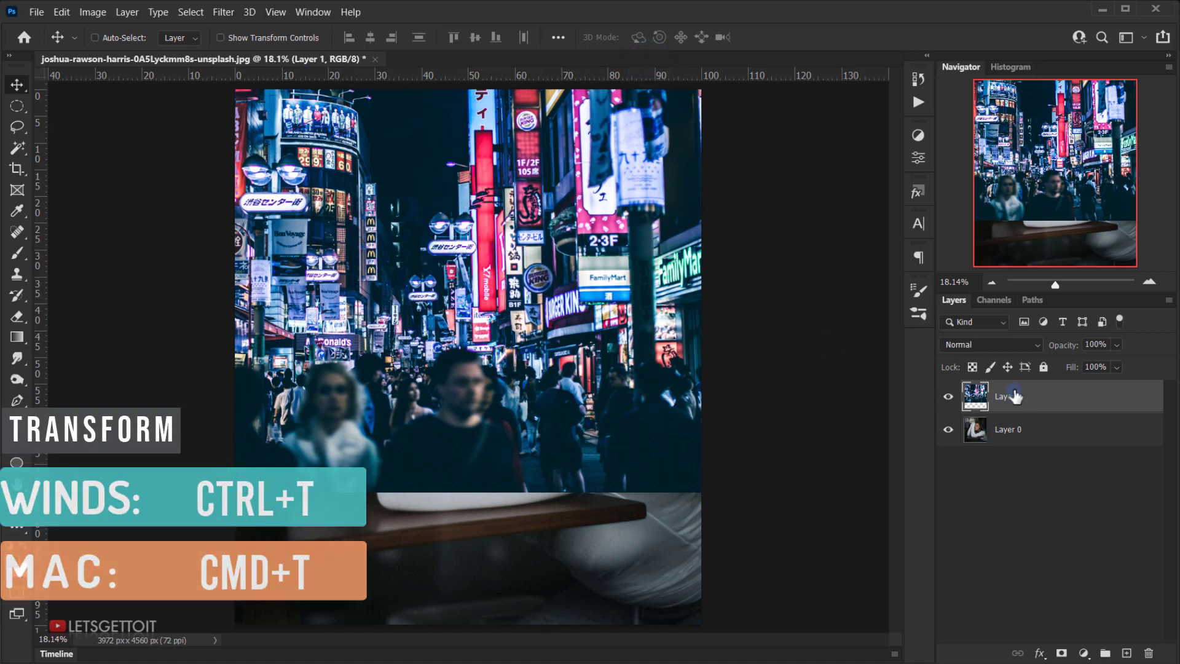
{"action": "key", "text": "ctrl+t"}
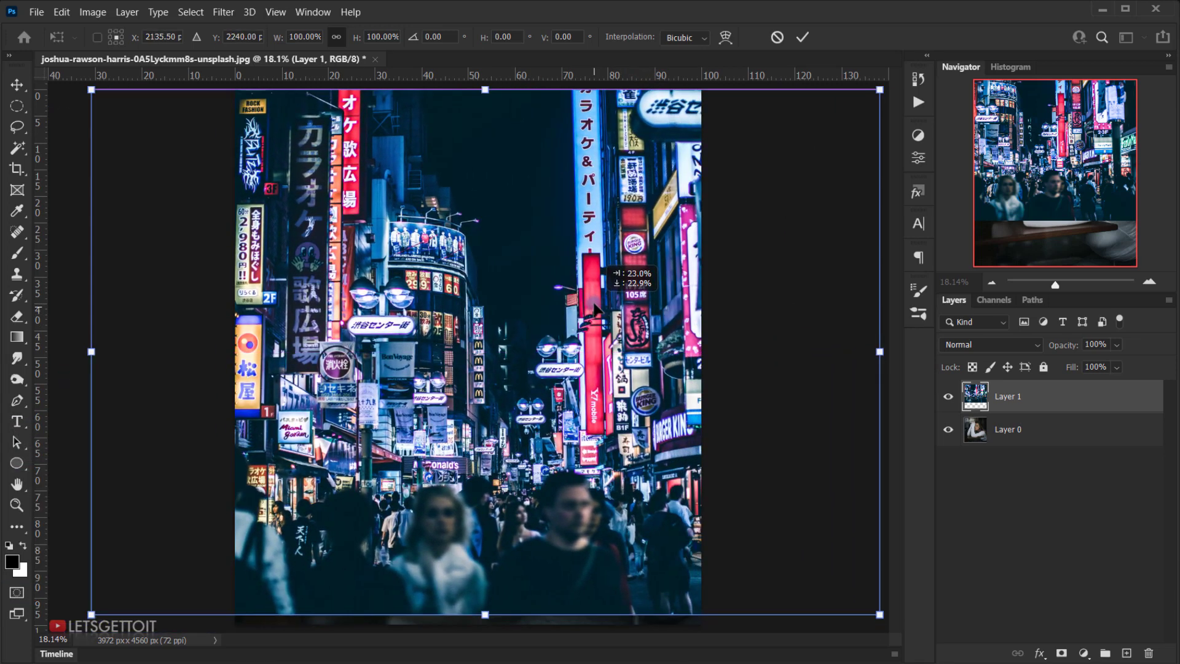
{"action": "left_click_drag", "start_coordinate": [595, 309], "coordinate": [583, 323]}
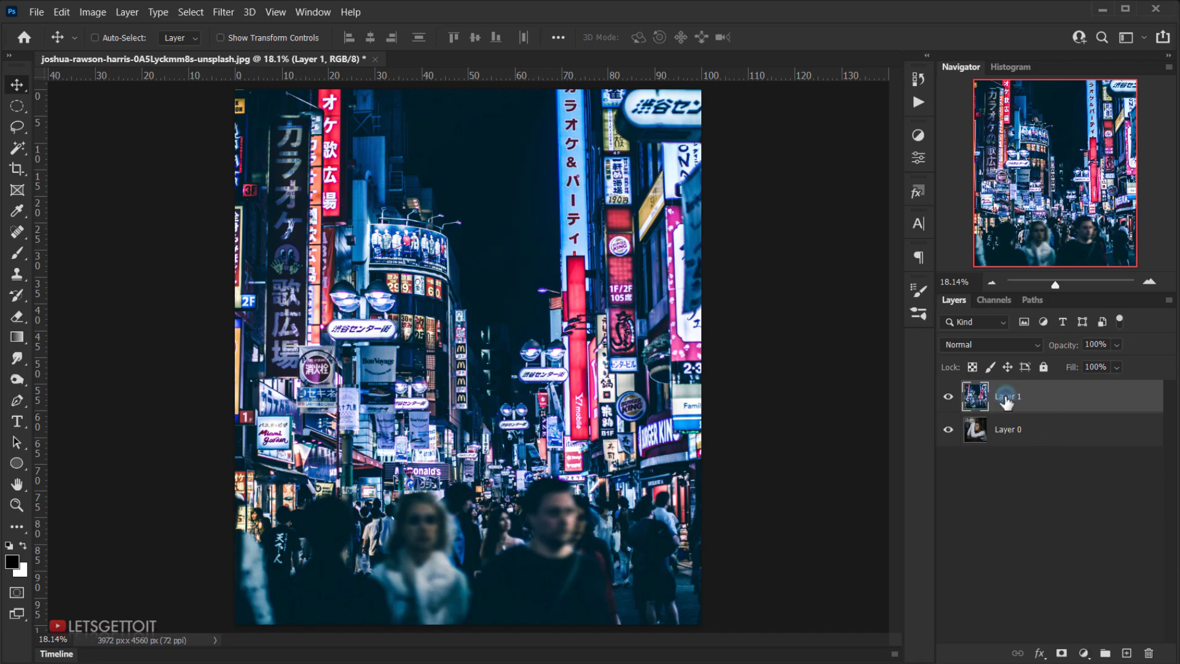
Step: Rename the street photo layer to Street and convert it to a smart object
{"action": "double_click", "coordinate": [1008, 396]}
{"action": "type", "text": "Street"}
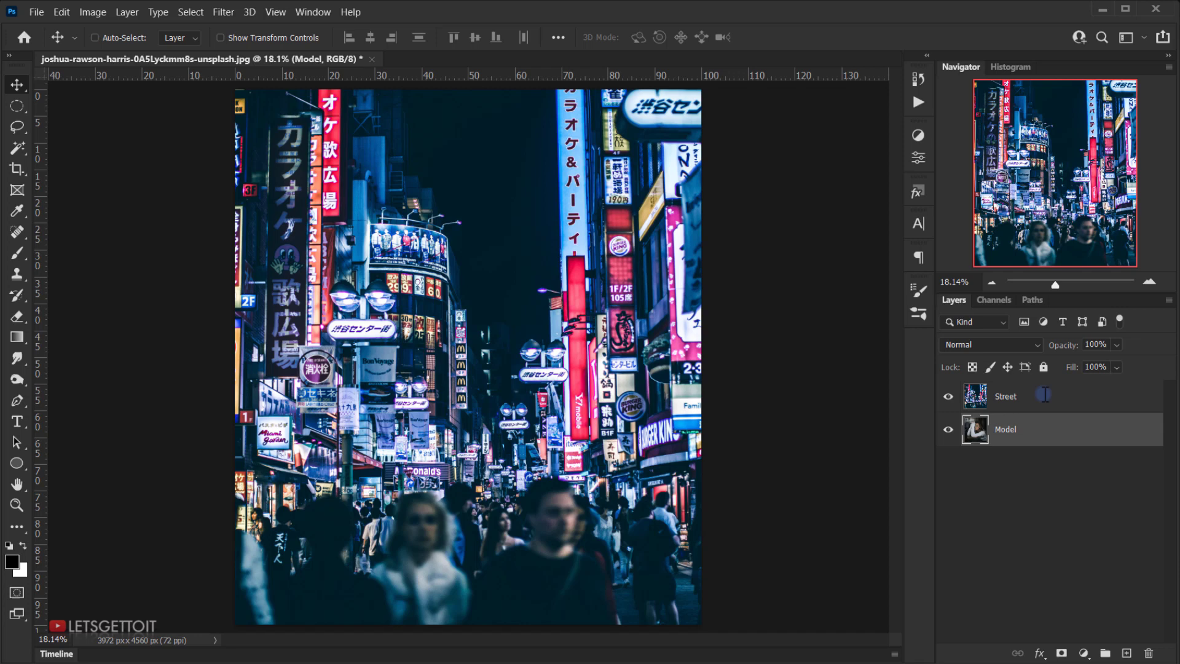
{"action": "left_click", "coordinate": [1006, 396]}
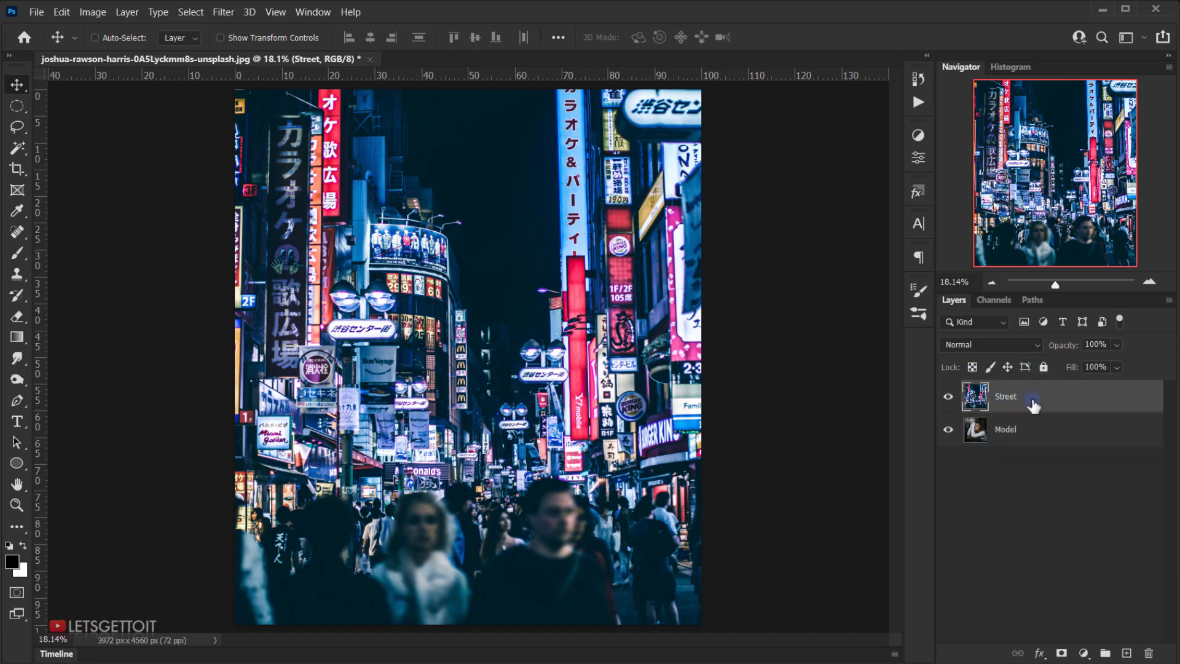
{"action": "right_click", "coordinate": [1006, 397]}
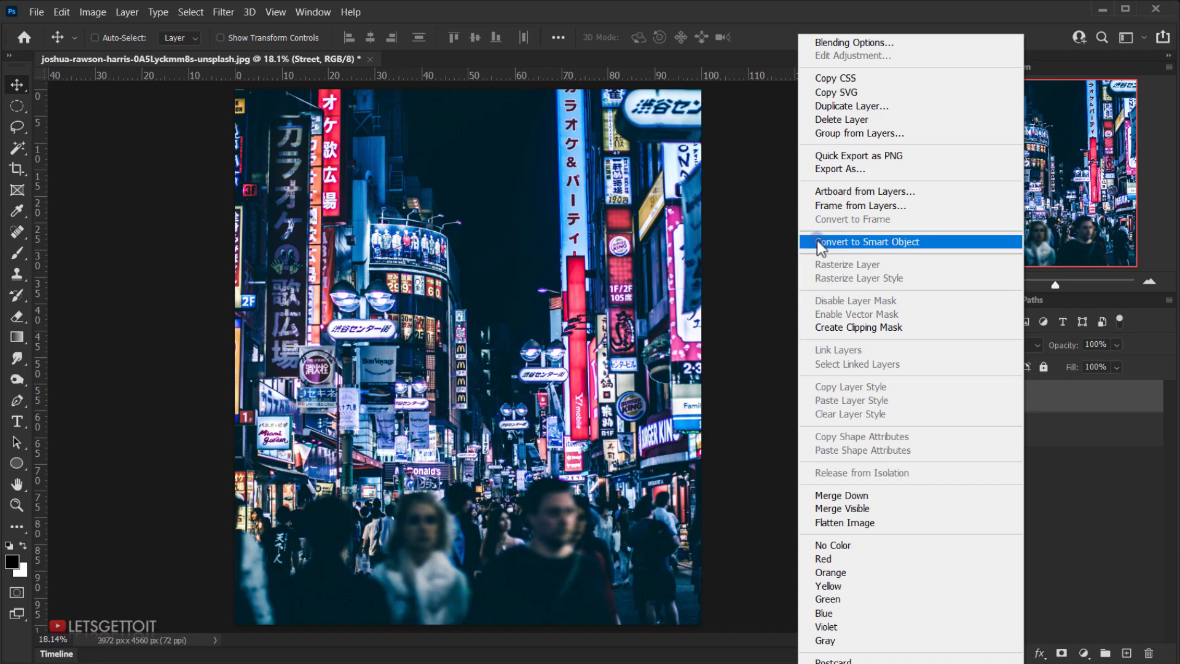
{"action": "left_click", "coordinate": [867, 242]}
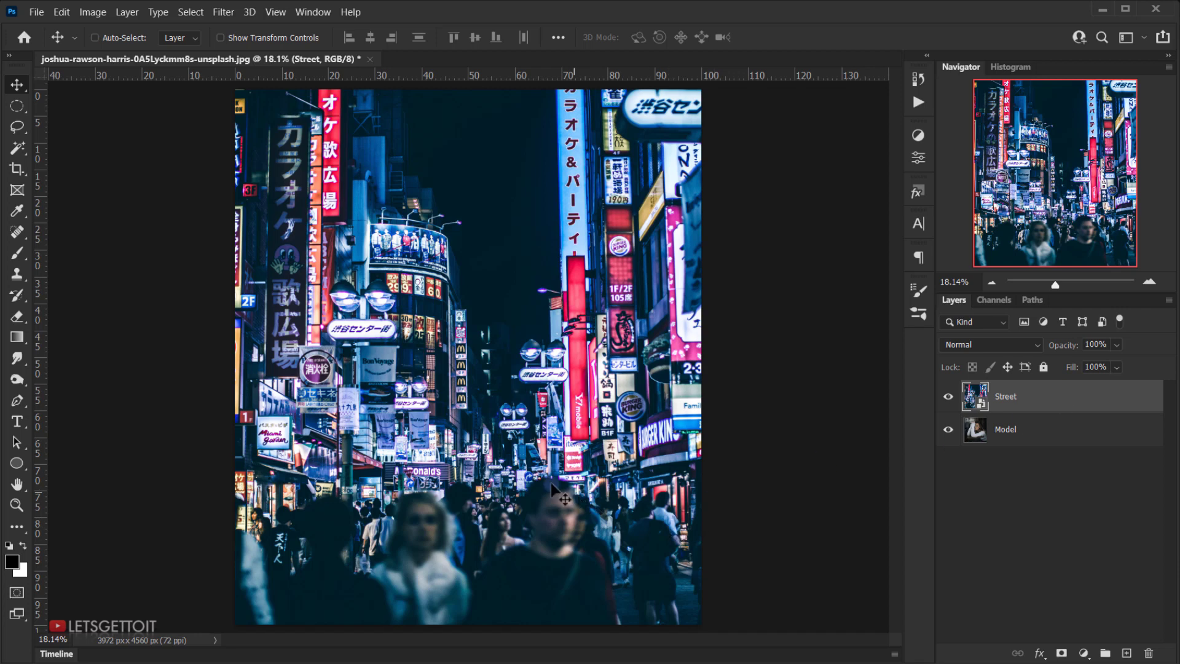
{"action": "mouse_move", "coordinate": [719, 475]}
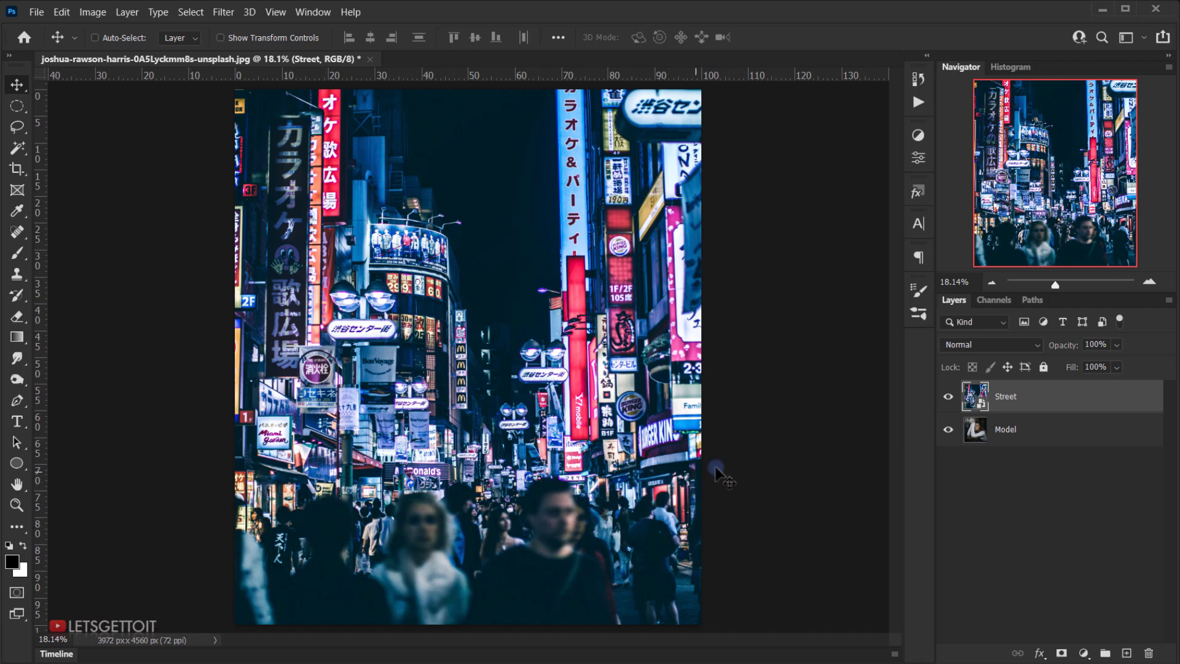
{"action": "mouse_move", "coordinate": [918, 427]}
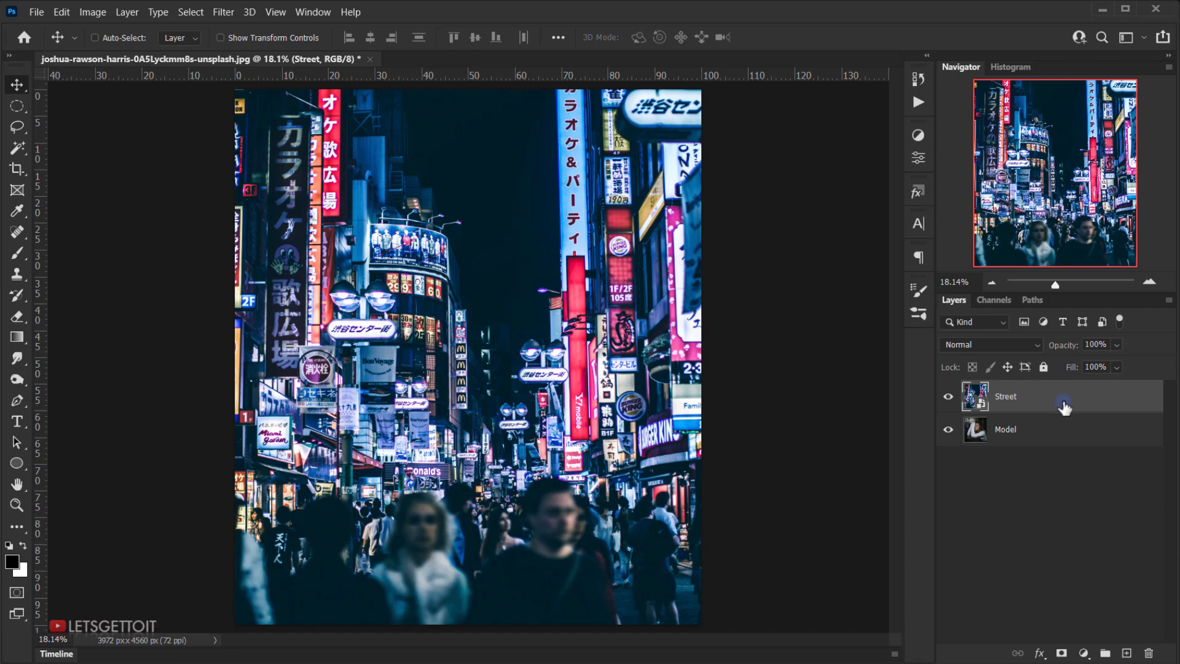
{"action": "mouse_move", "coordinate": [223, 13]}
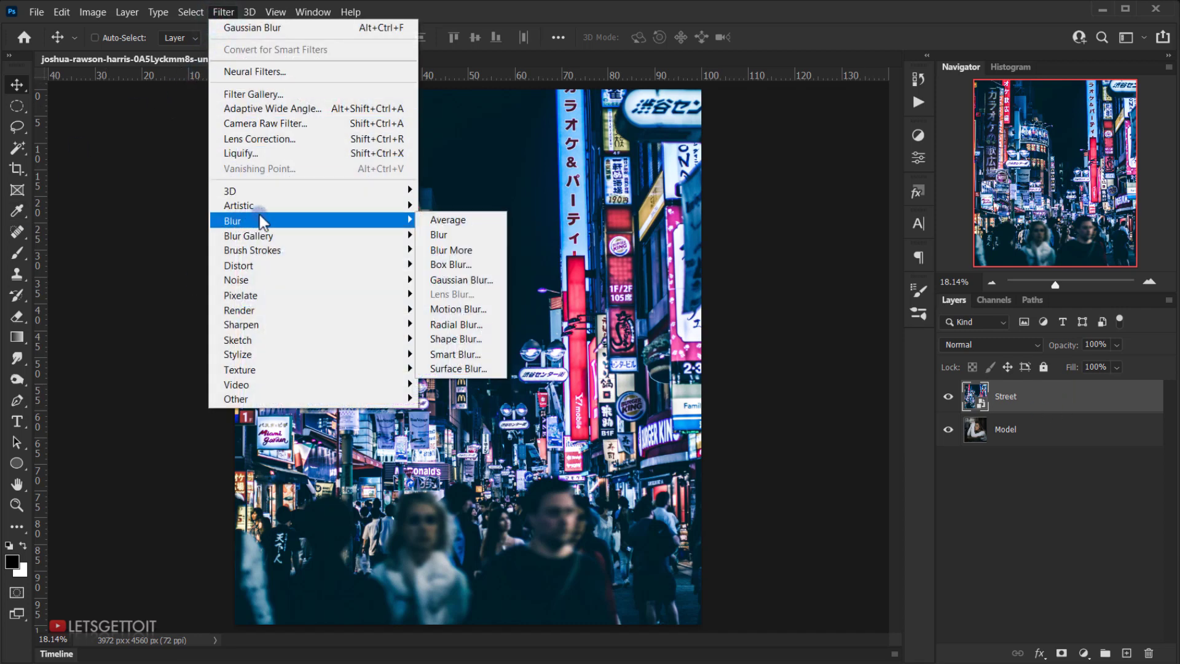
{"action": "mouse_move", "coordinate": [461, 264]}
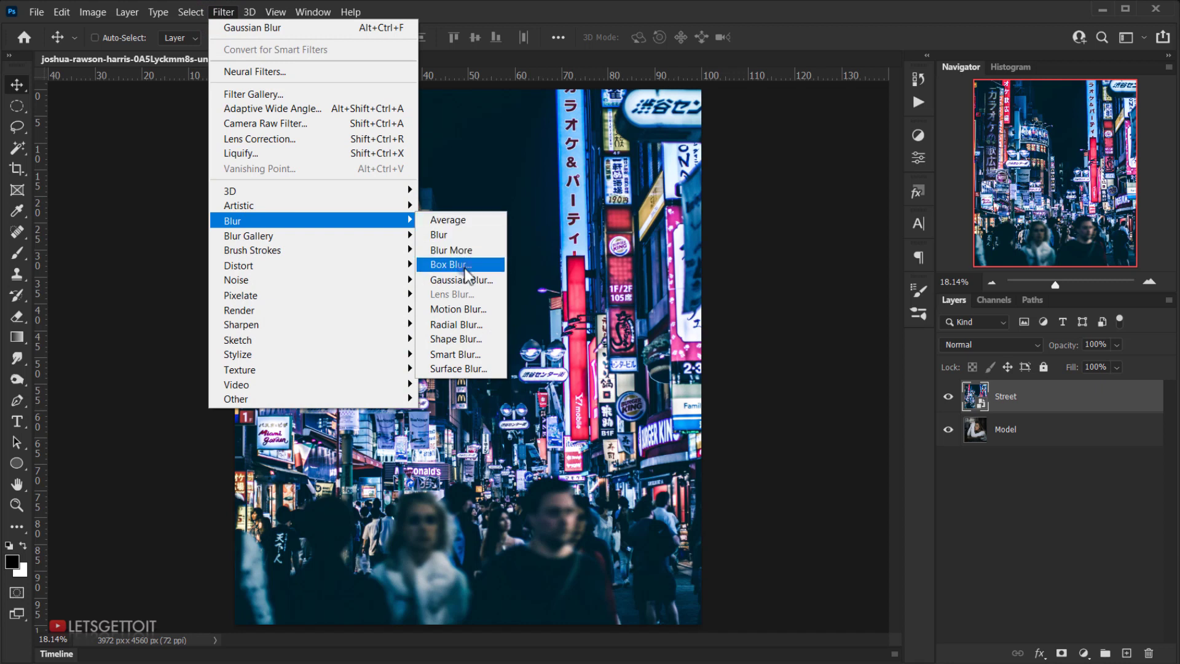
{"action": "mouse_move", "coordinate": [461, 279]}
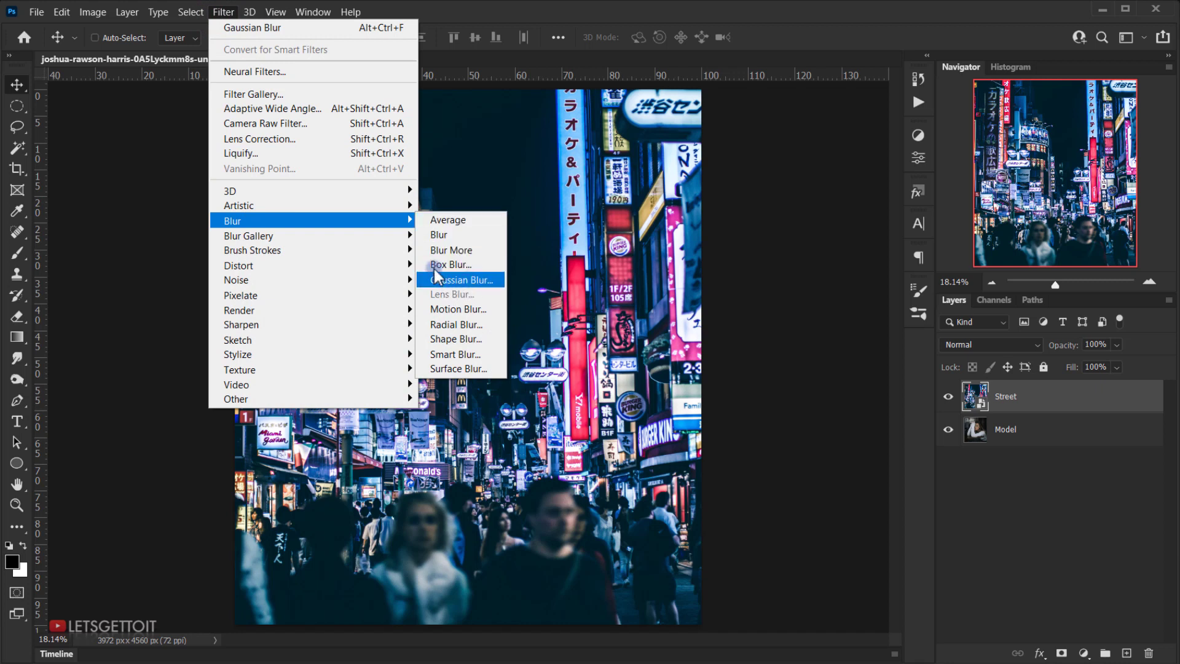
{"action": "mouse_move", "coordinate": [450, 266]}
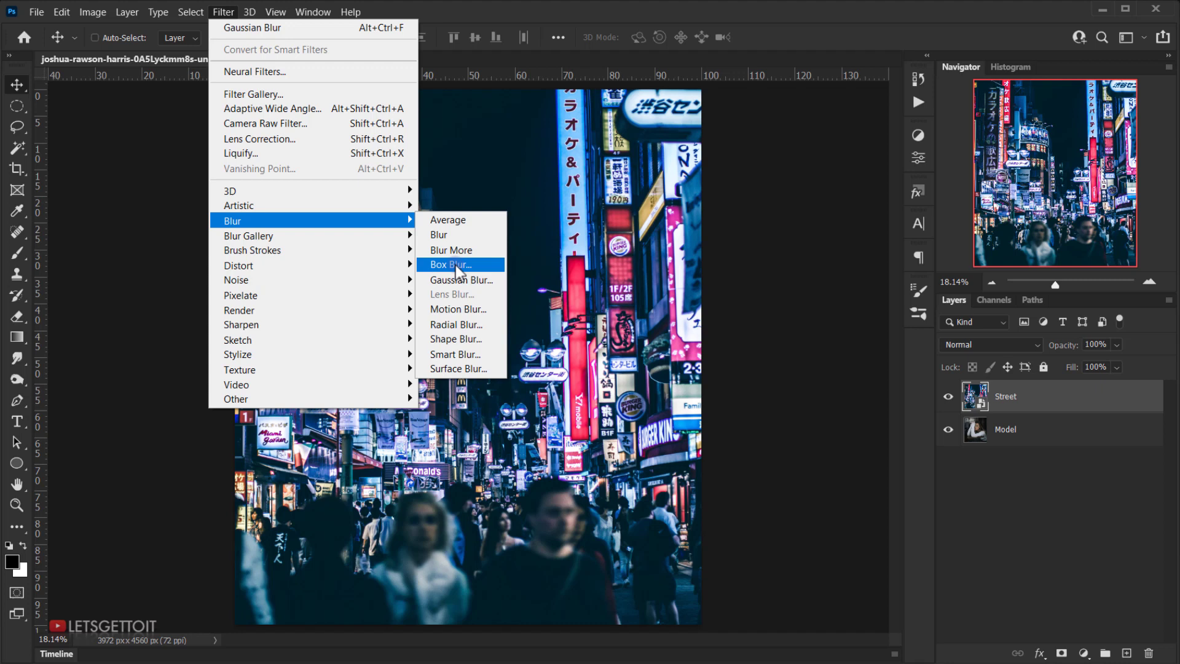
{"action": "mouse_move", "coordinate": [458, 280]}
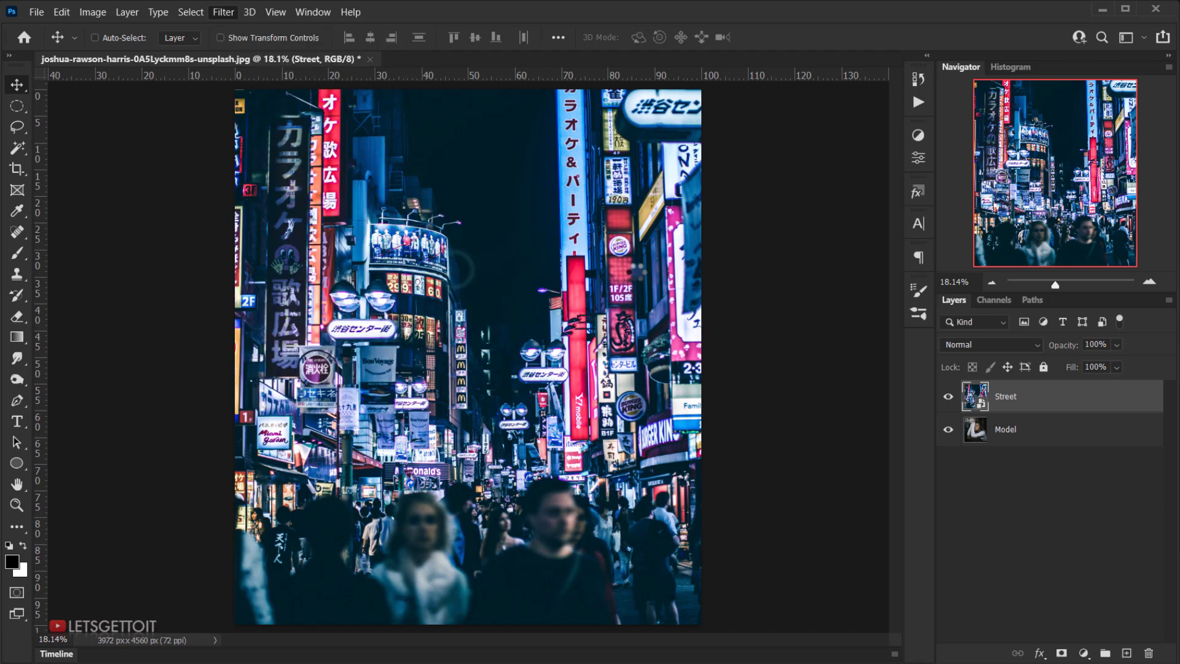
Step: Apply a Box Blur smart filter with a 15-pixel radius to the Street layer
{"action": "left_click", "coordinate": [223, 12]}
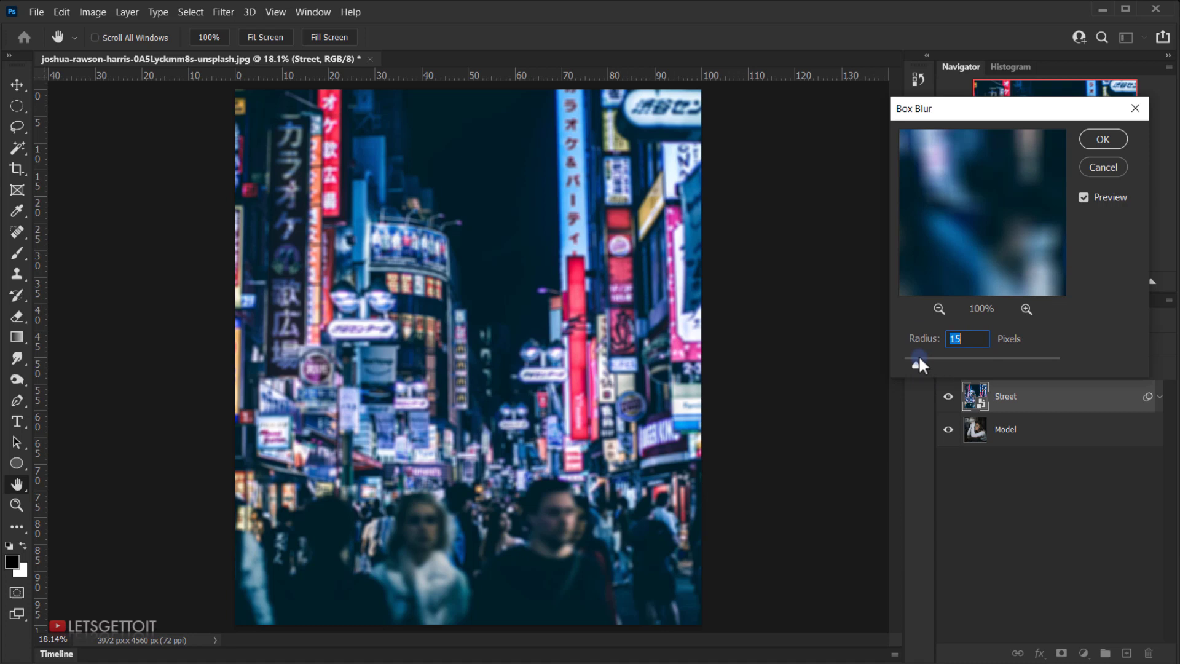
{"action": "left_click_drag", "start_coordinate": [919, 361], "coordinate": [928, 365]}
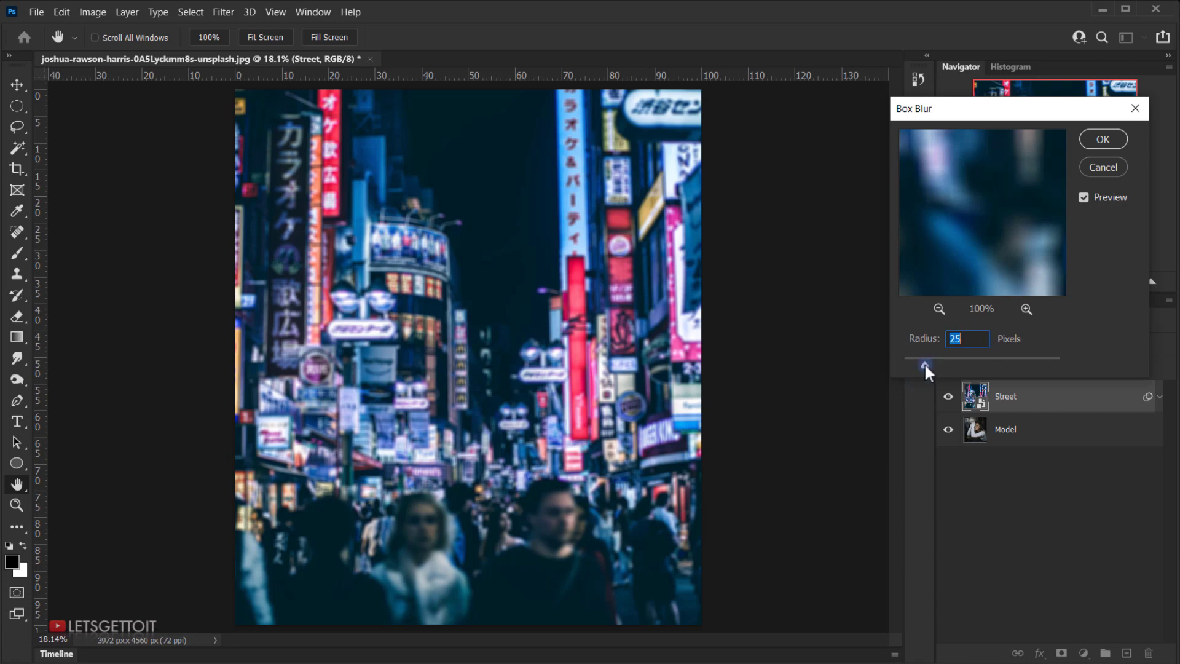
{"action": "left_click_drag", "start_coordinate": [930, 367], "coordinate": [918, 366]}
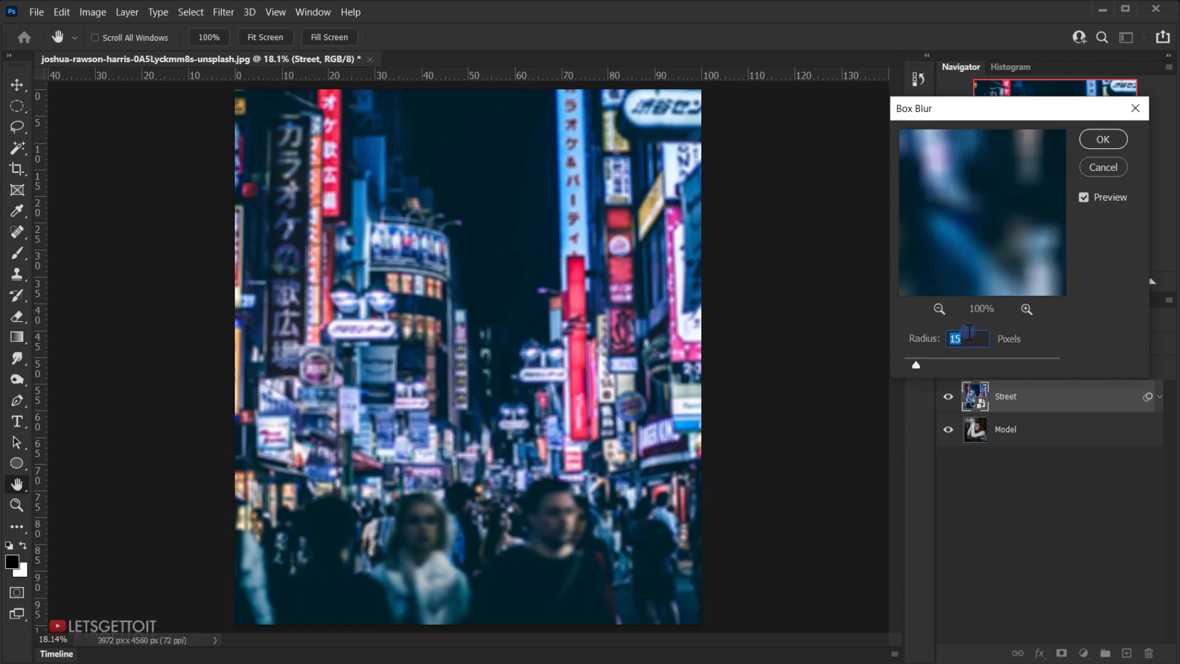
{"action": "left_click", "coordinate": [1103, 139]}
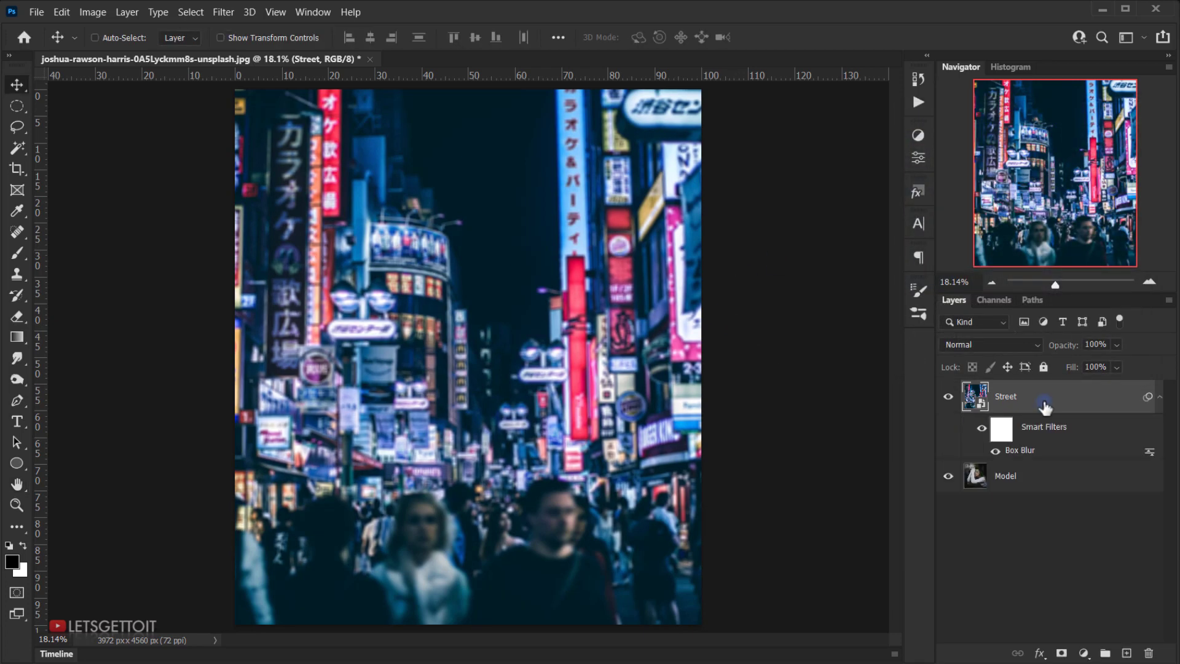
Step: Set the Street layer's blend mode to Screen
{"action": "left_click", "coordinate": [990, 345]}
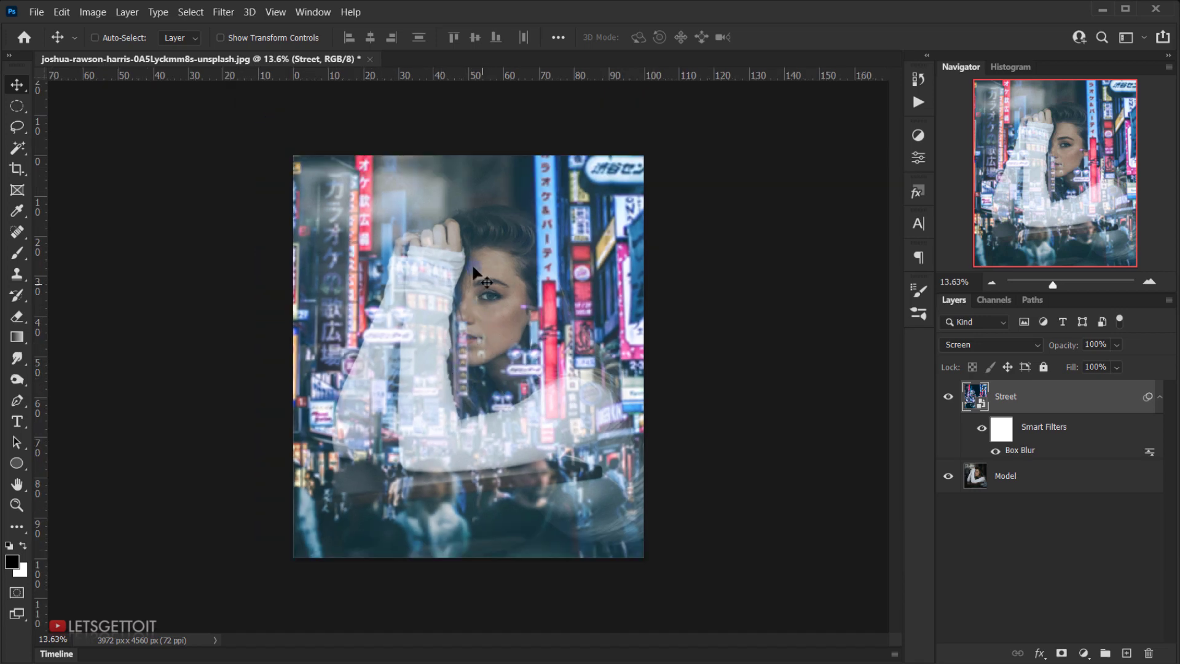
{"action": "mouse_move", "coordinate": [524, 423]}
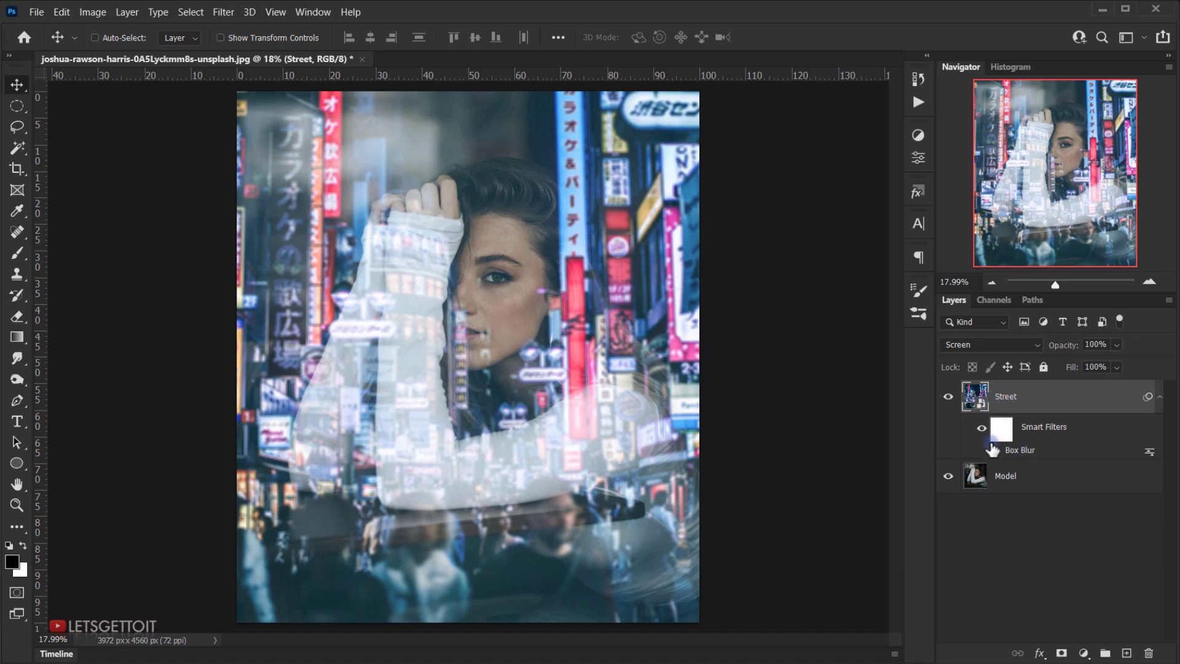
{"action": "left_click", "coordinate": [981, 450]}
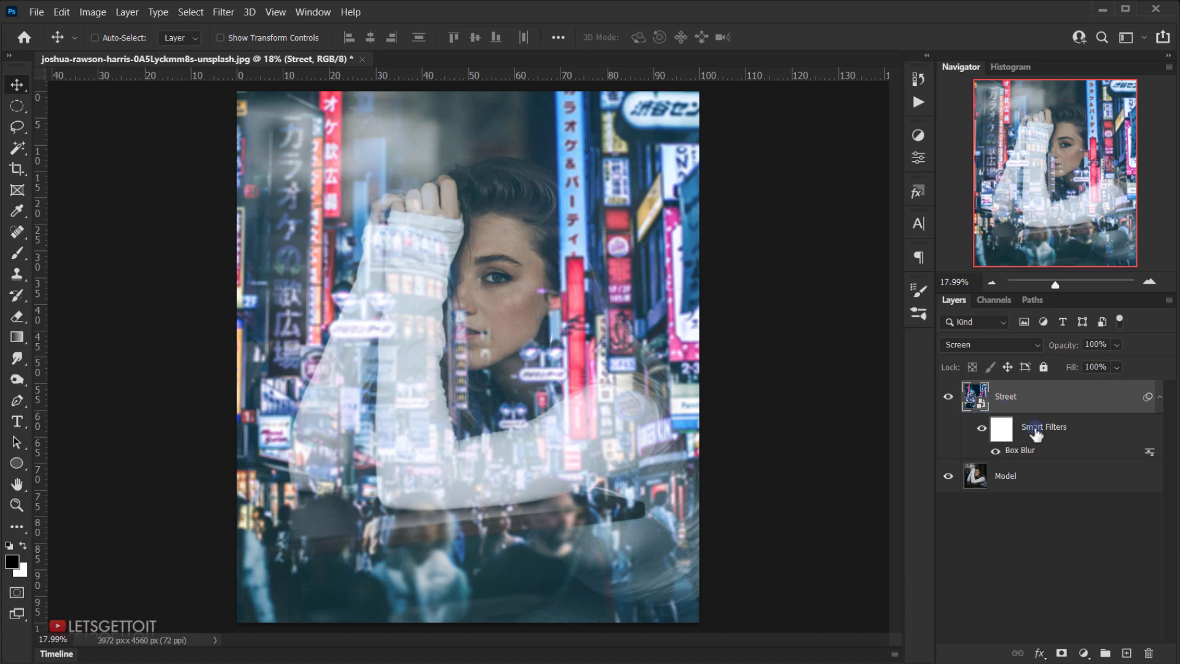
{"action": "mouse_move", "coordinate": [1018, 407]}
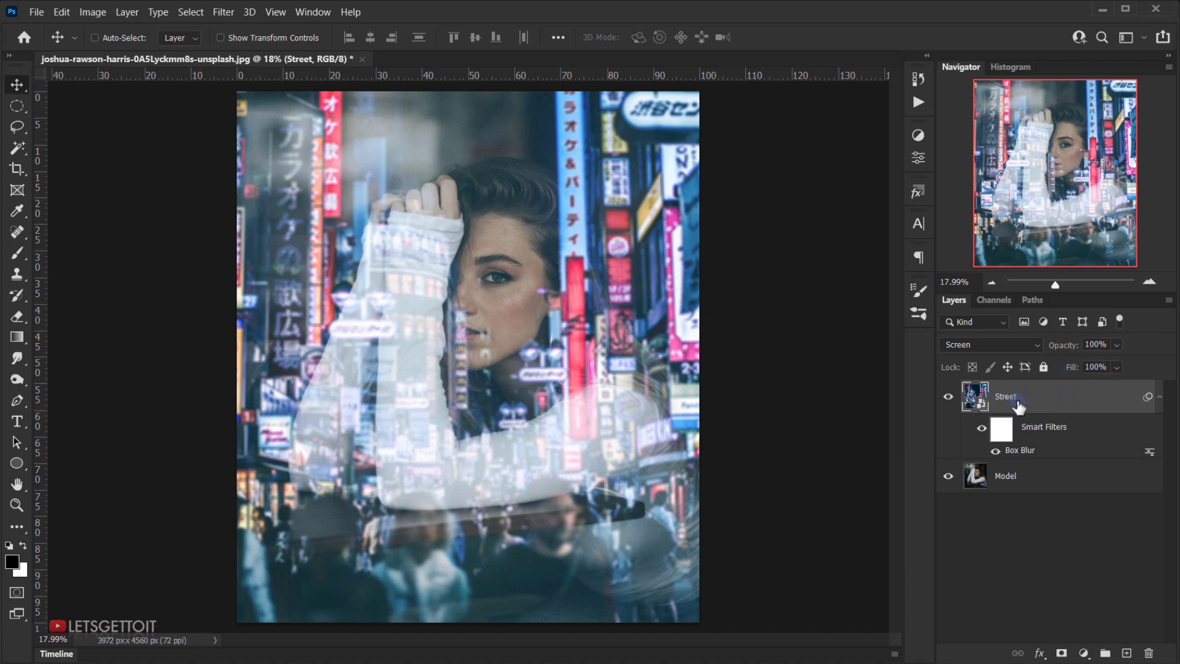
{"action": "mouse_move", "coordinate": [1041, 475]}
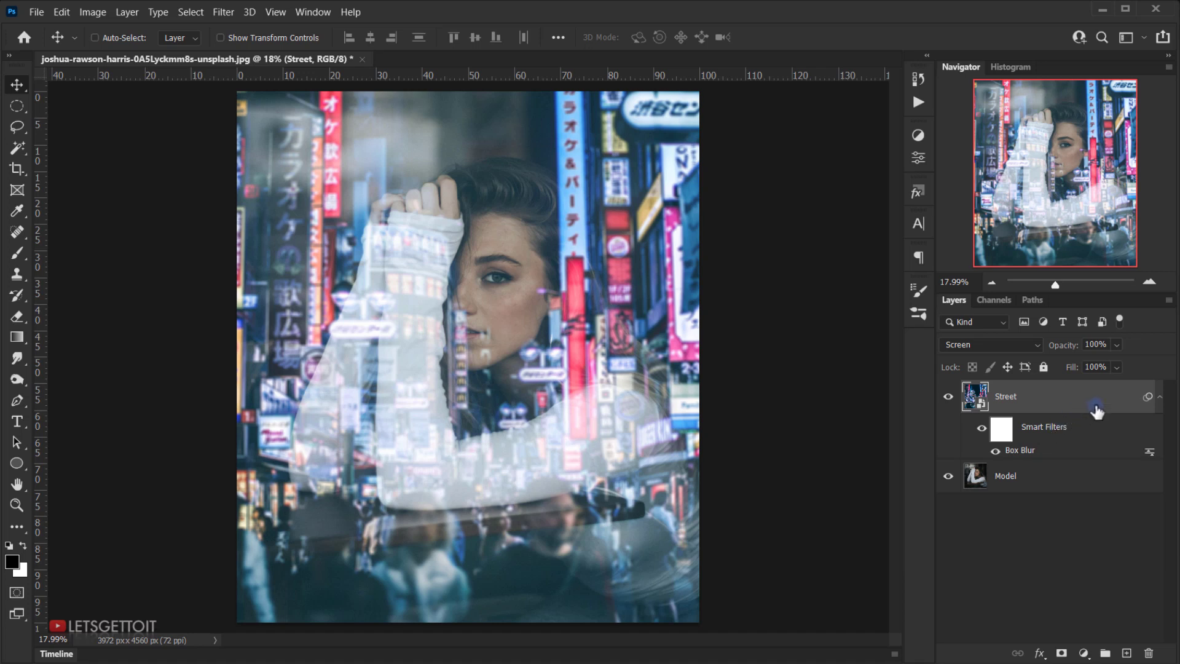
{"action": "mouse_move", "coordinate": [585, 386]}
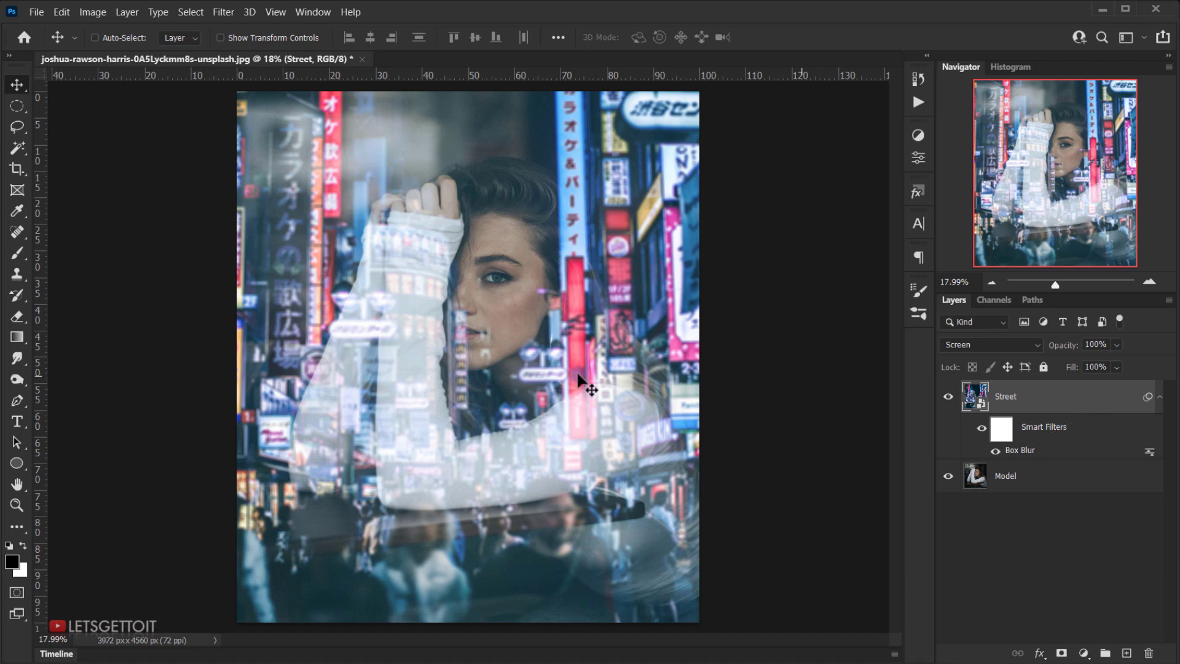
{"action": "mouse_move", "coordinate": [580, 314]}
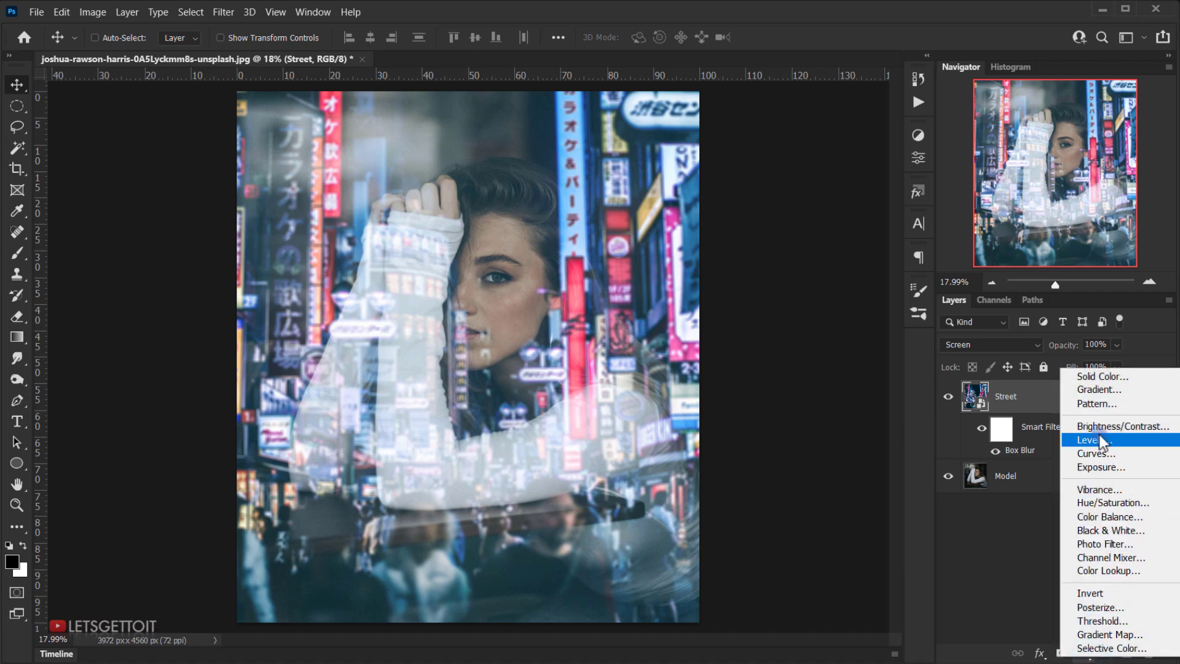
Step: Add a clipped Levels adjustment over Street with input shadows 30 and midtones 0.33
{"action": "left_click", "coordinate": [1092, 440]}
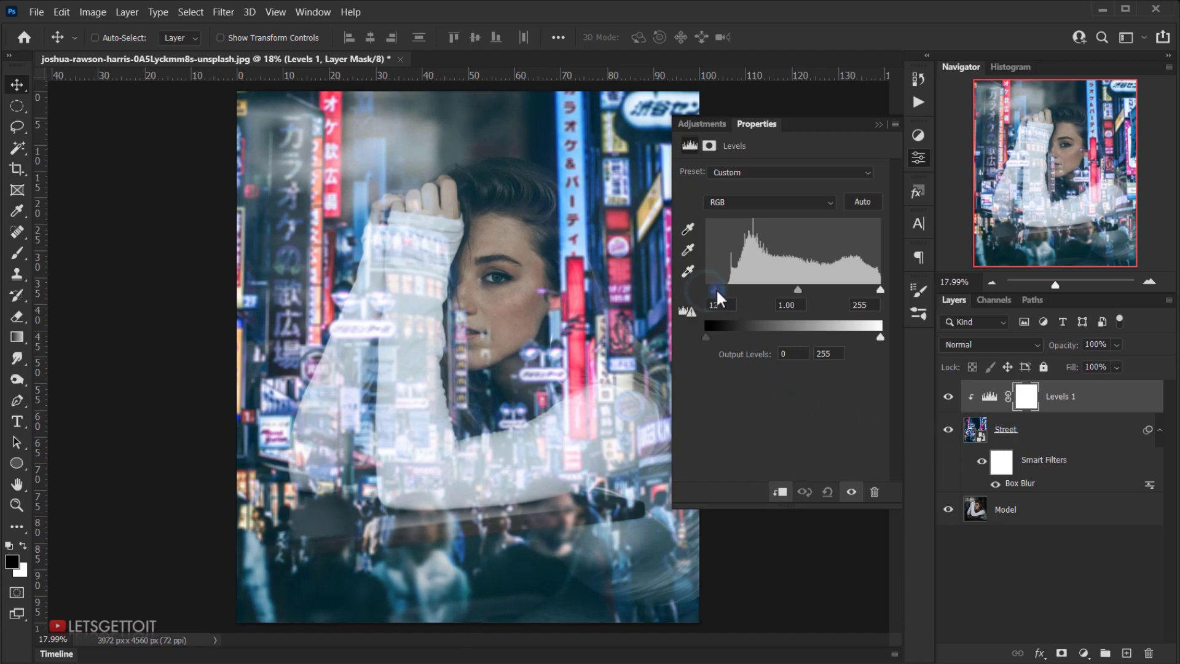
{"action": "left_click_drag", "start_coordinate": [706, 290], "coordinate": [722, 290]}
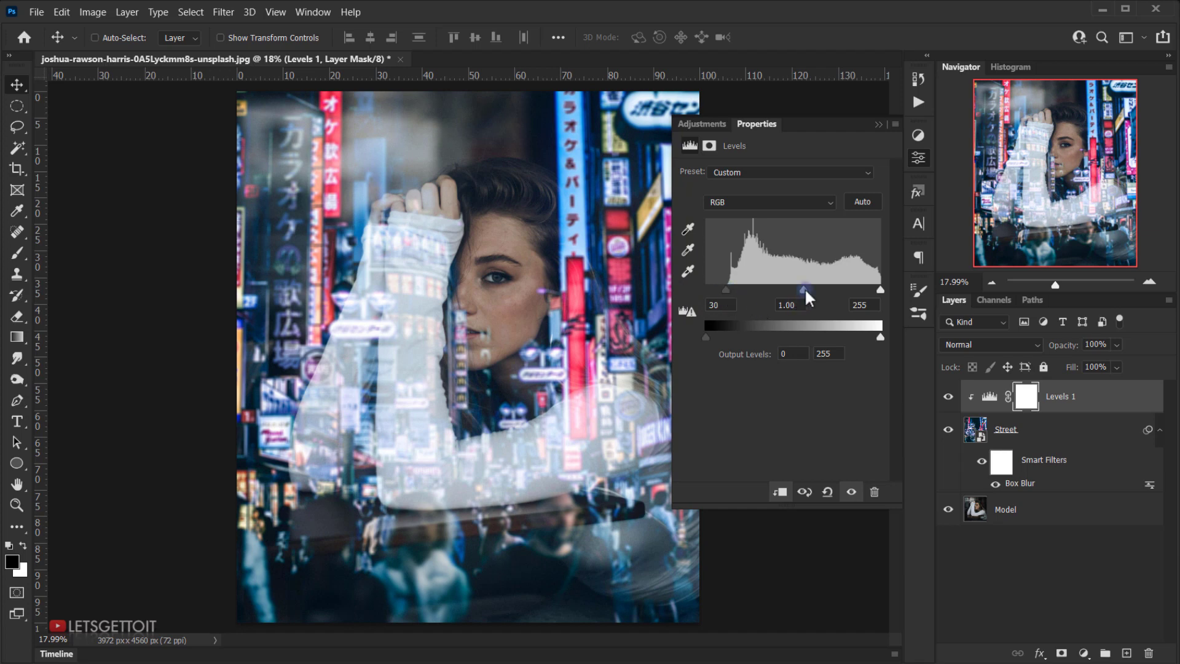
{"action": "left_click_drag", "start_coordinate": [806, 289], "coordinate": [826, 289]}
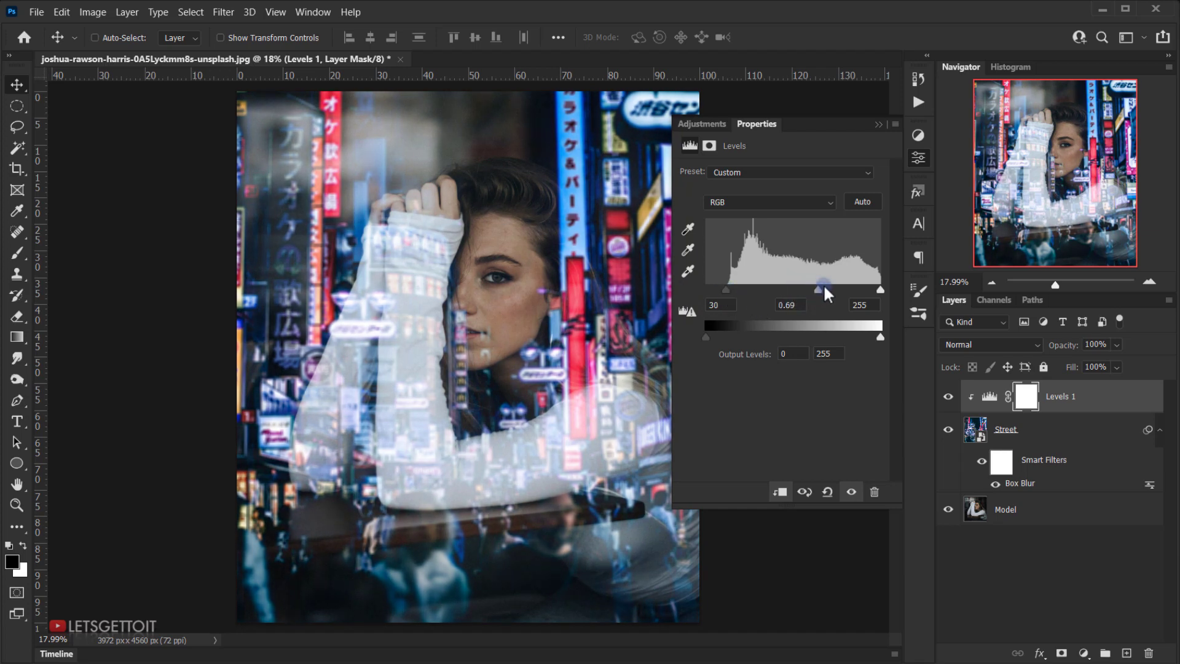
{"action": "left_click_drag", "start_coordinate": [821, 288], "coordinate": [851, 288]}
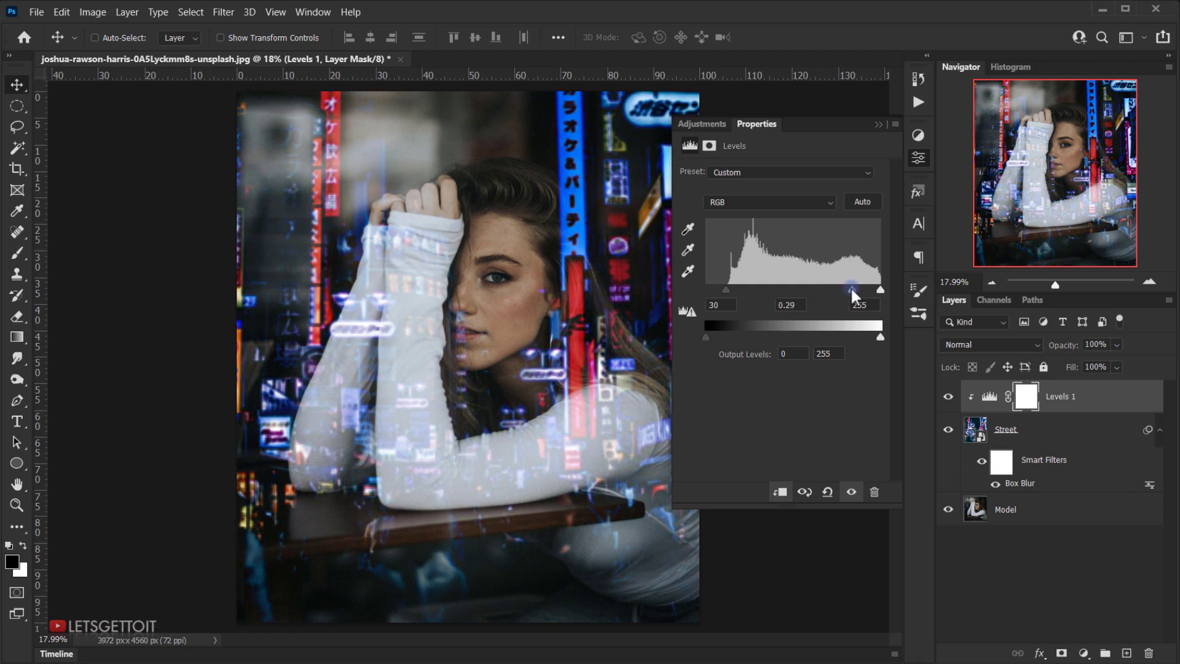
{"action": "left_click_drag", "start_coordinate": [850, 288], "coordinate": [847, 288]}
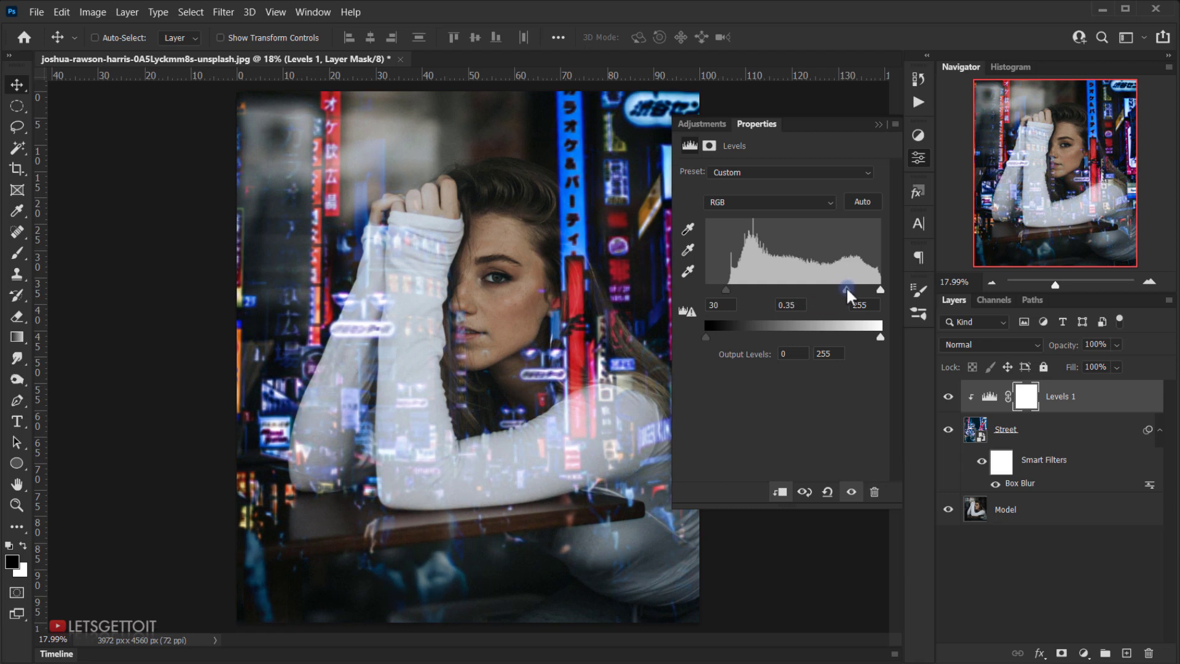
{"action": "left_click_drag", "start_coordinate": [849, 292], "coordinate": [847, 289]}
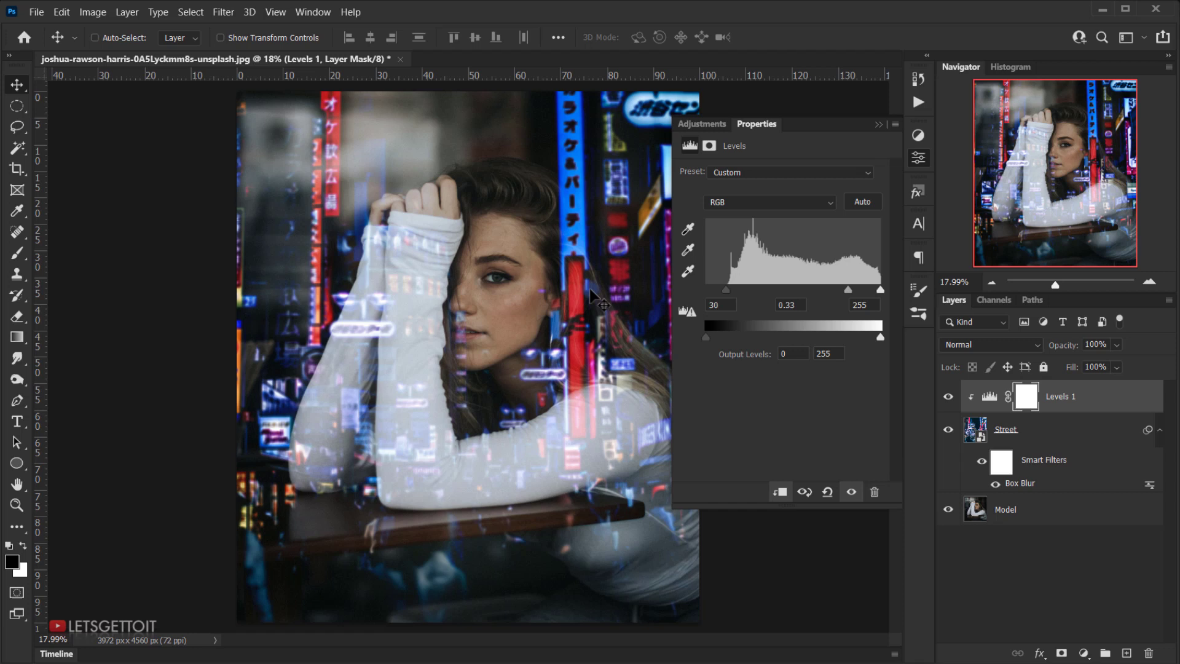
{"action": "mouse_move", "coordinate": [568, 387]}
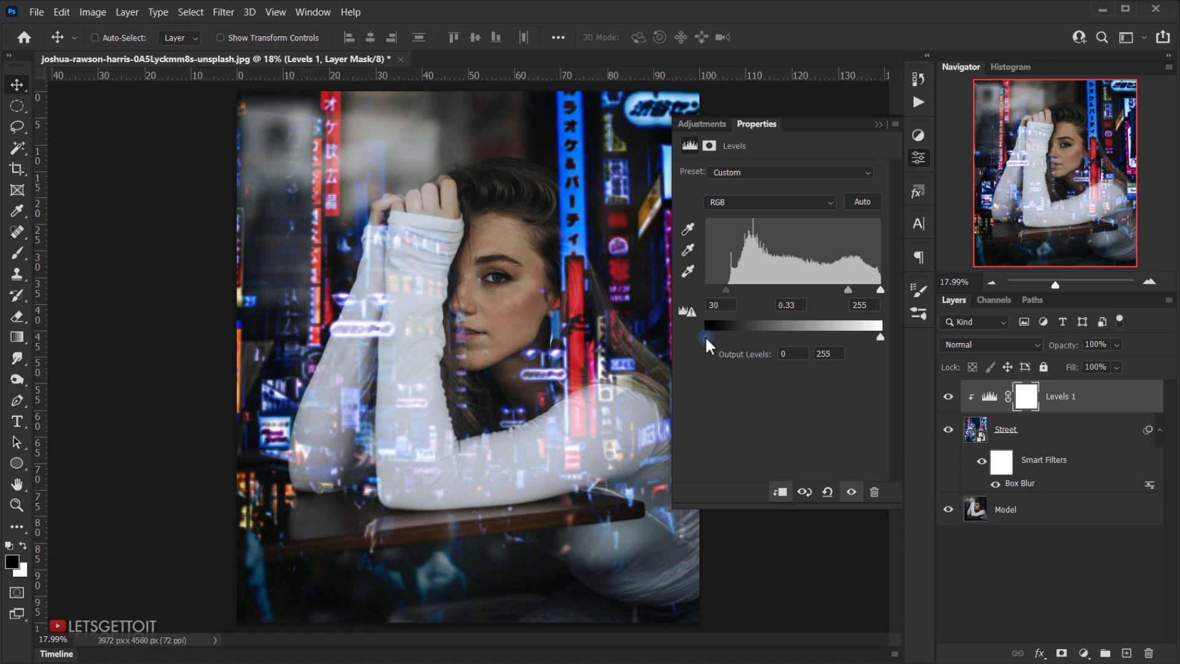
Step: Set the Levels output range to 12 and 246
{"action": "left_click_drag", "start_coordinate": [702, 337], "coordinate": [713, 337]}
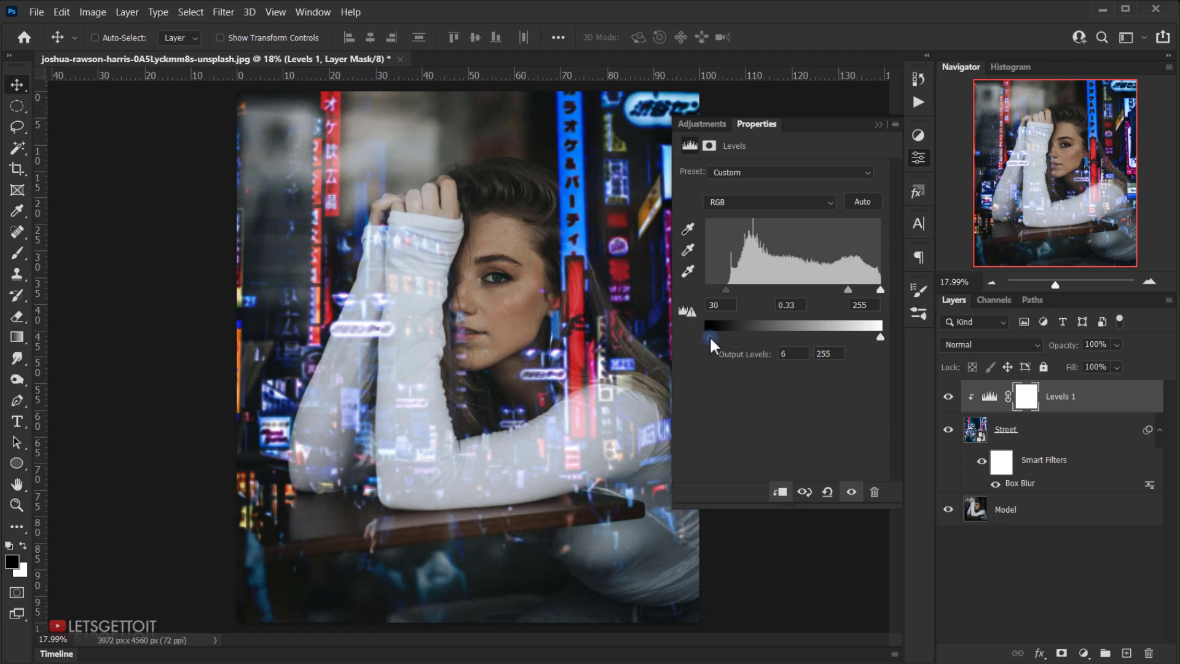
{"action": "left_click_drag", "start_coordinate": [706, 337], "coordinate": [713, 337]}
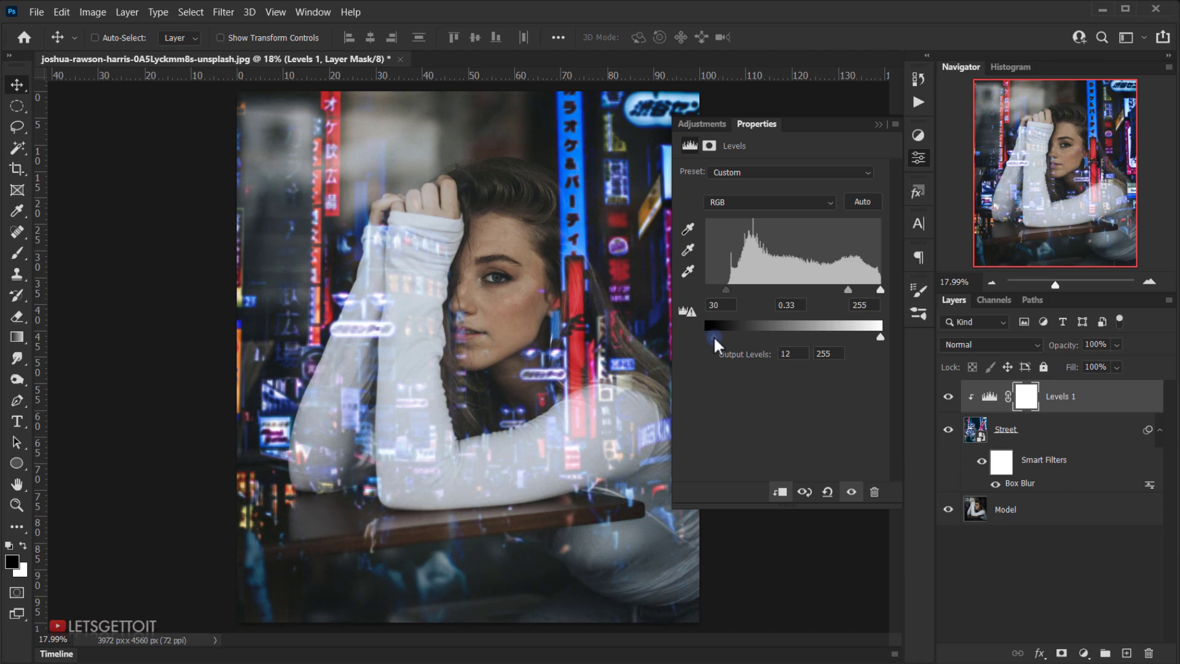
{"action": "left_click_drag", "start_coordinate": [879, 336], "coordinate": [877, 337]}
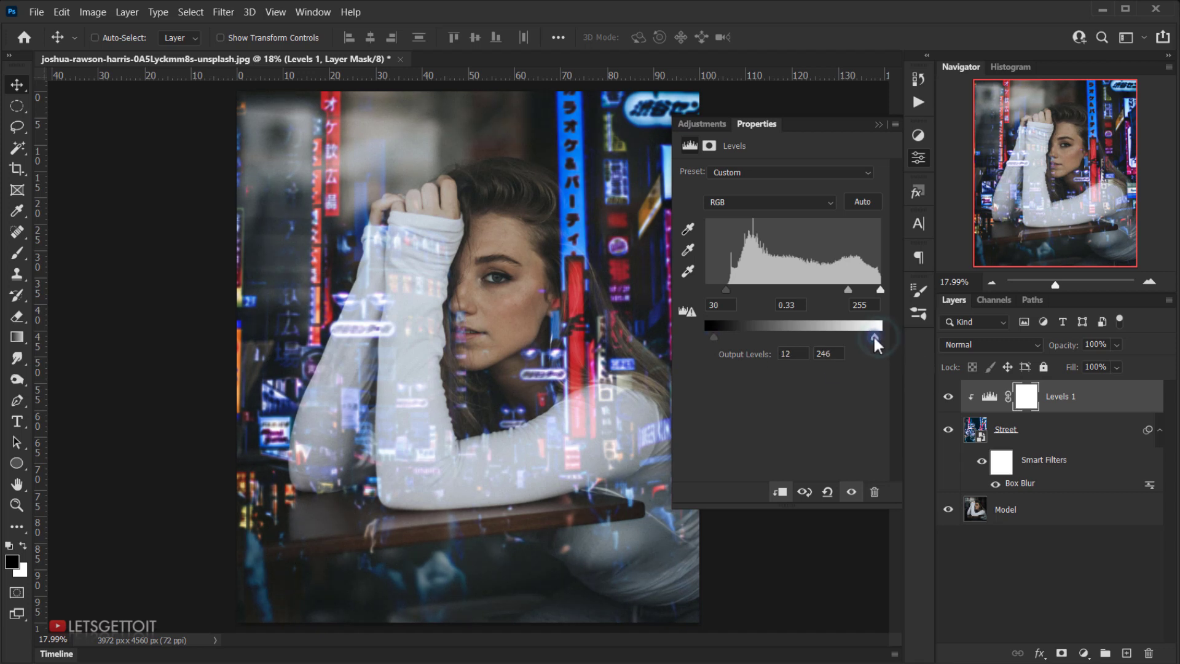
{"action": "left_click_drag", "start_coordinate": [880, 337], "coordinate": [870, 337]}
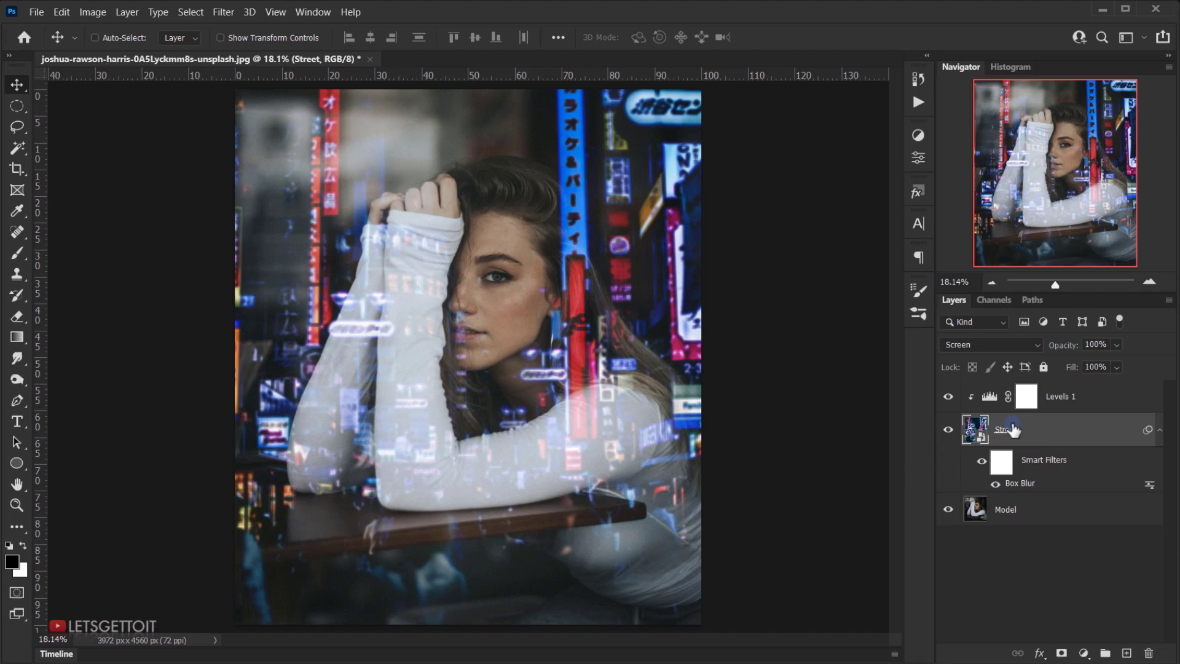
Step: Free-transform the Street layer to shift the reflection slightly right and commit it
{"action": "key", "text": "ctrl+t"}
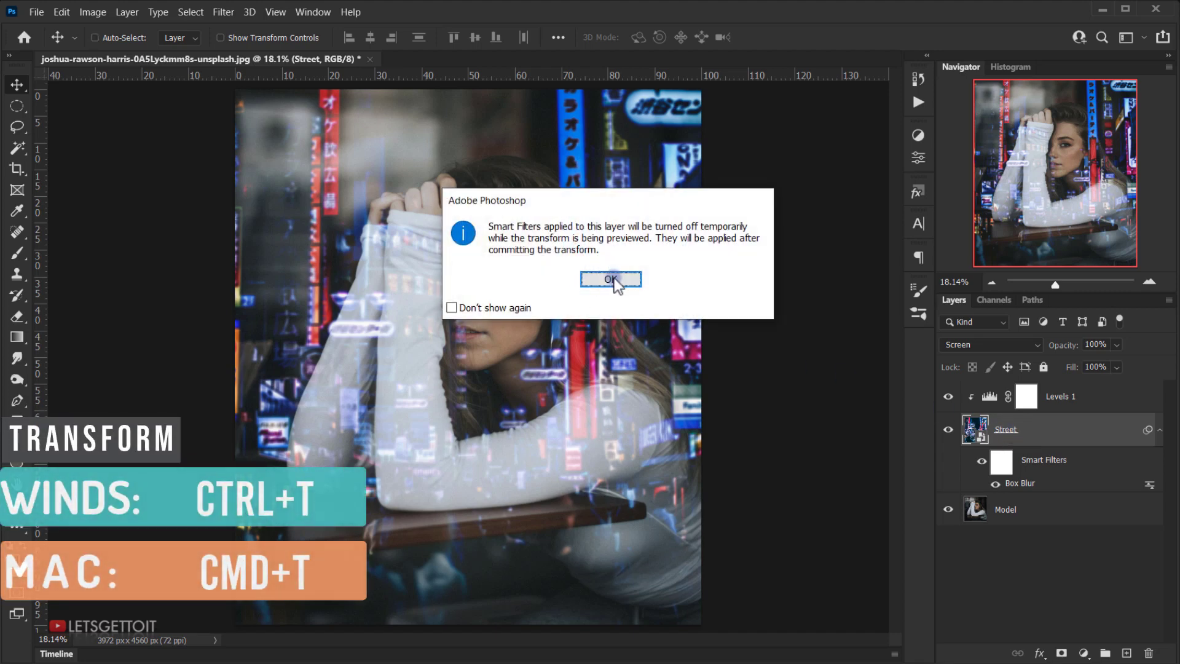
{"action": "left_click", "coordinate": [611, 279]}
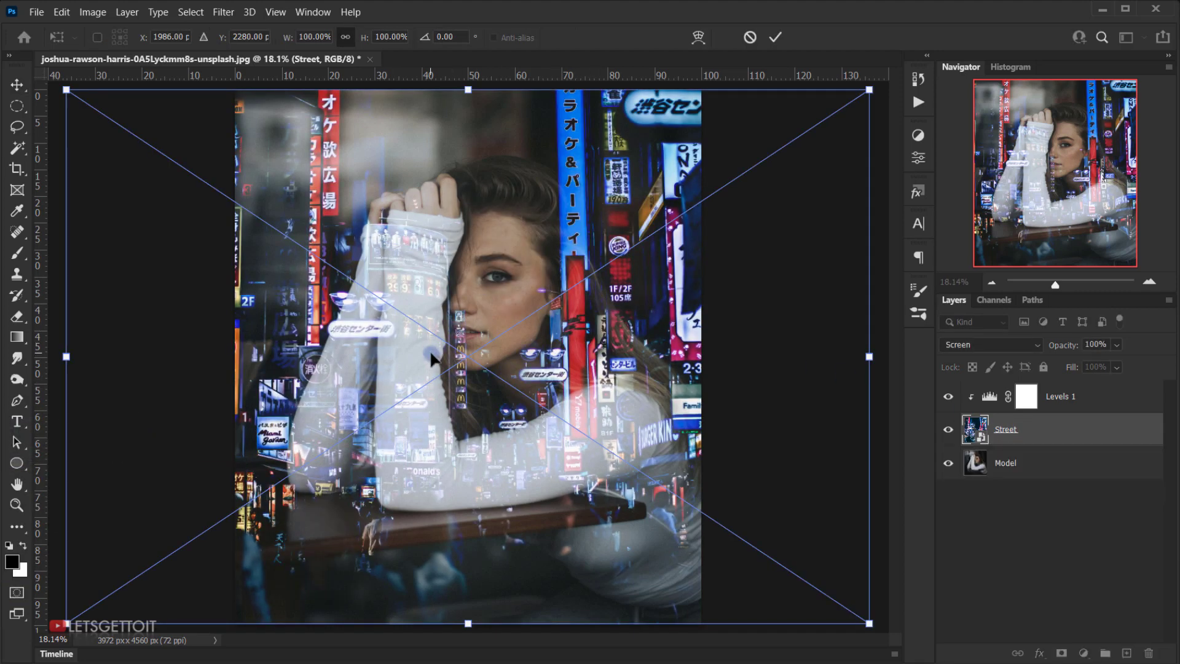
{"action": "left_click_drag", "start_coordinate": [432, 357], "coordinate": [447, 373]}
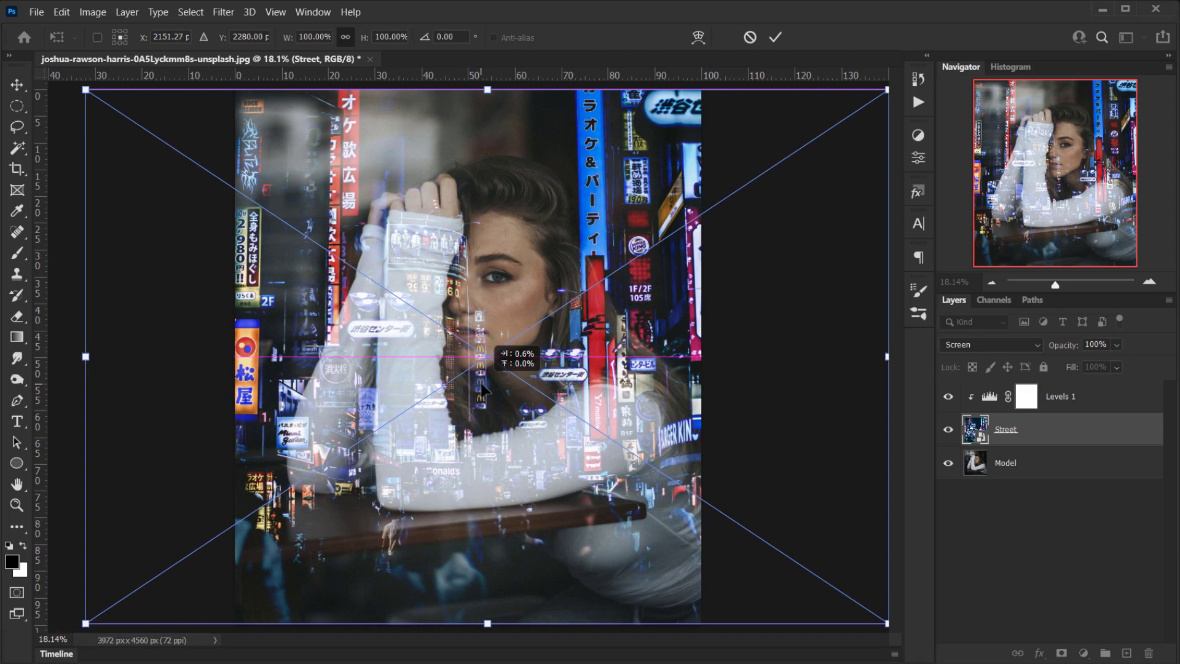
{"action": "left_click", "coordinate": [776, 38]}
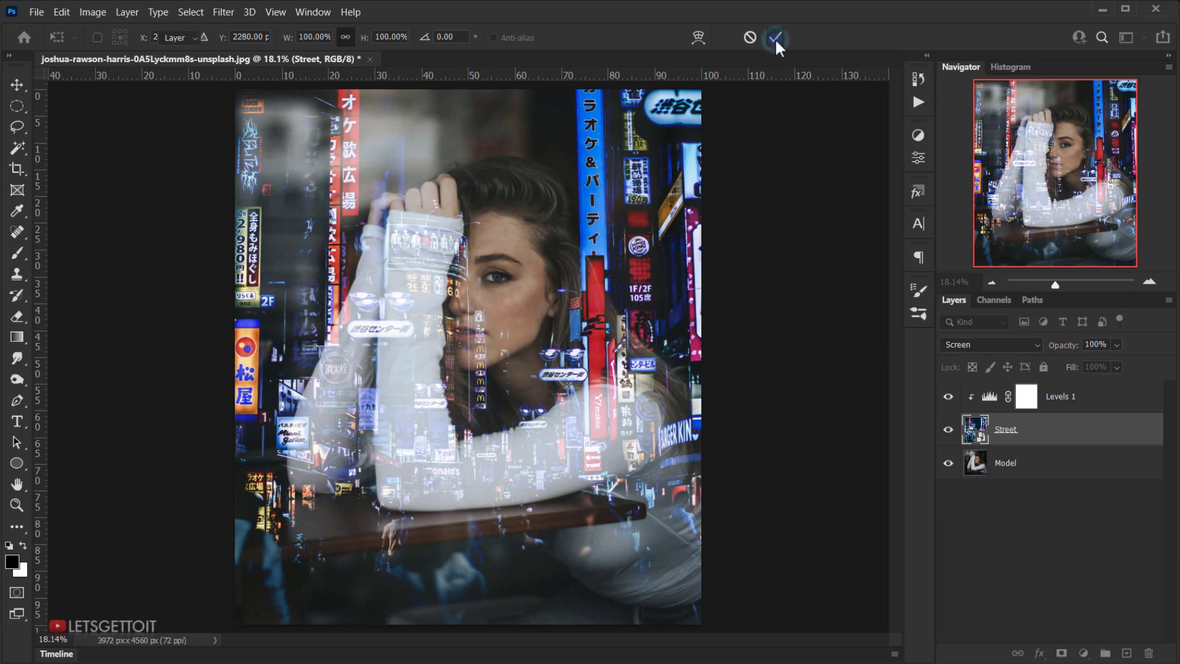
{"action": "left_click", "coordinate": [775, 38]}
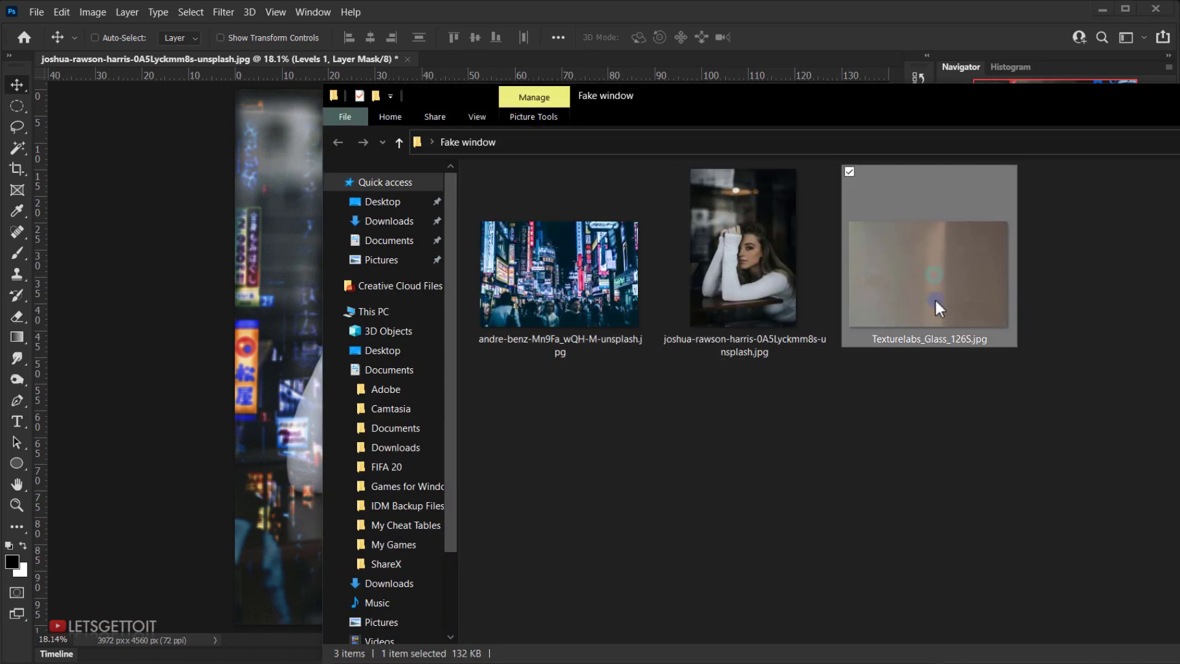
{"action": "mouse_move", "coordinate": [977, 292]}
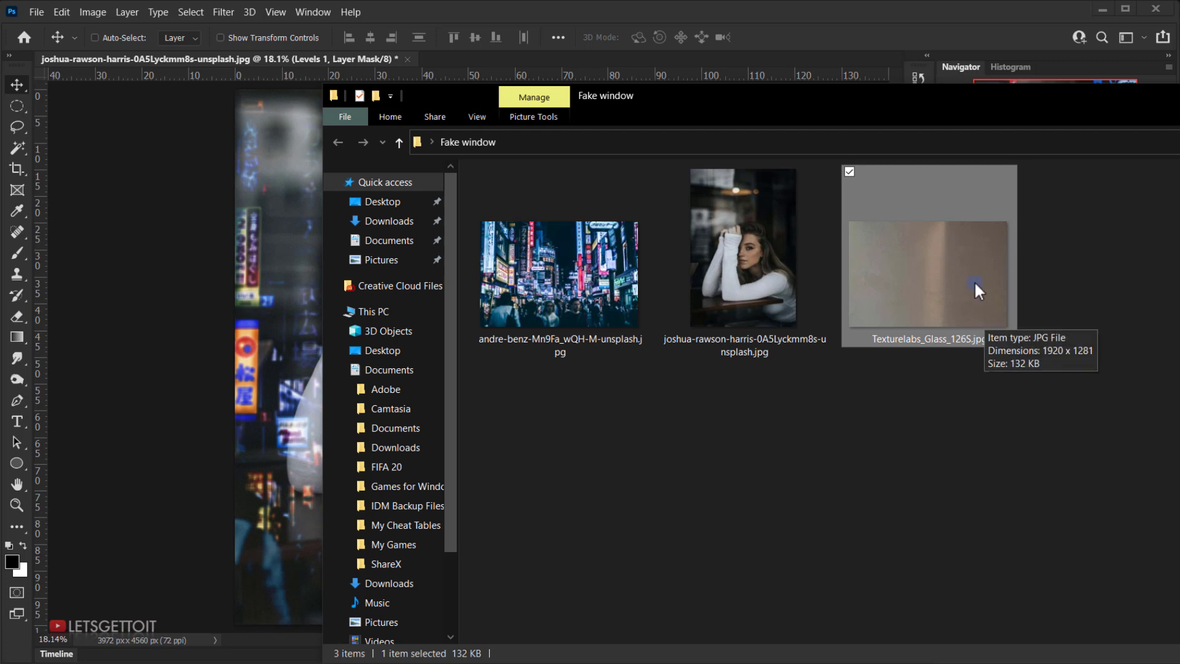
{"action": "mouse_move", "coordinate": [958, 284]}
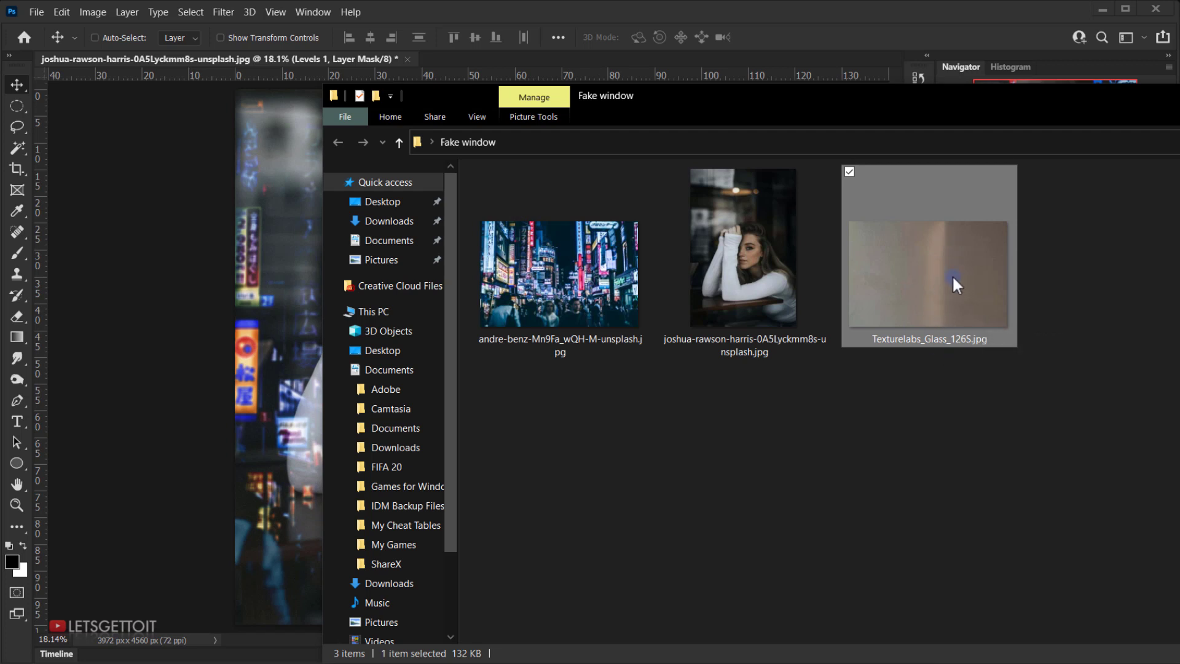
{"action": "mouse_move", "coordinate": [924, 269]}
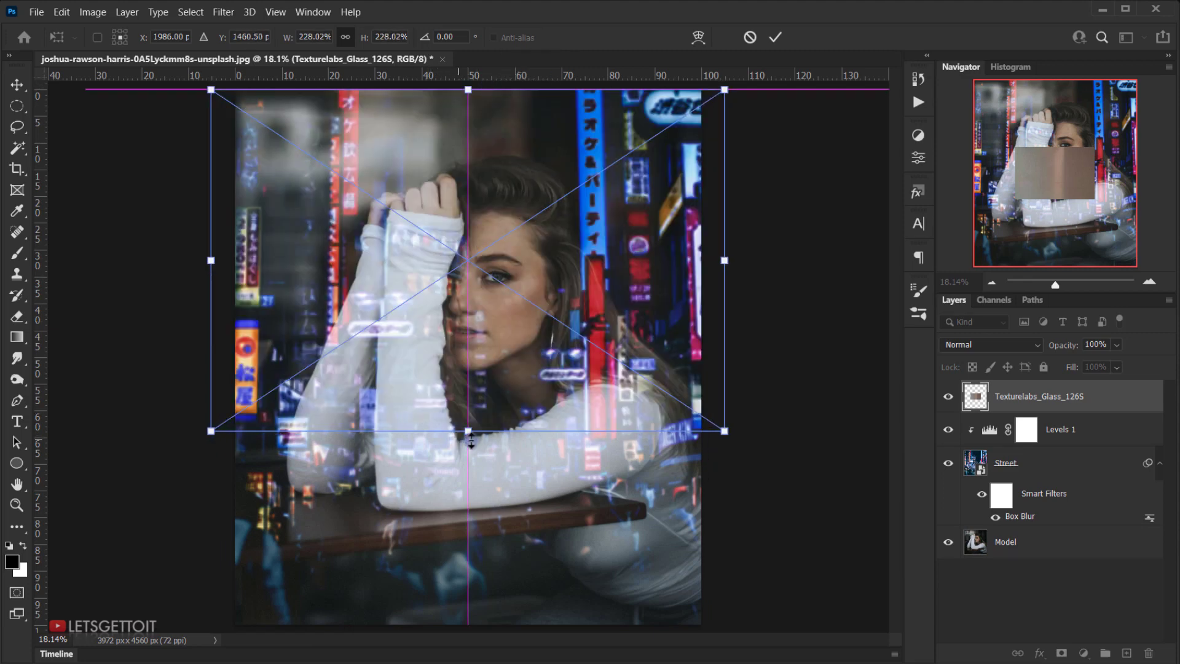
Step: Enlarge the glass texture to about 356 percent so it covers the canvas, and commit
{"action": "left_click_drag", "start_coordinate": [472, 430], "coordinate": [460, 622]}
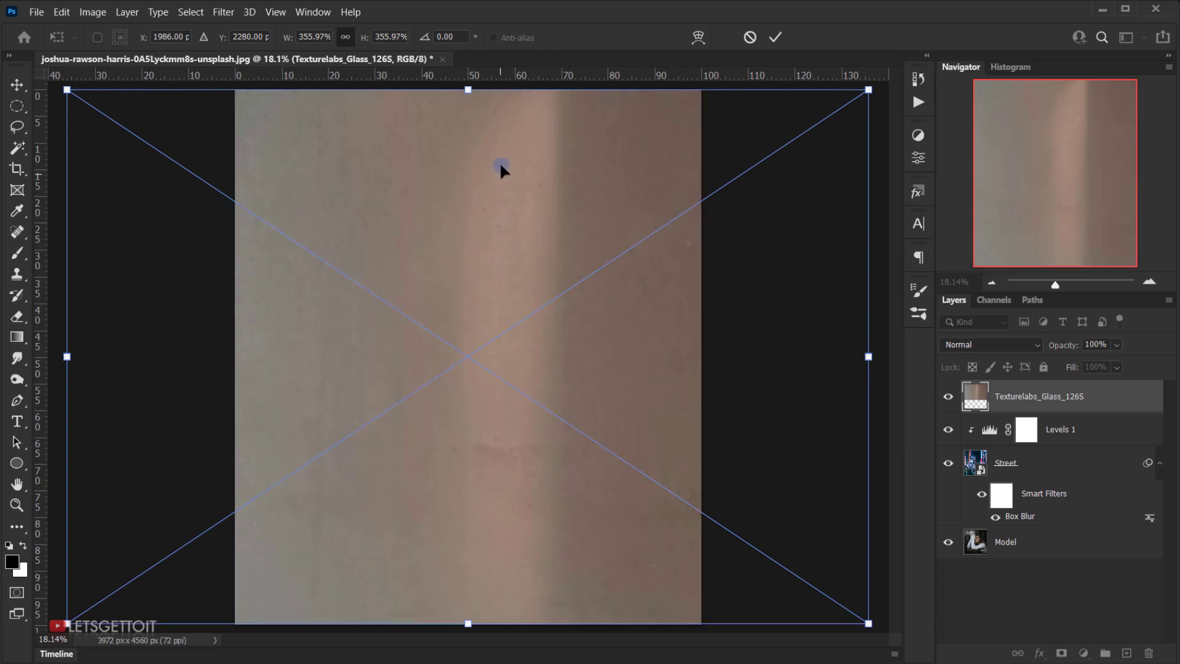
{"action": "mouse_move", "coordinate": [493, 331]}
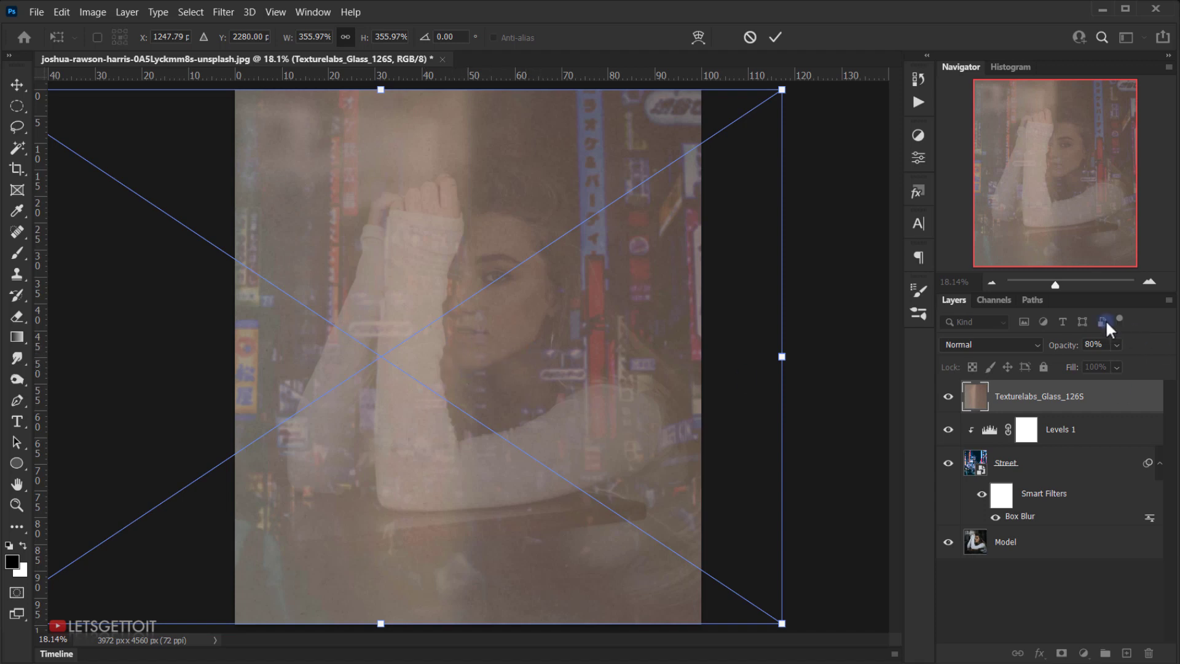
{"action": "left_click", "coordinate": [774, 37]}
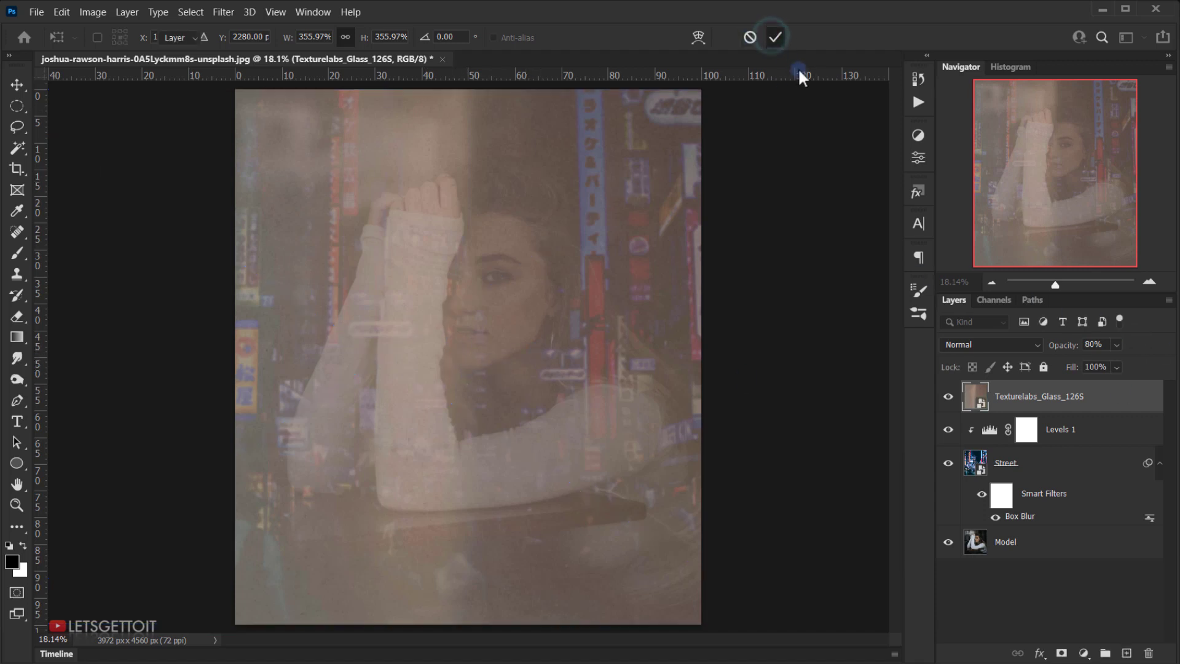
{"action": "left_click", "coordinate": [773, 36]}
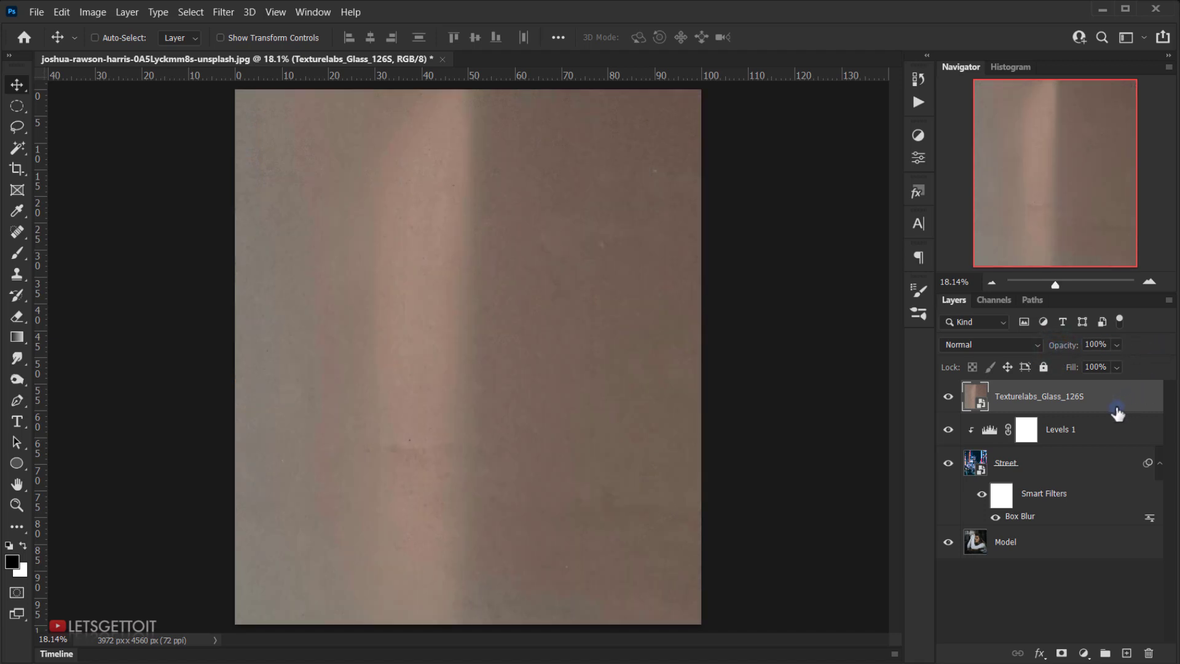
Step: Rasterize the glass texture, desaturate it to grey, and set its blend mode to Hard Light
{"action": "right_click", "coordinate": [1039, 395]}
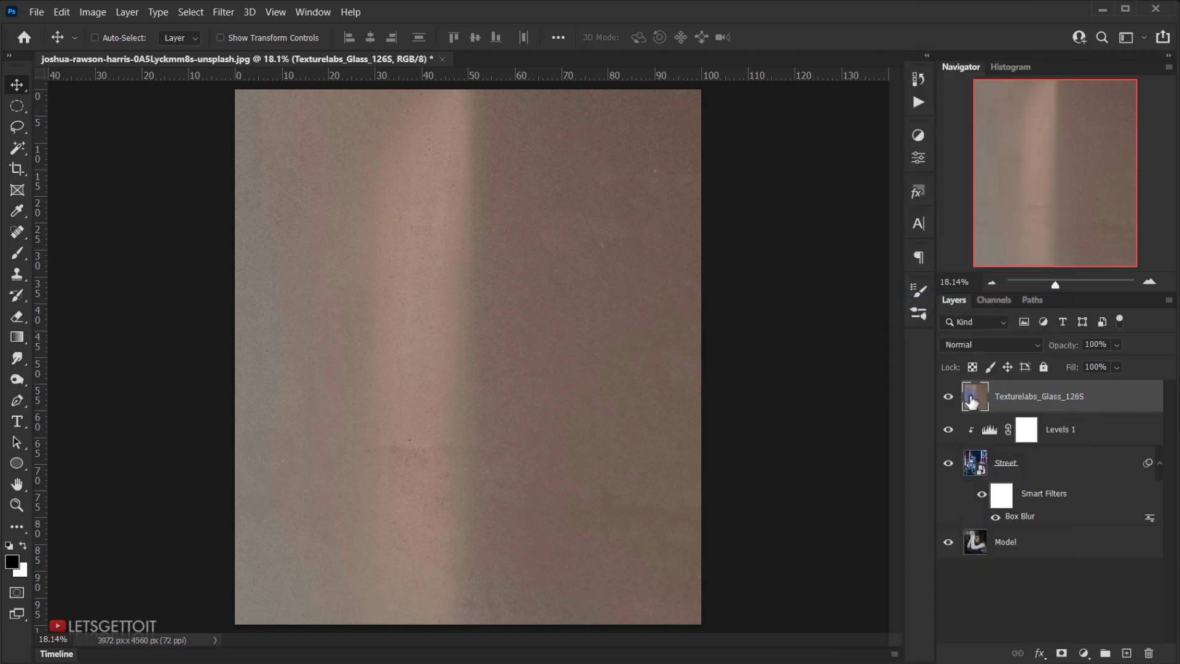
{"action": "double_click", "coordinate": [1039, 396]}
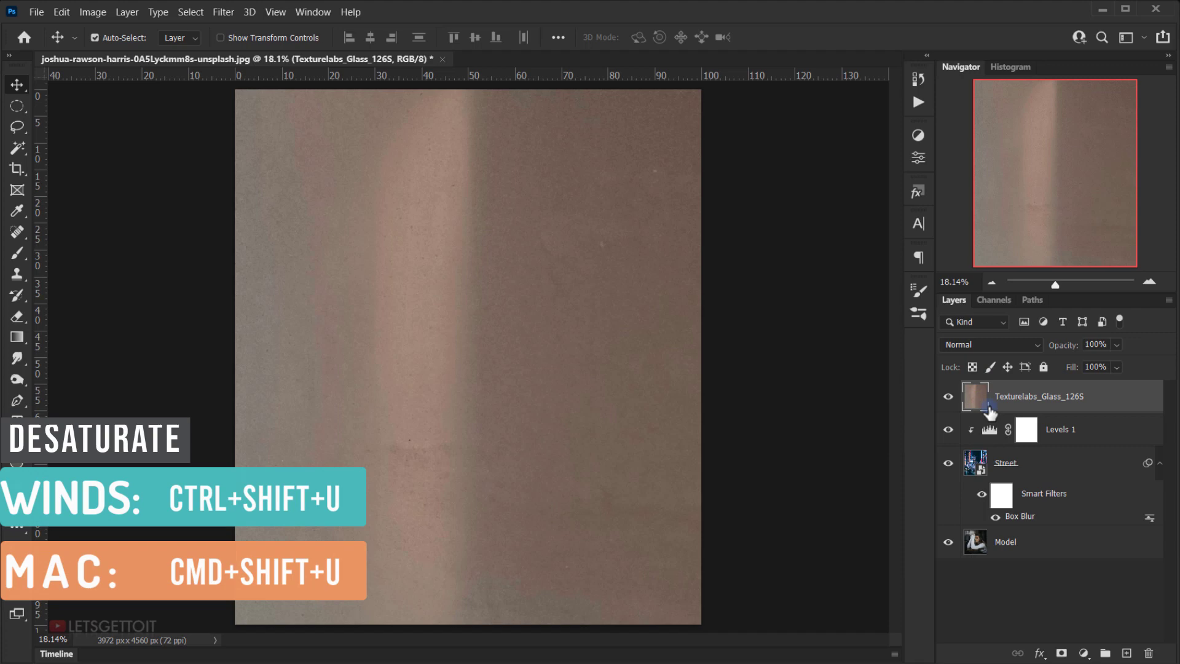
{"action": "key", "text": "ctrl+shift+u"}
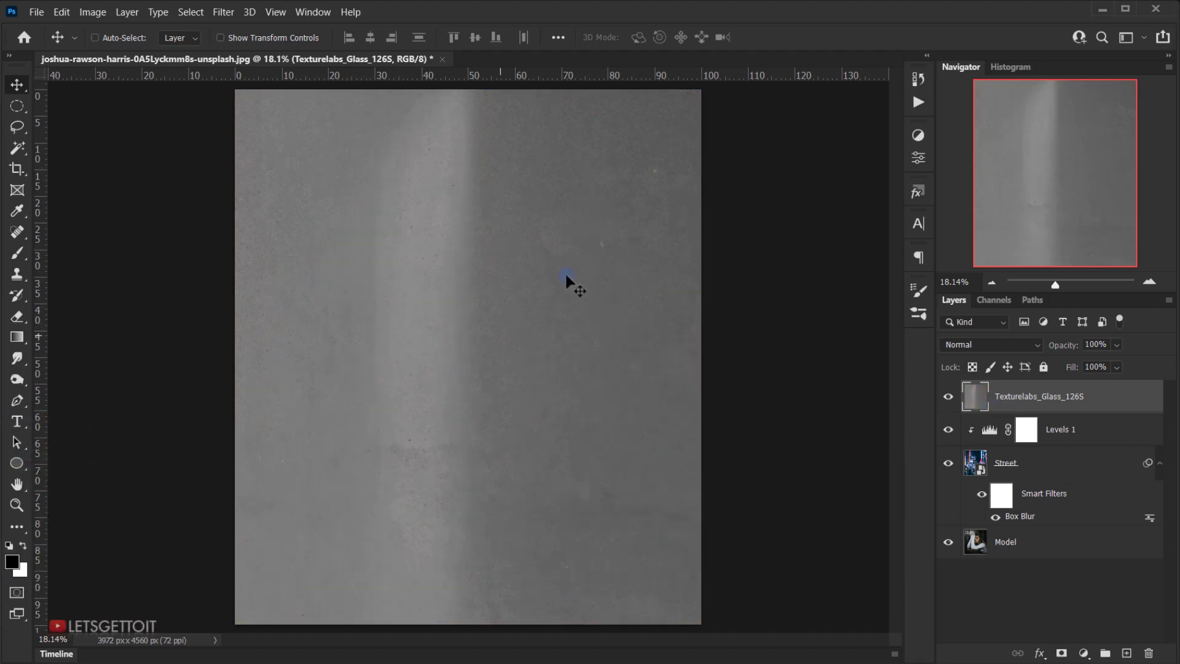
{"action": "mouse_move", "coordinate": [1017, 354]}
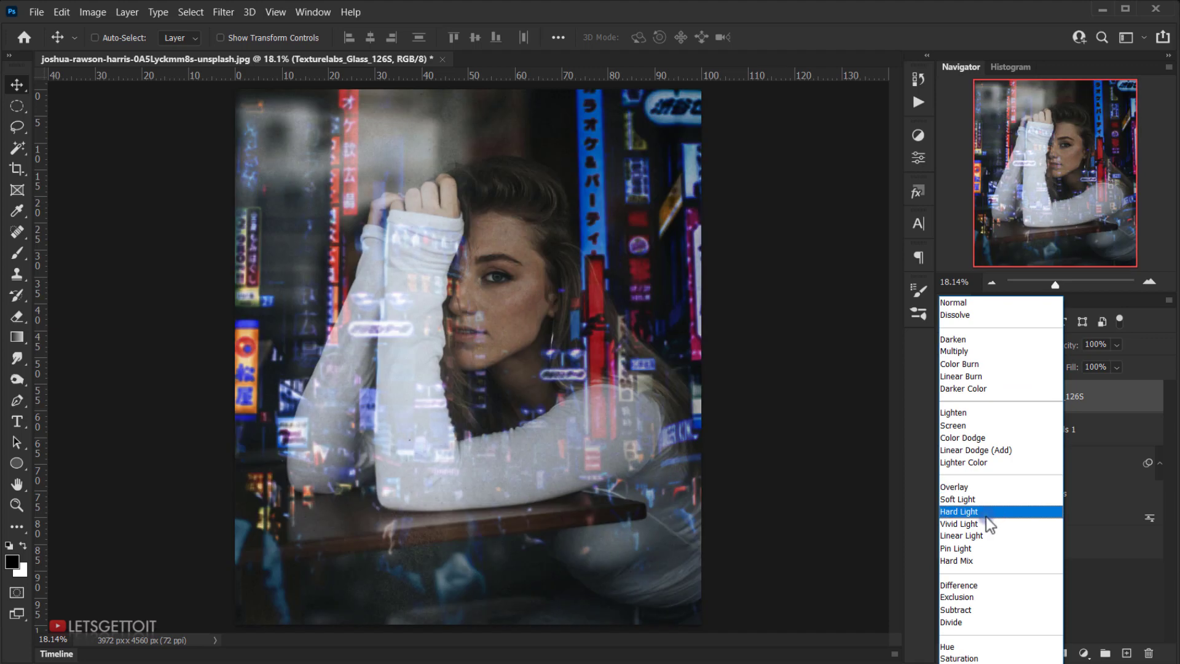
{"action": "left_click", "coordinate": [959, 511]}
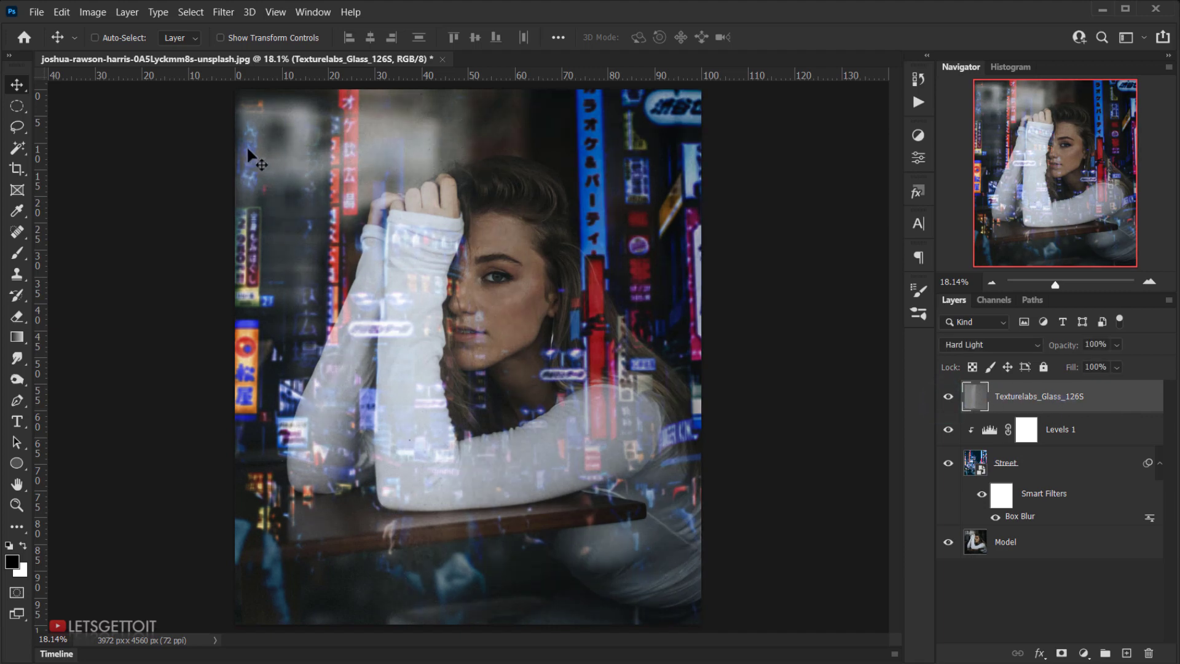
{"action": "mouse_move", "coordinate": [441, 603]}
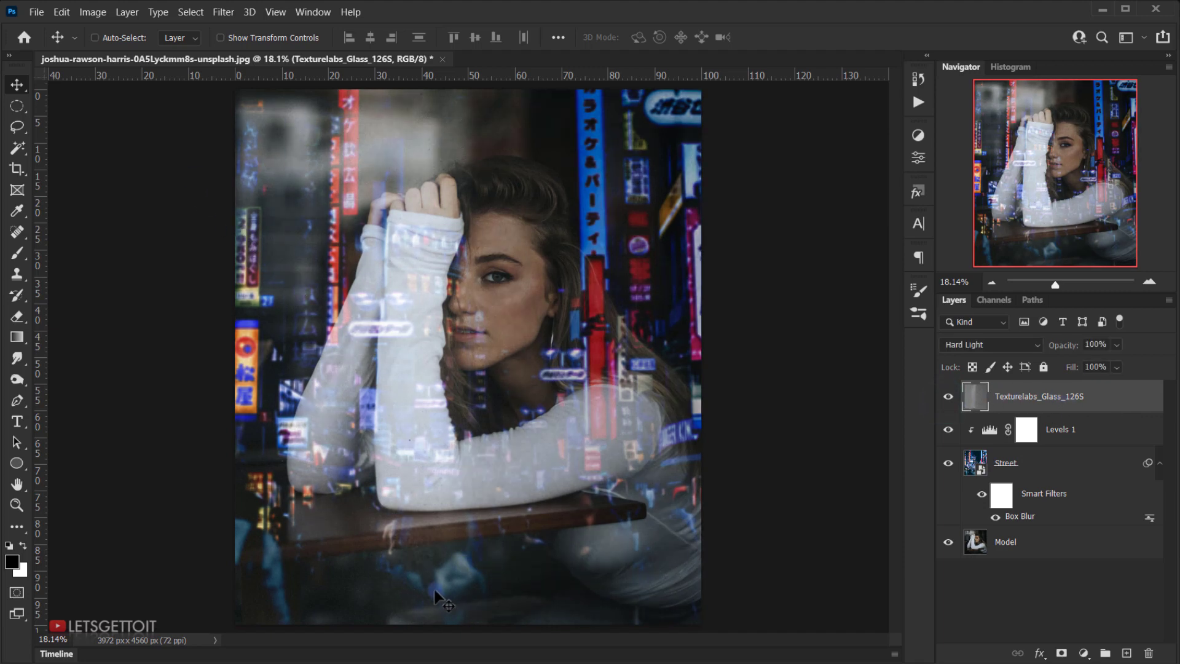
{"action": "mouse_move", "coordinate": [433, 563]}
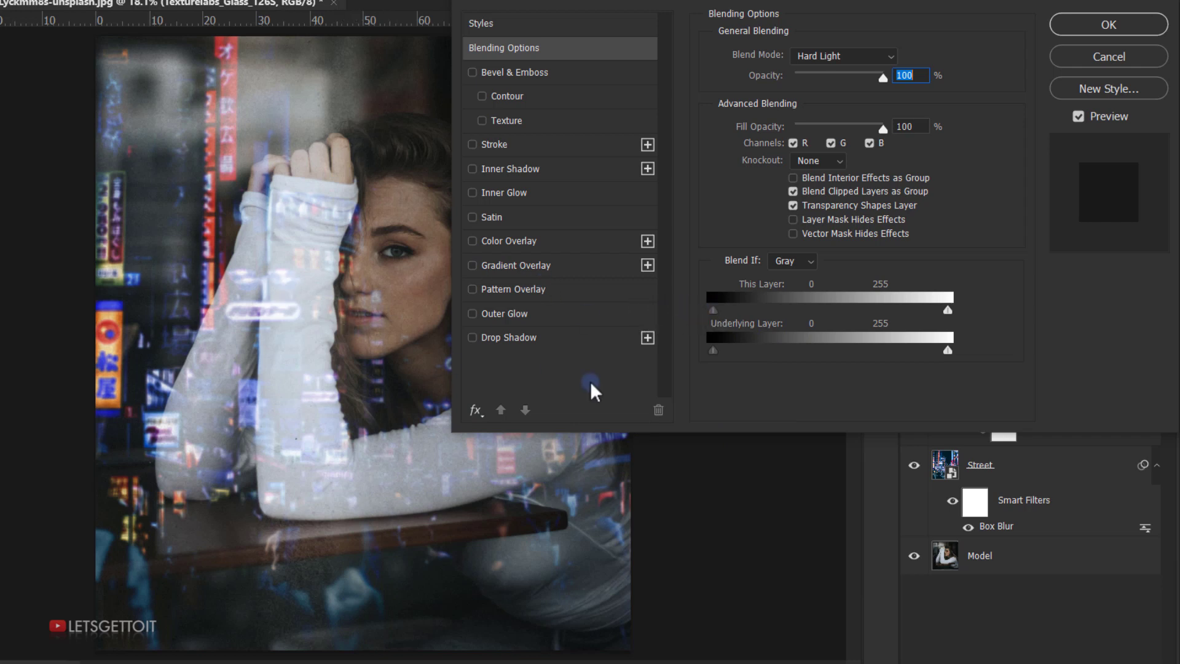
{"action": "mouse_move", "coordinate": [724, 380]}
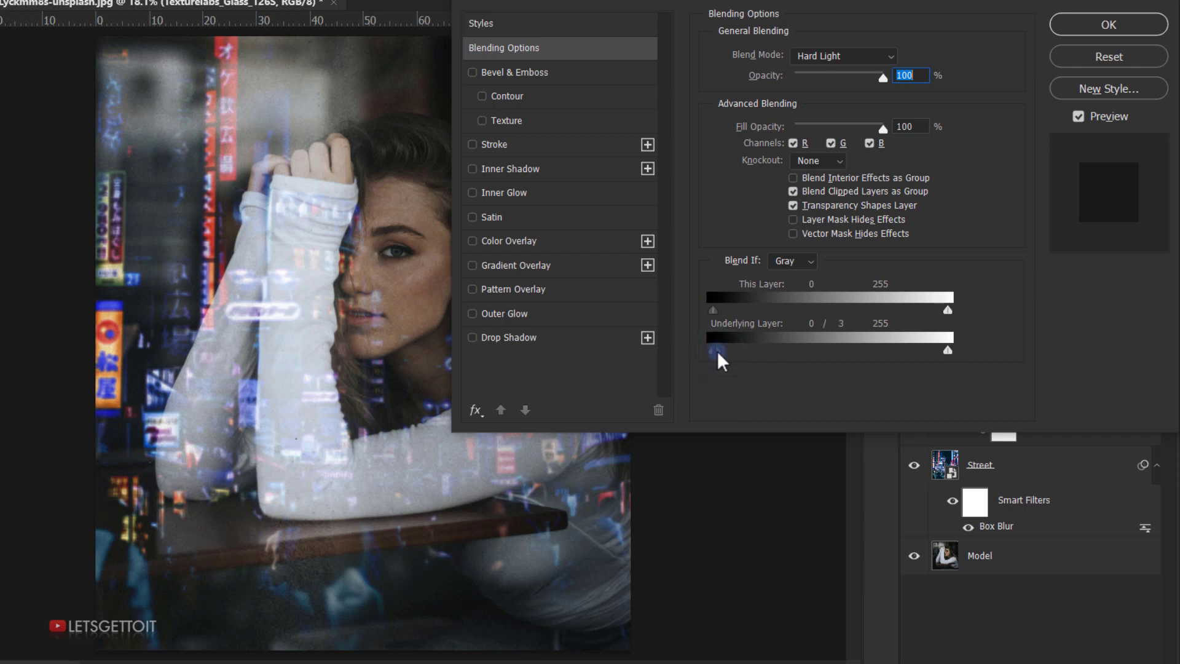
Step: Split the Underlying Layer black slider to 0/120 so the texture fades off dark tones
{"action": "left_click_drag", "start_coordinate": [713, 349], "coordinate": [717, 349]}
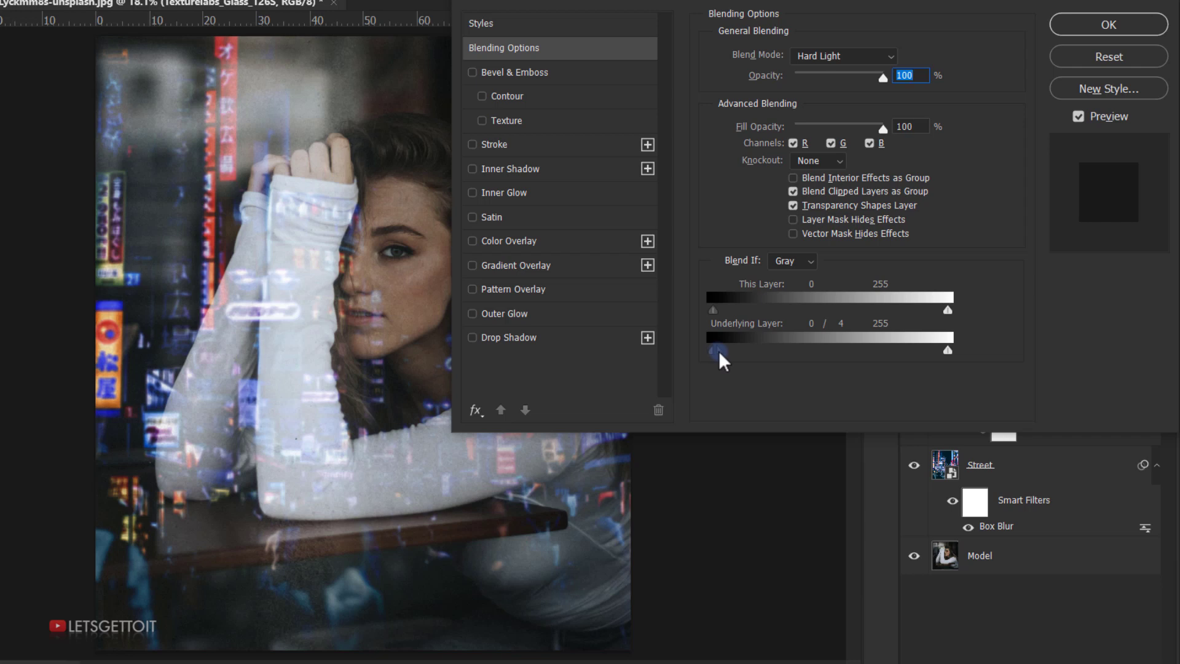
{"action": "left_click_drag", "start_coordinate": [716, 350], "coordinate": [814, 351]}
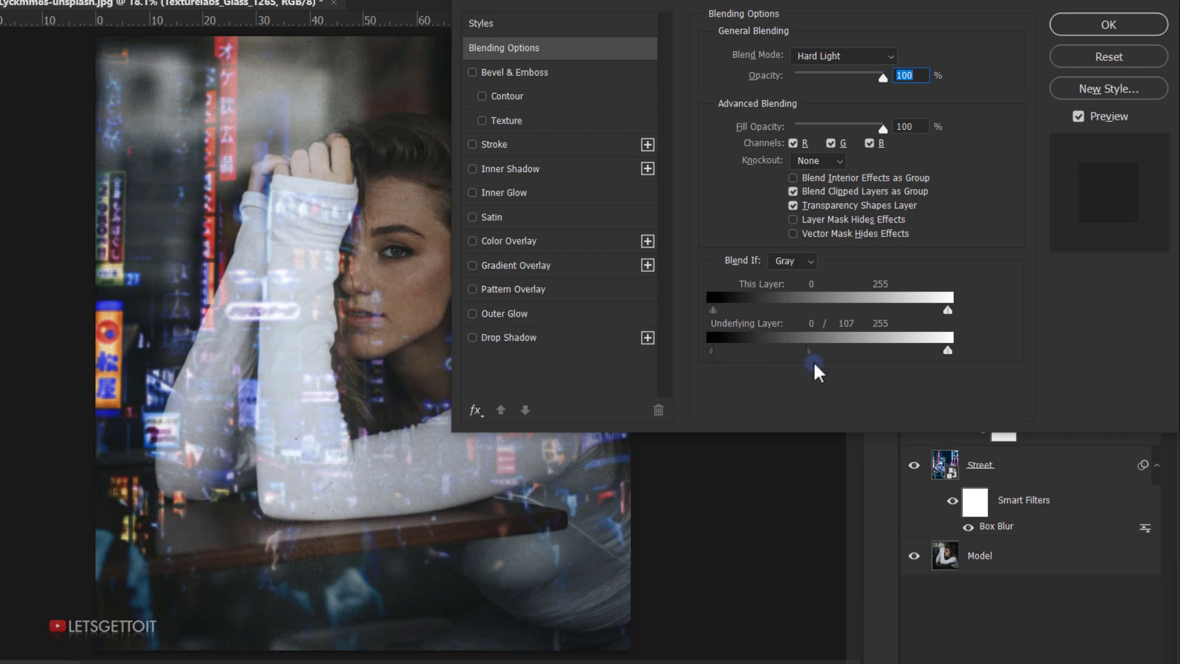
{"action": "left_click_drag", "start_coordinate": [813, 360], "coordinate": [785, 360]}
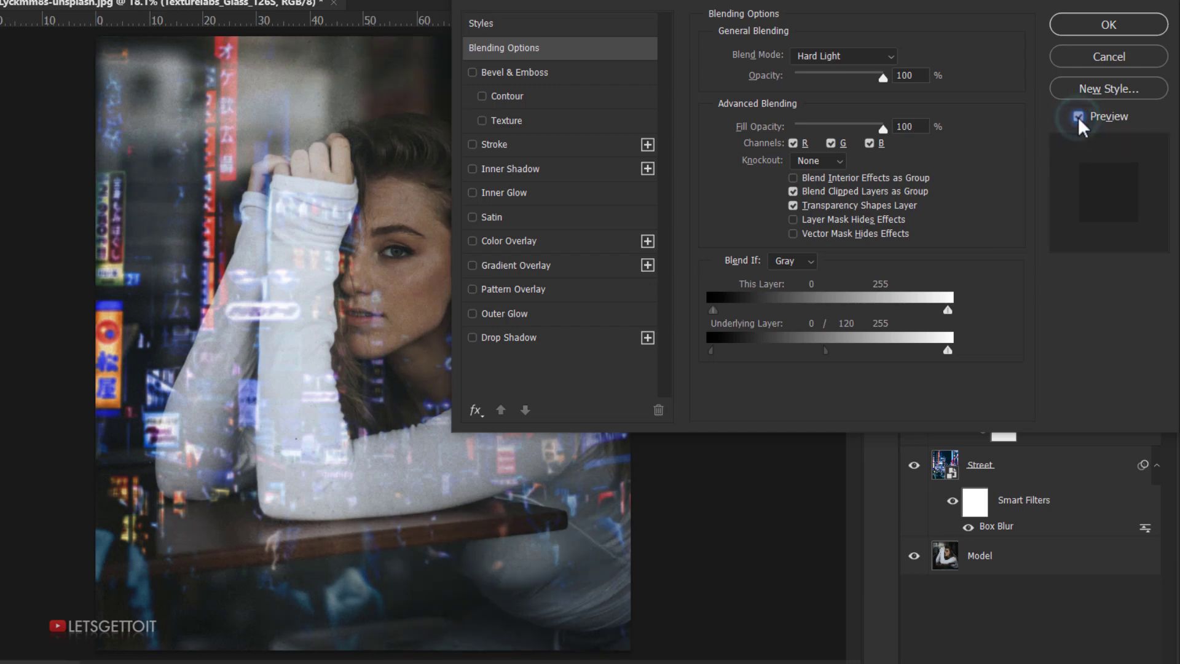
{"action": "mouse_move", "coordinate": [1168, 86]}
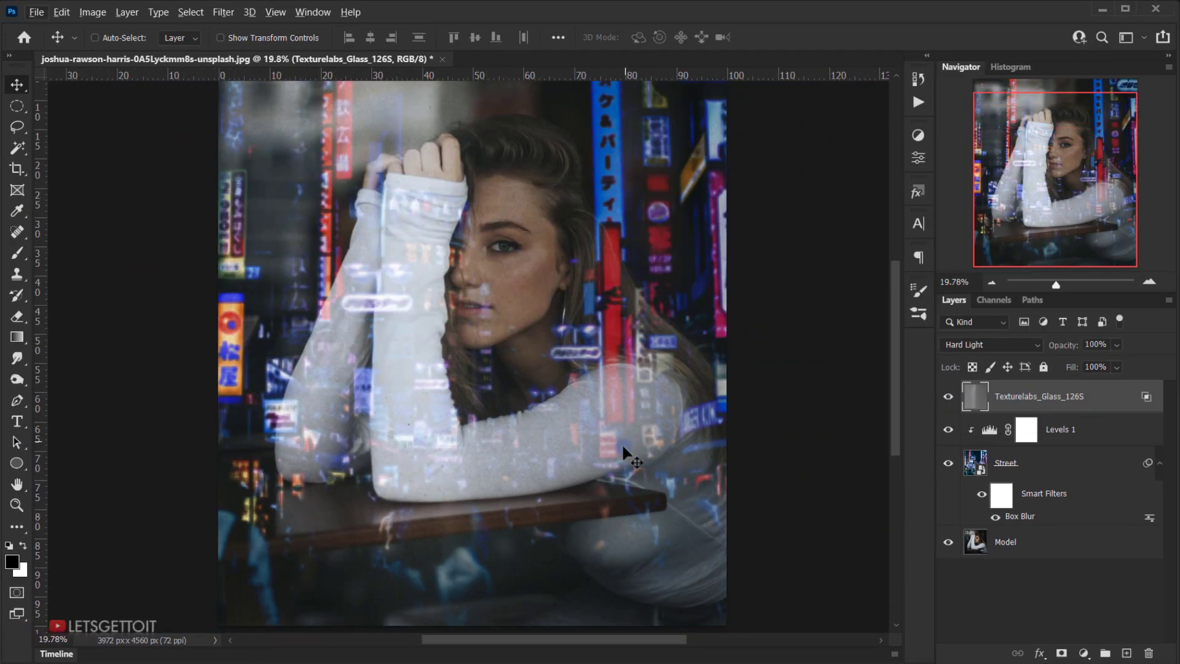
Step: Apply a 1.2 pixel Gaussian Blur to the glass texture layer
{"action": "left_click", "coordinate": [223, 13]}
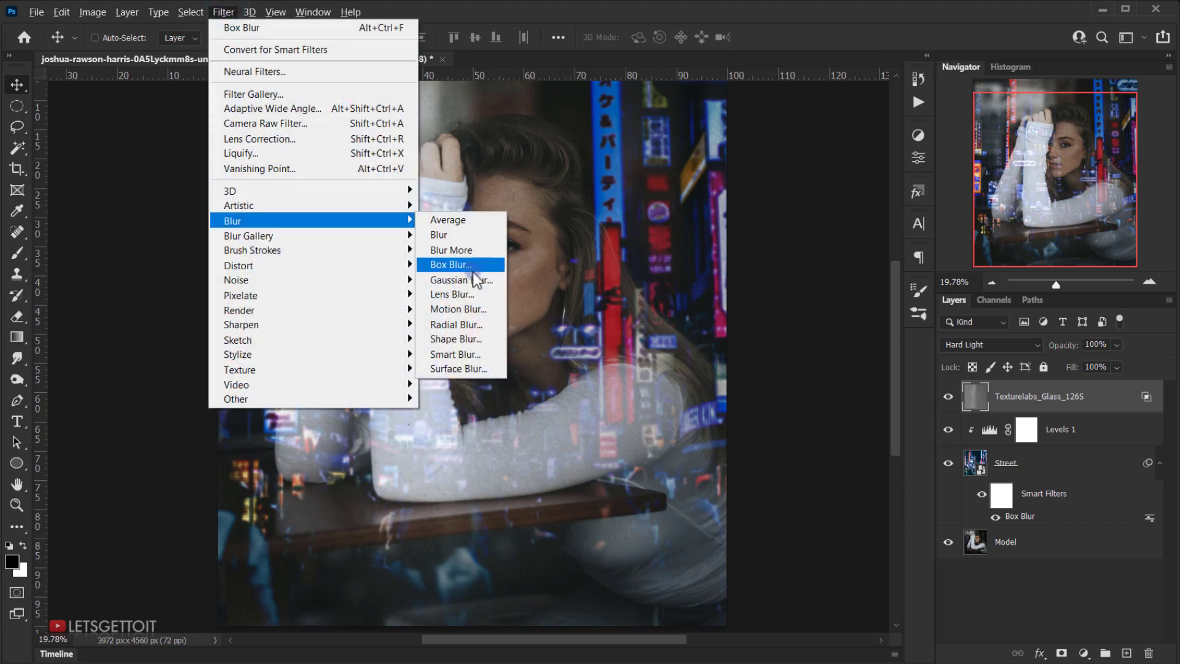
{"action": "left_click", "coordinate": [460, 280]}
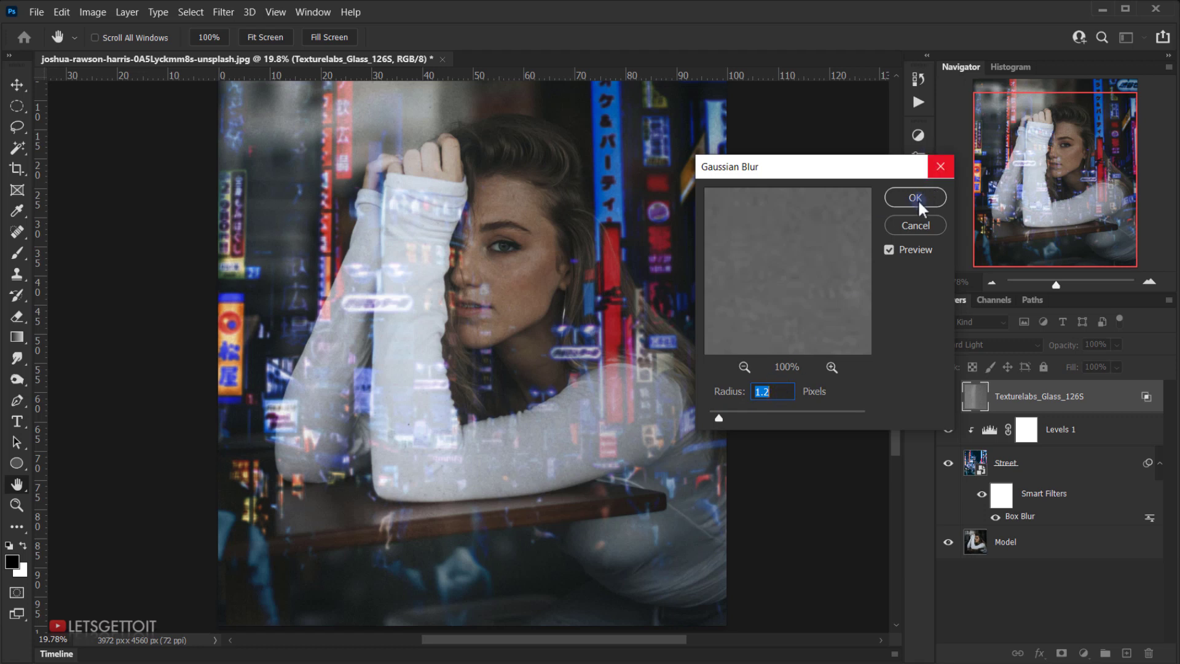
{"action": "left_click", "coordinate": [914, 198]}
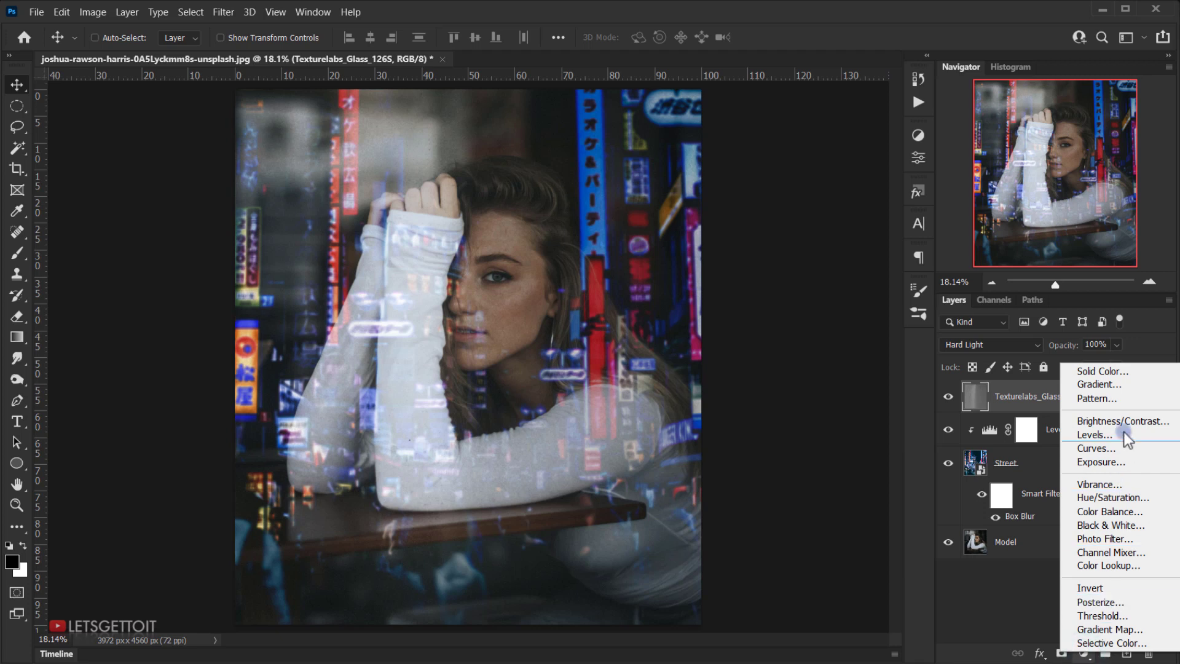
Step: Add a Solid Color fill layer in muted teal #596e70 above the stack
{"action": "left_click", "coordinate": [1099, 371]}
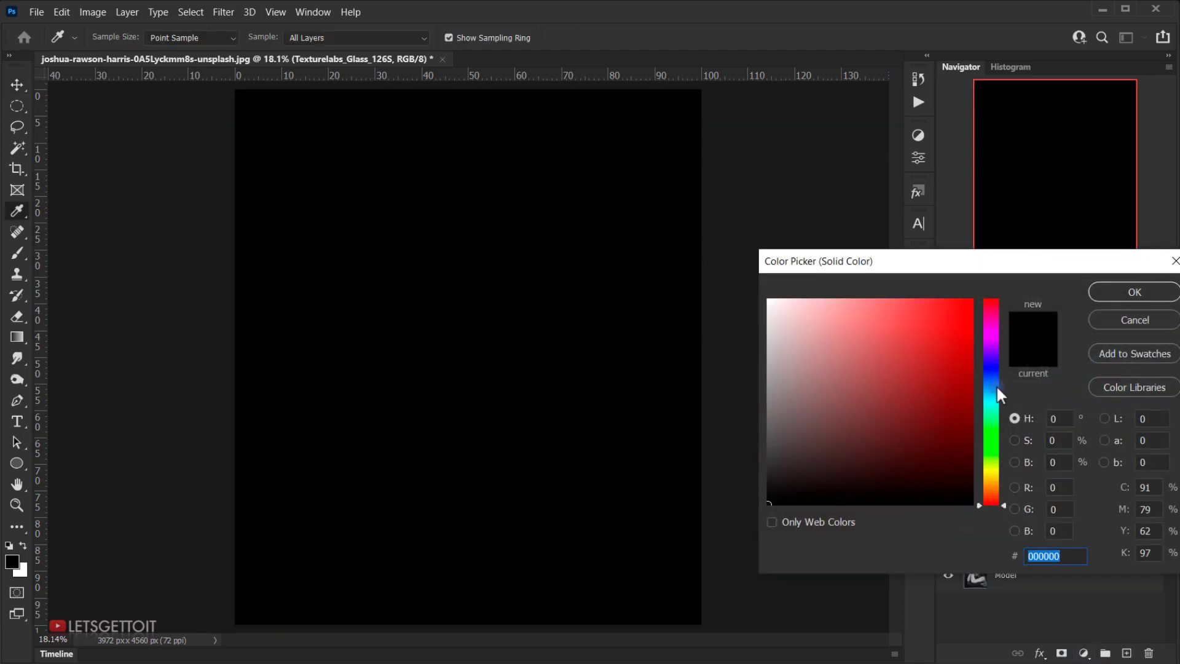
{"action": "left_click", "coordinate": [992, 389]}
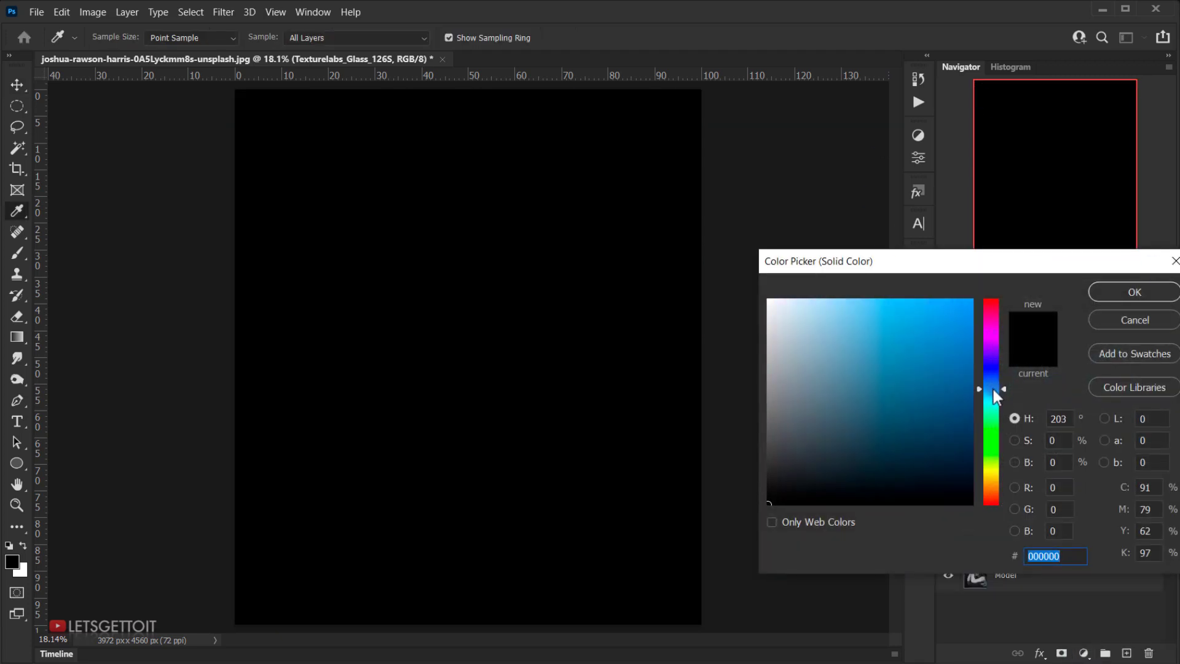
{"action": "left_click", "coordinate": [822, 358]}
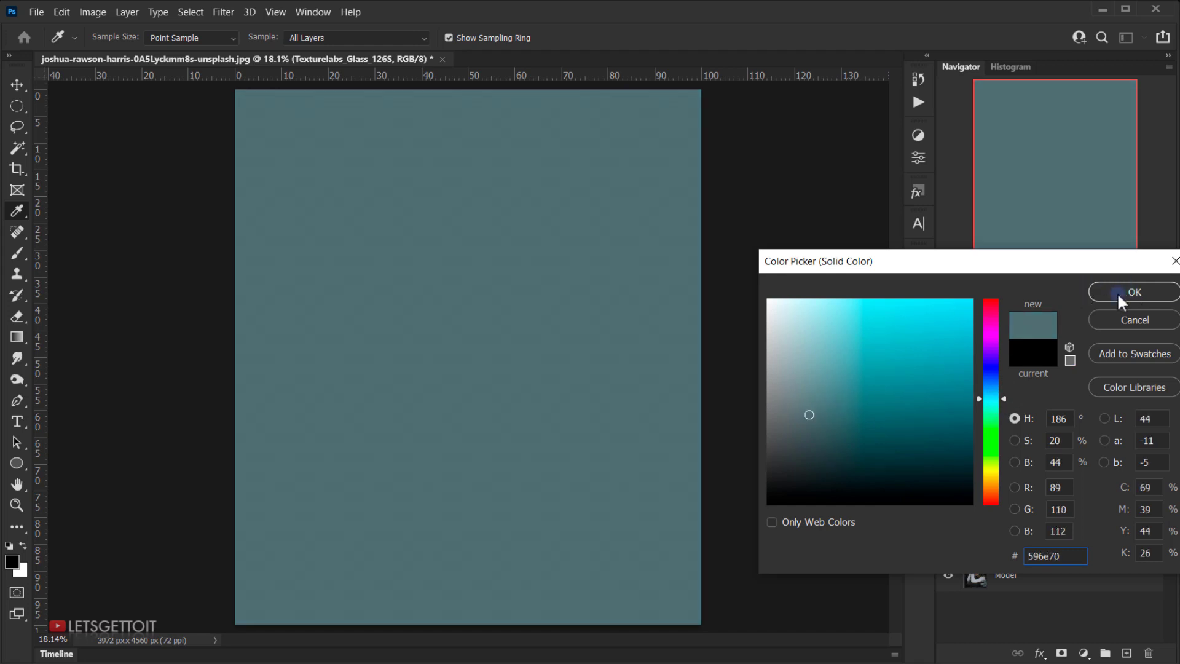
{"action": "left_click", "coordinate": [1135, 293]}
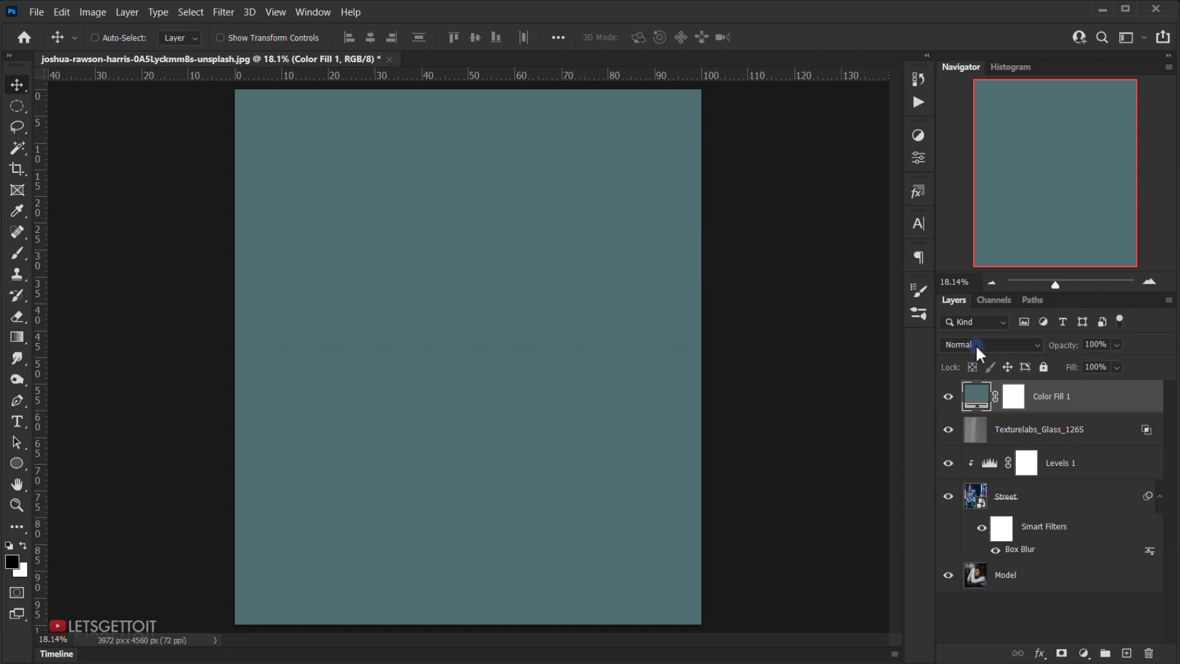
Step: Set the teal Color Fill layer to Exclusion blend mode at 10% opacity
{"action": "left_click", "coordinate": [989, 345]}
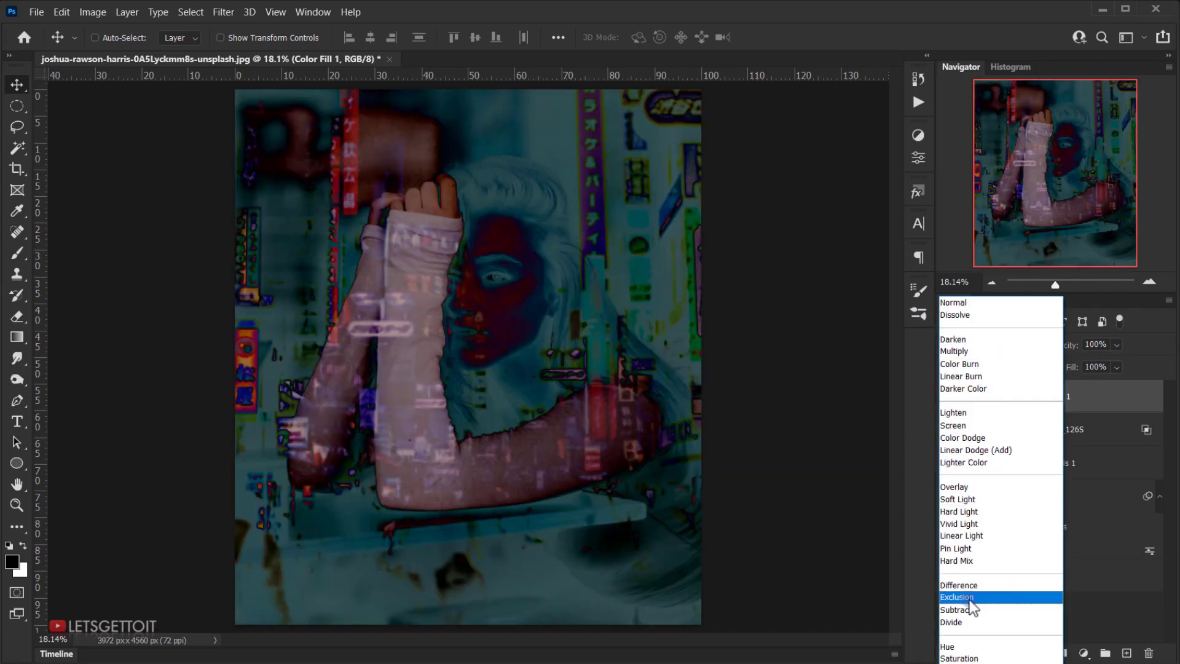
{"action": "left_click", "coordinate": [957, 597]}
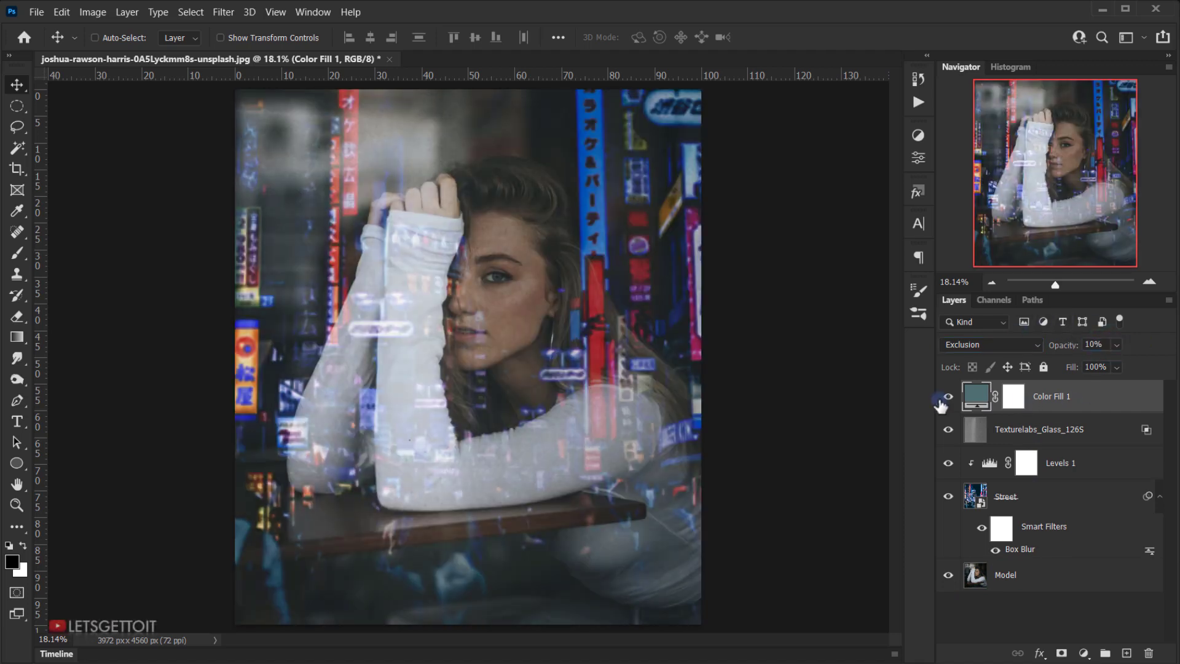
{"action": "left_click", "coordinate": [948, 397]}
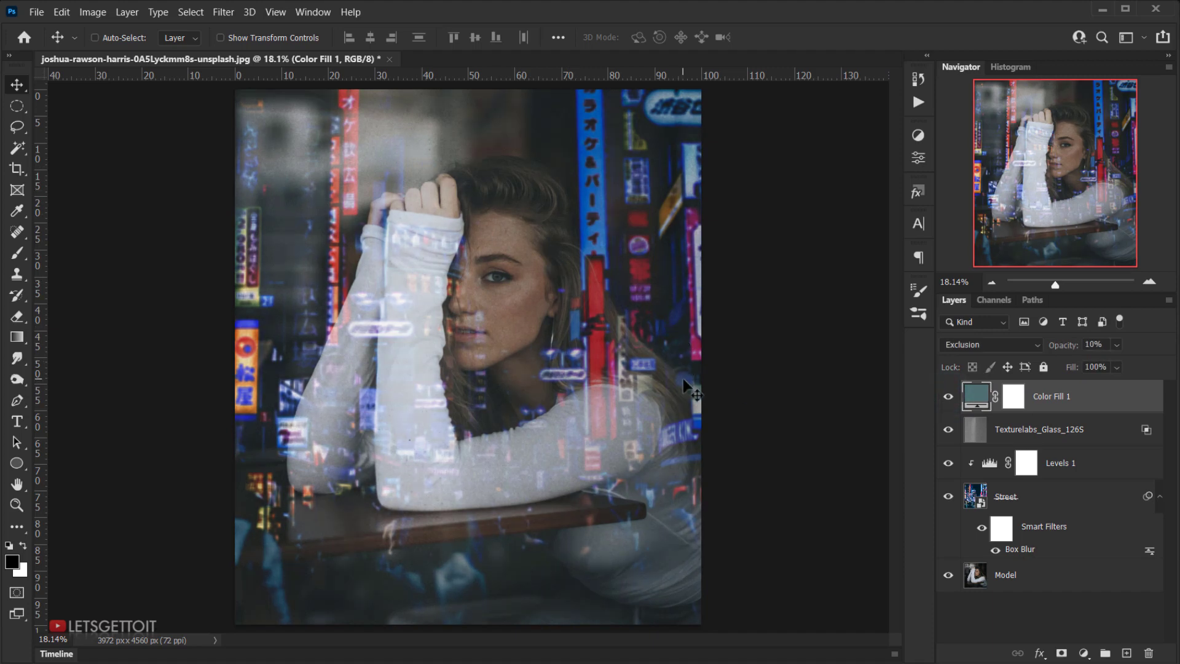
{"action": "mouse_move", "coordinate": [1032, 339]}
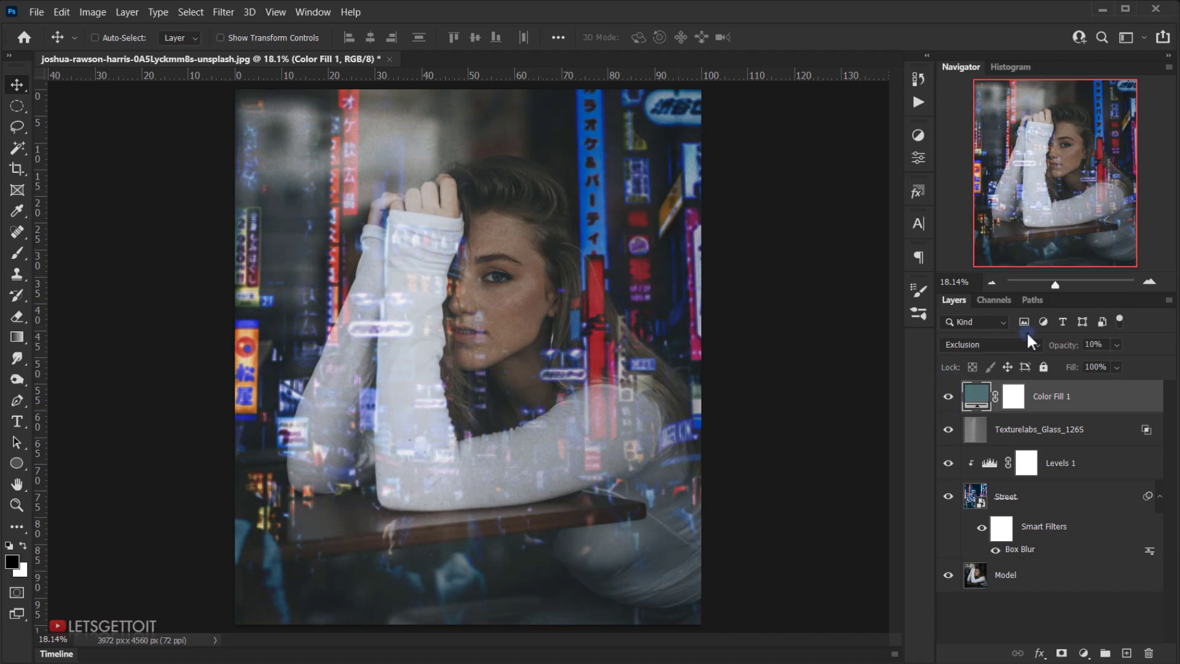